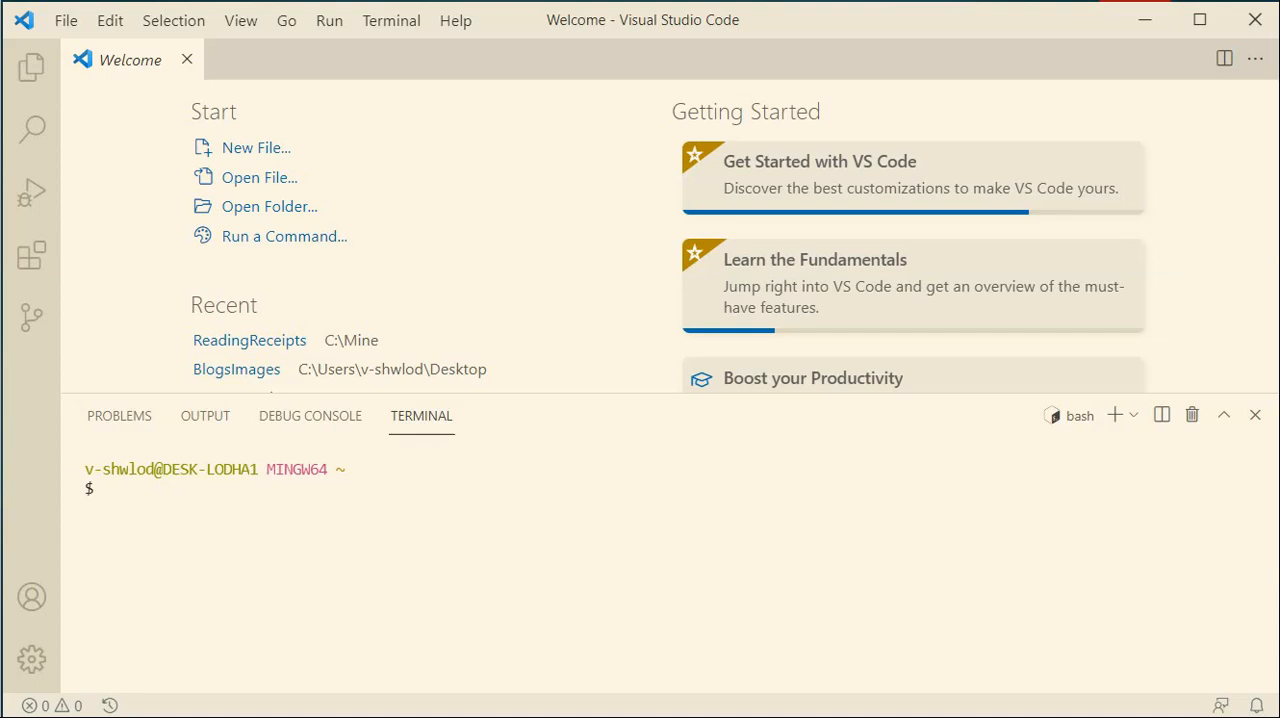
mouse_move(504, 36)
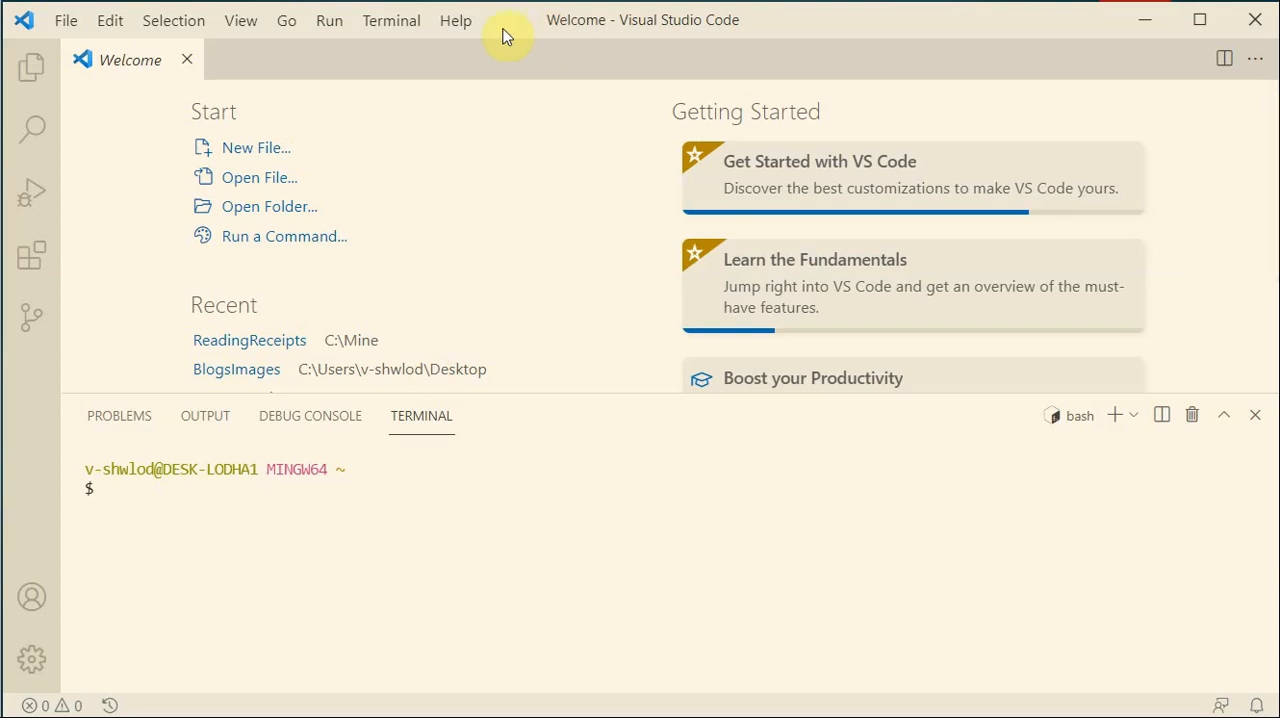
mouse_move(180, 256)
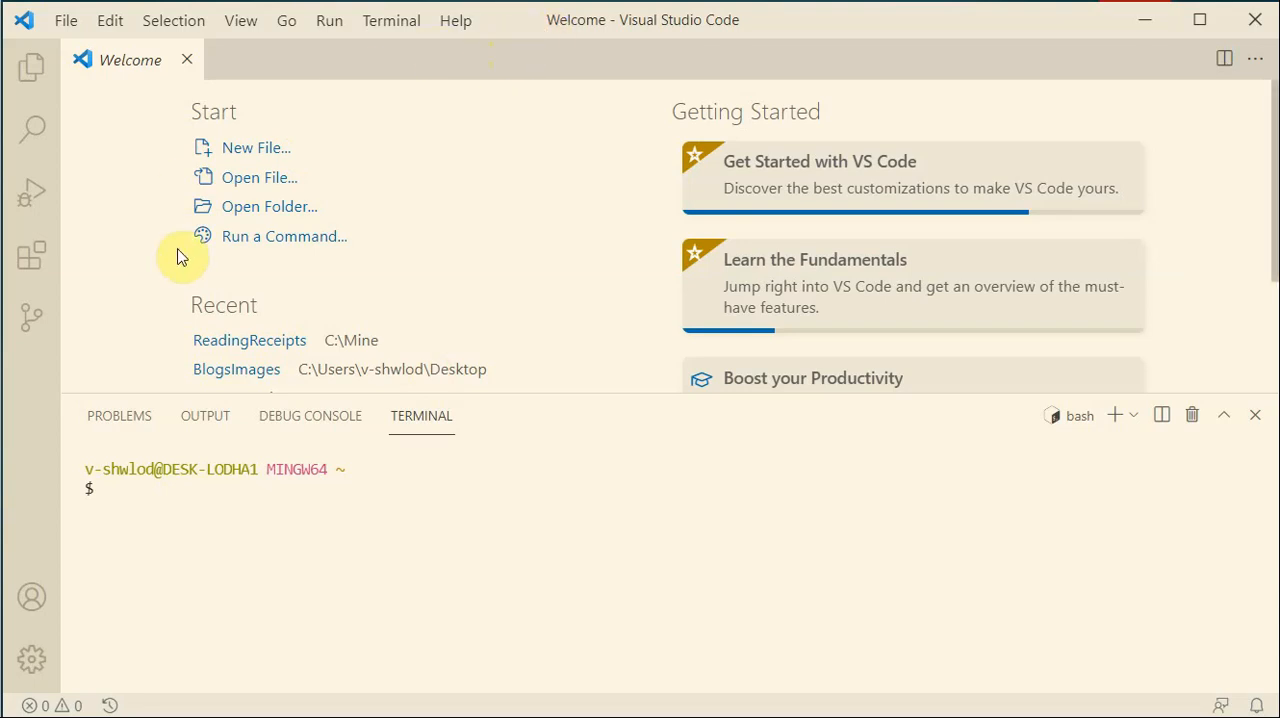
mouse_move(416, 186)
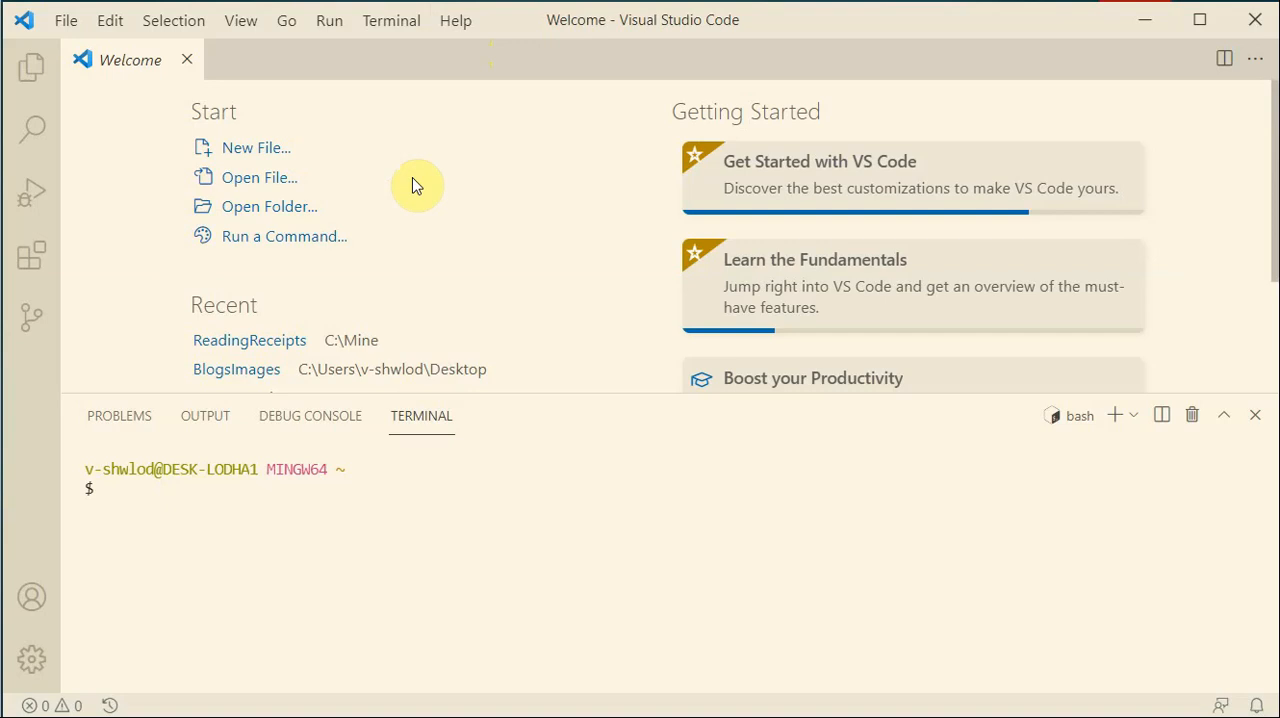
mouse_move(32, 256)
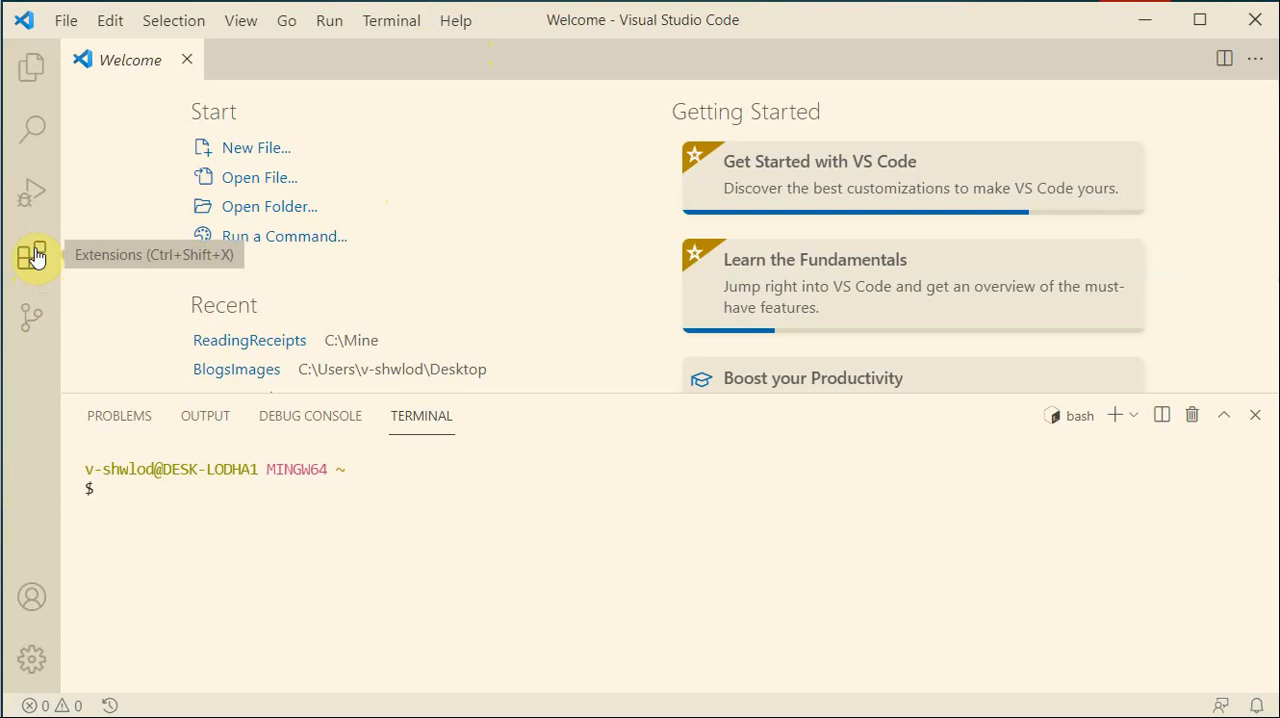
Step: Check the installed Jupyter and Python extensions in the Extensions view, then hide the sidebar
left_click(32, 256)
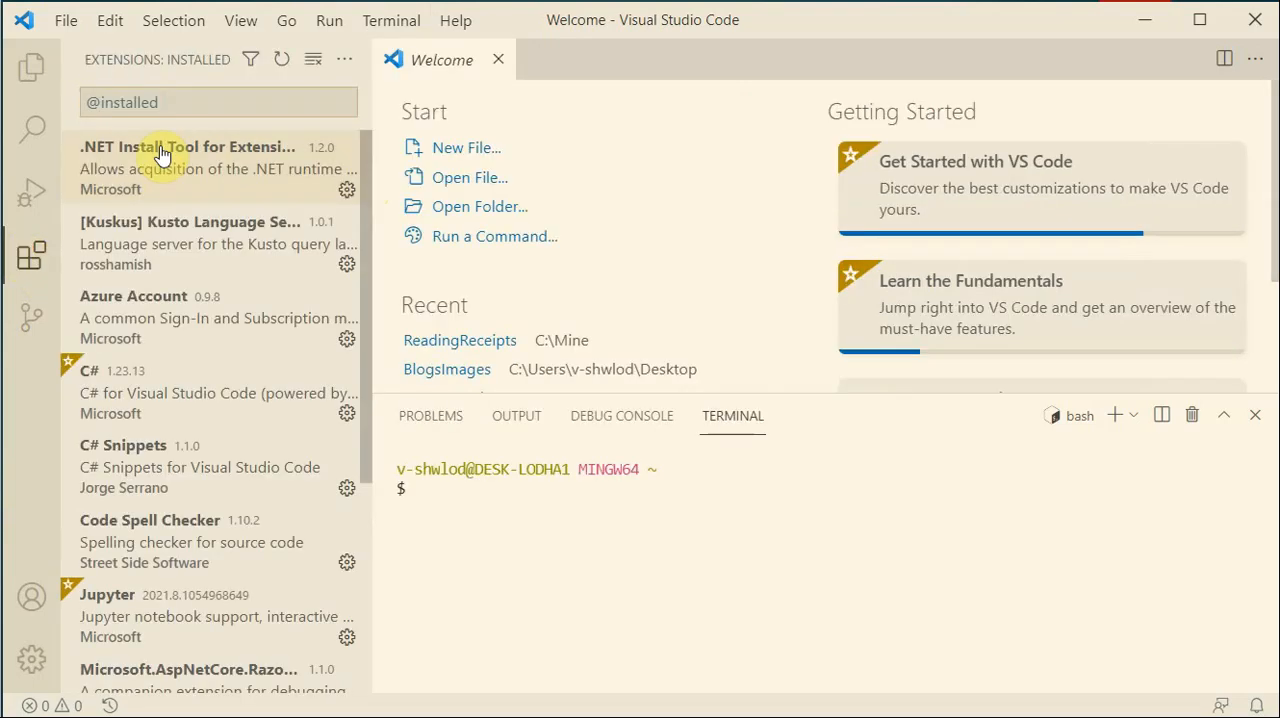
scroll("down", 3)
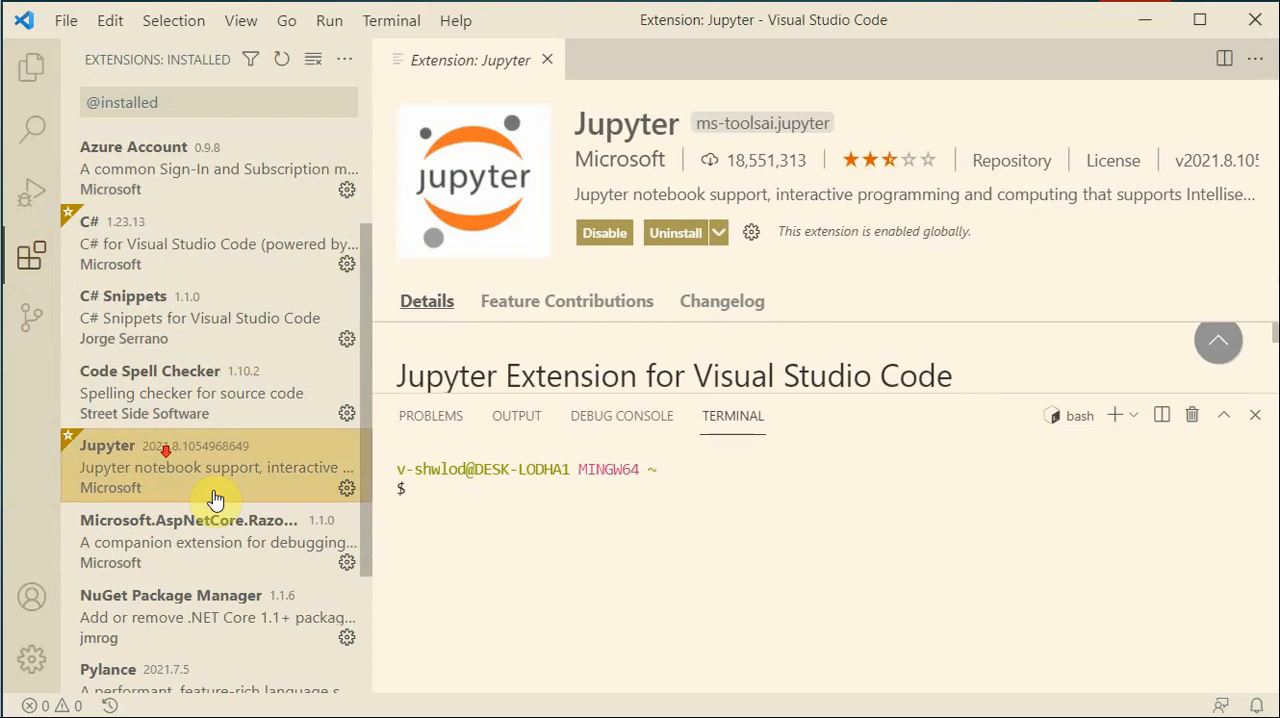
left_click(190, 616)
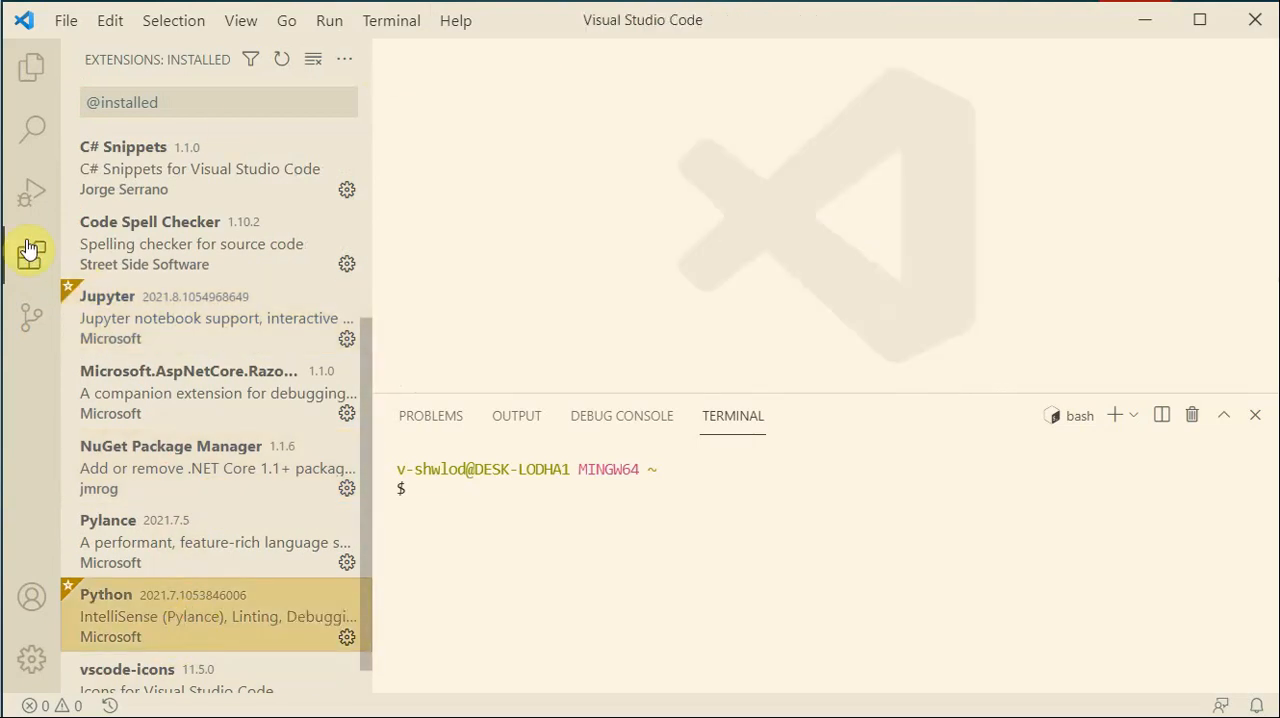
left_click(32, 252)
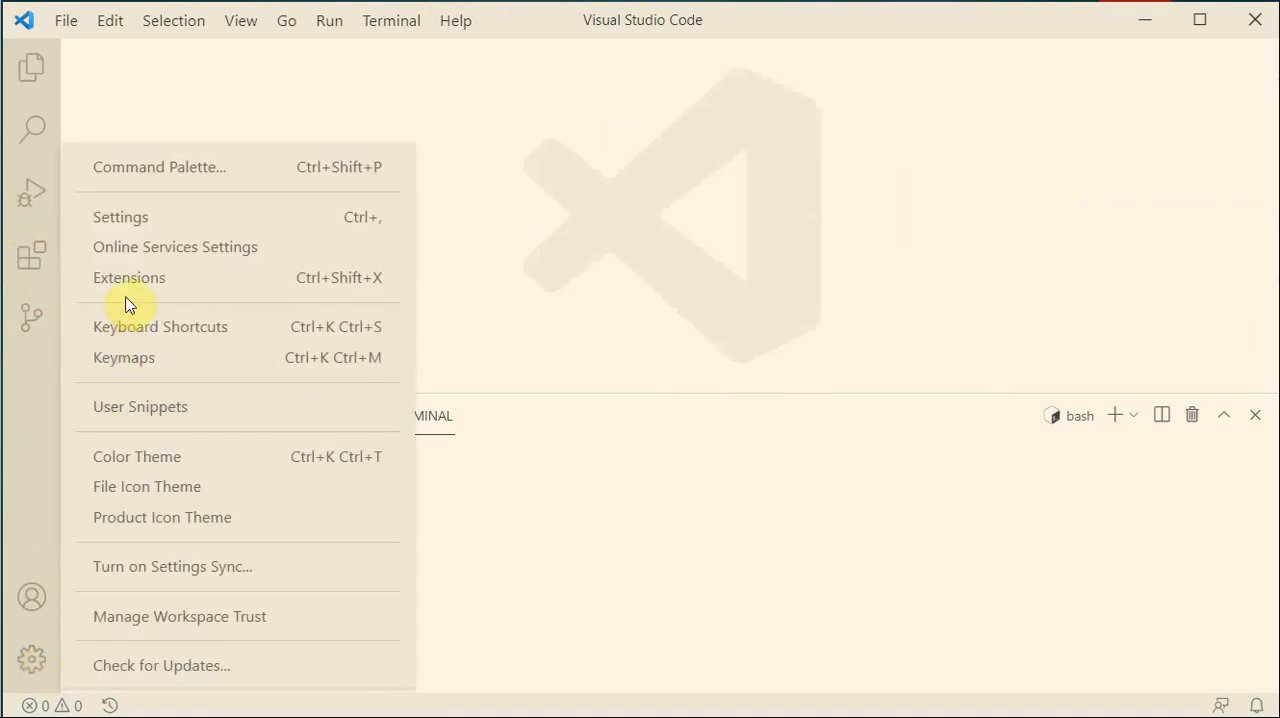
Step: Review settings.json confirming "jupyter.experimental.debugging": true, then close the file
left_click(120, 216)
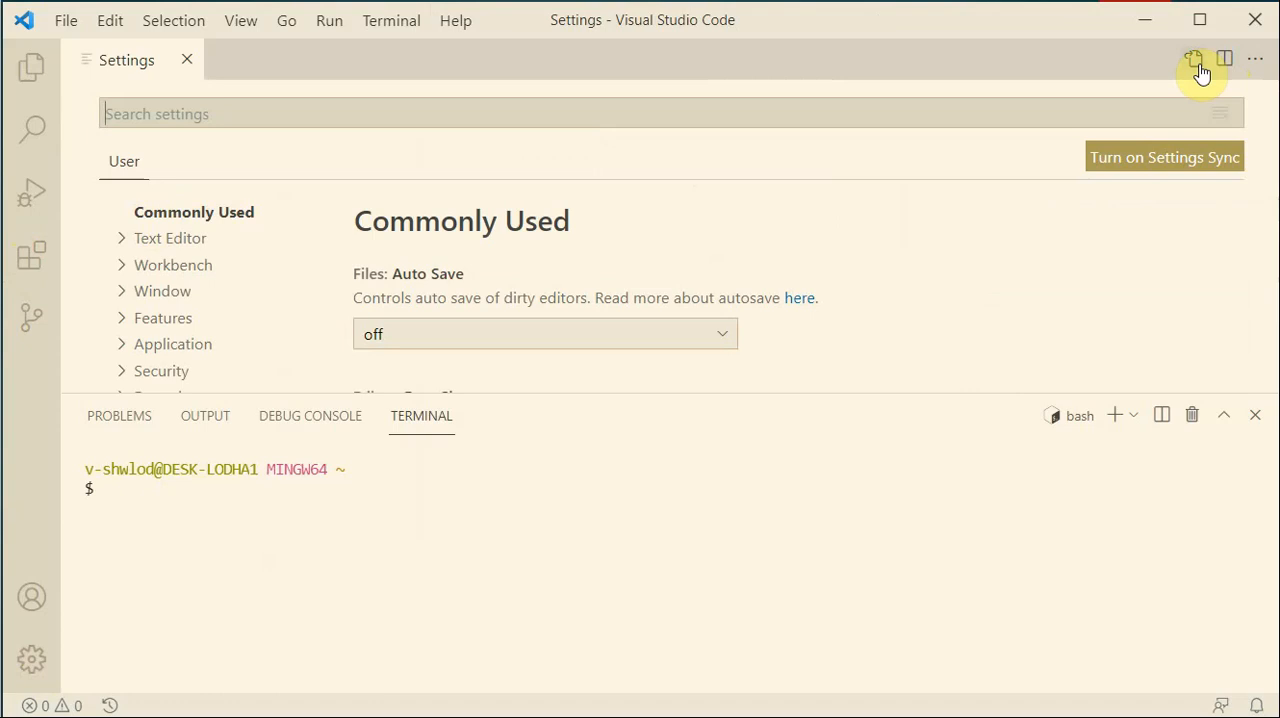
mouse_move(1196, 68)
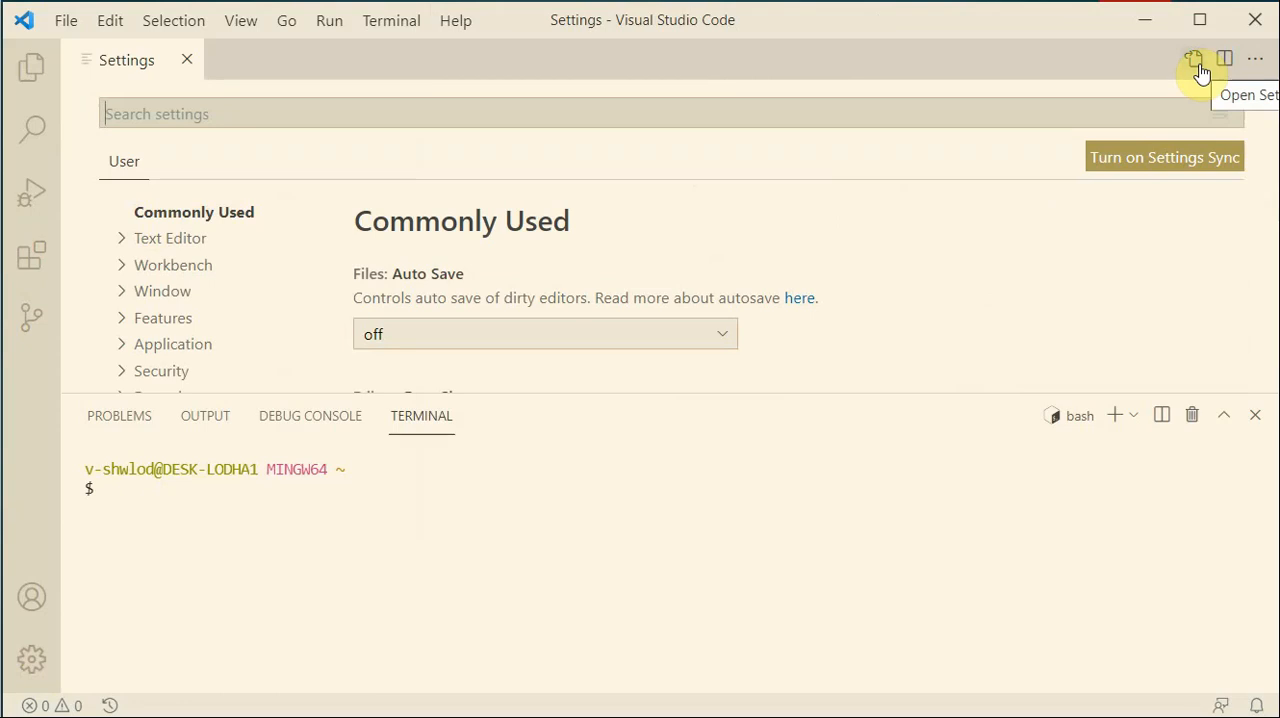
left_click(1196, 58)
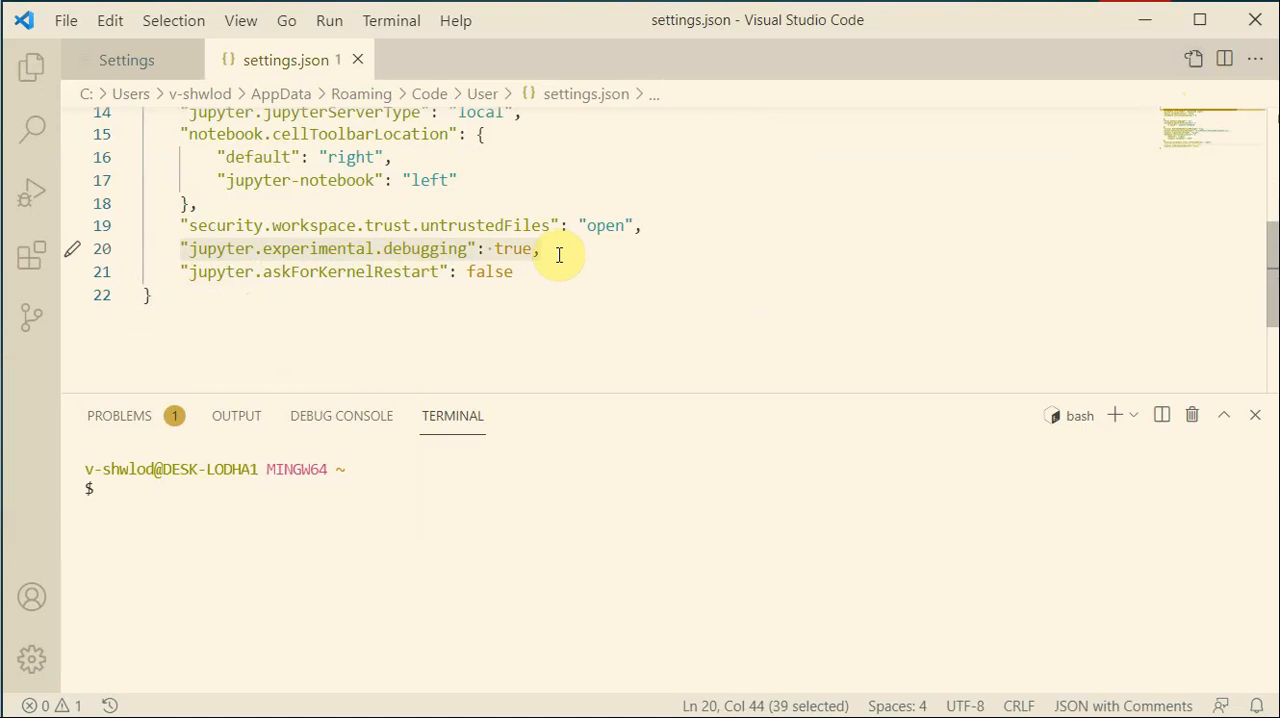
mouse_move(600, 328)
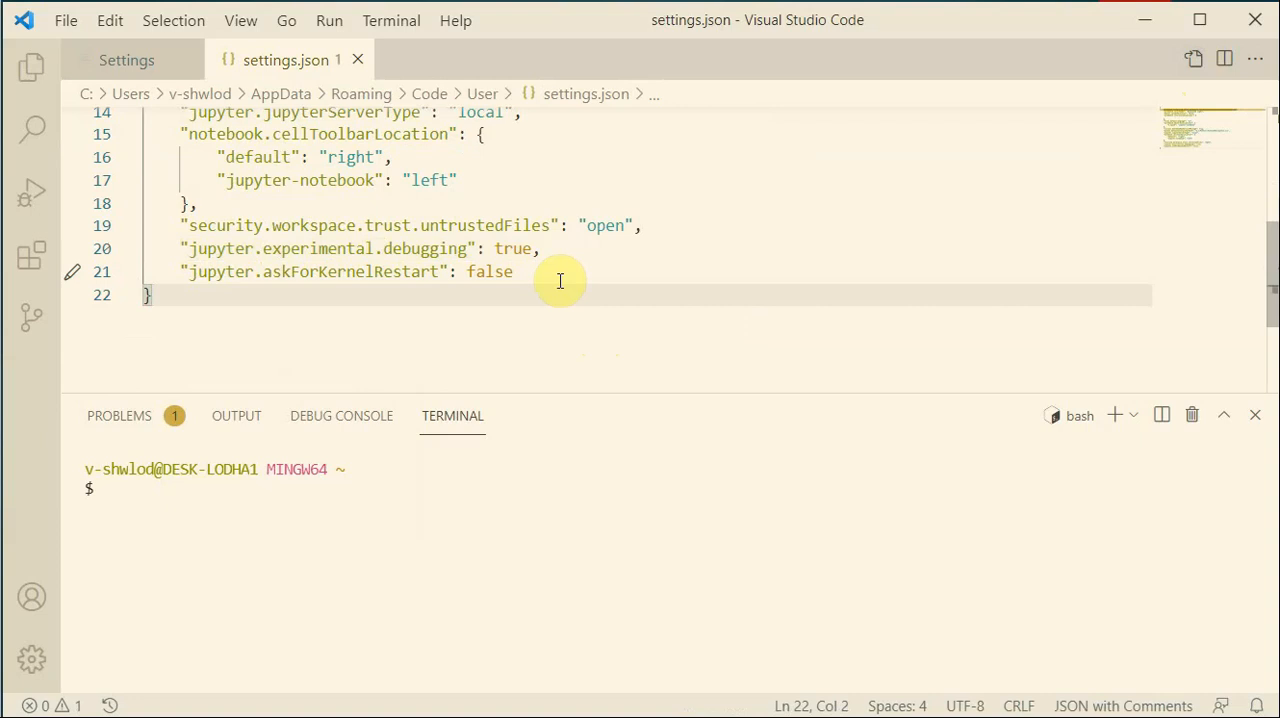
mouse_move(370, 248)
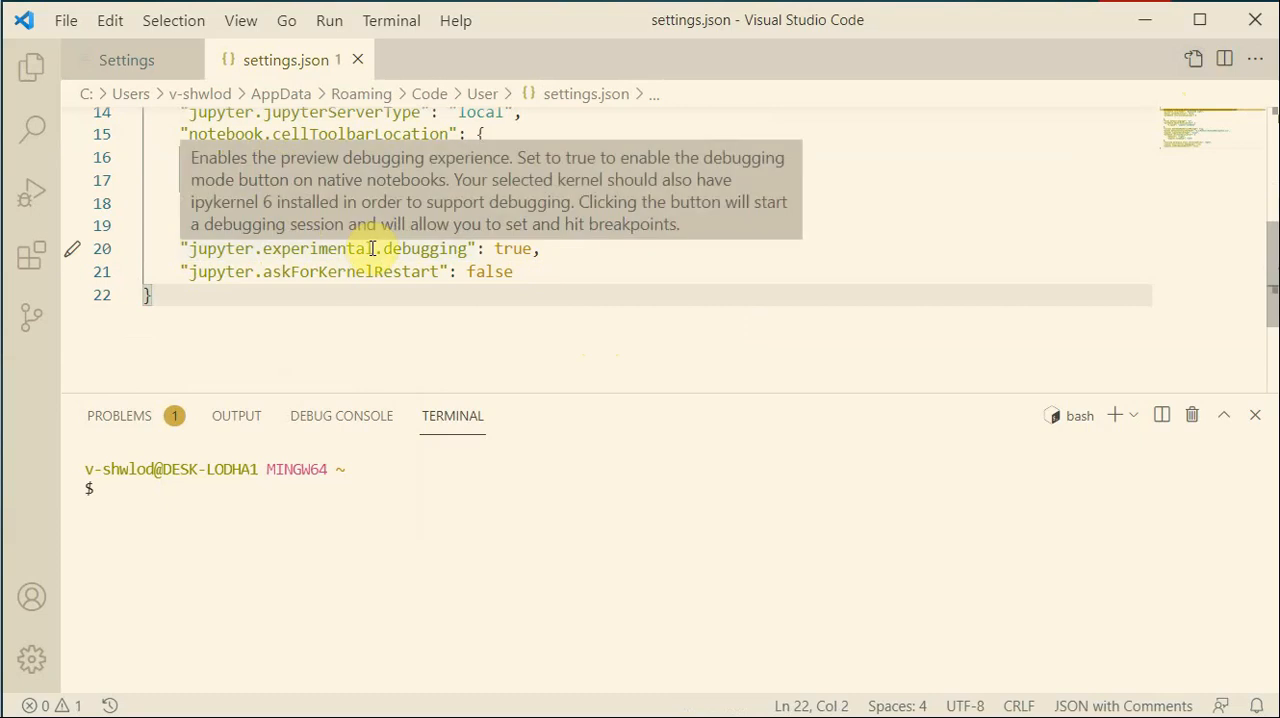
mouse_move(330, 196)
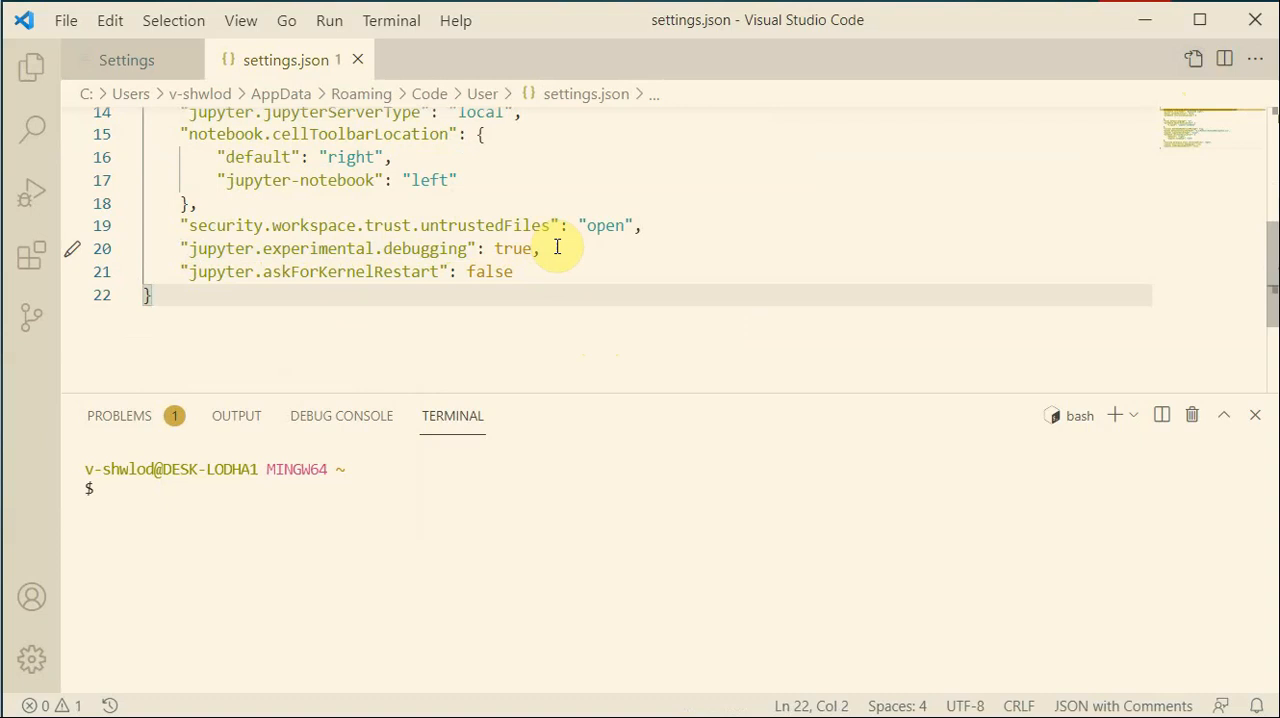
left_click(540, 248)
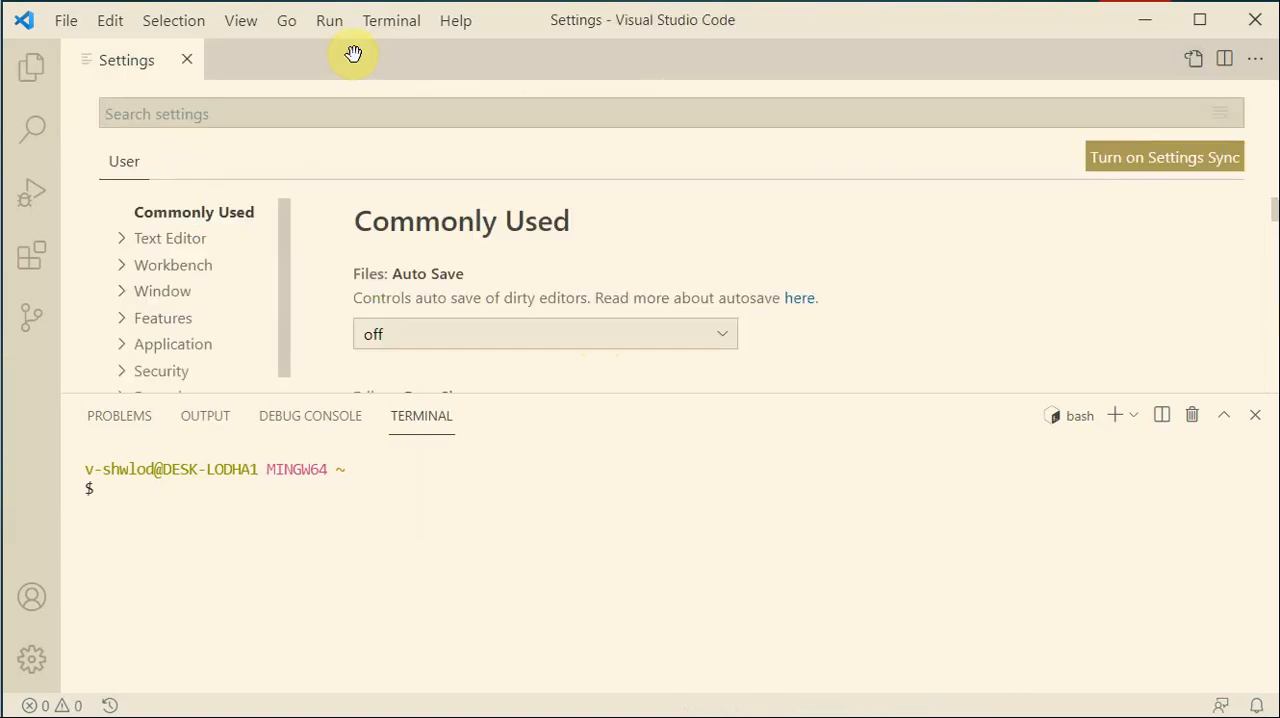
mouse_move(138, 468)
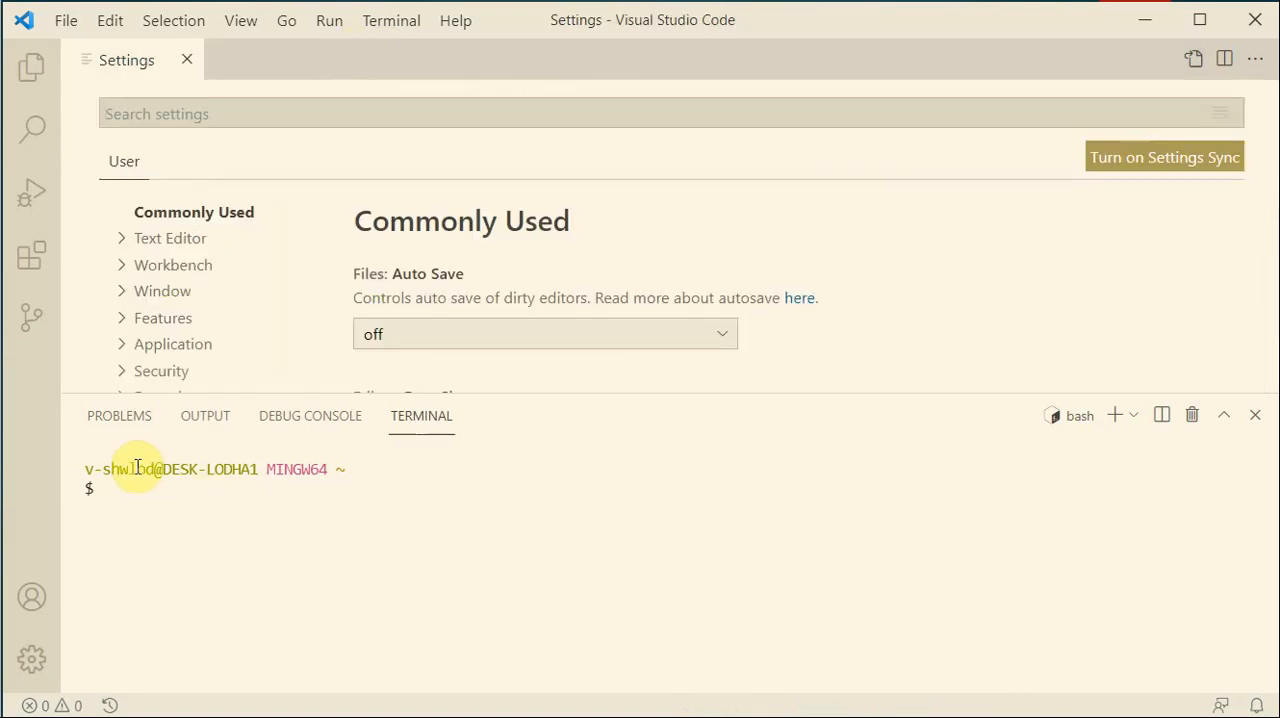
mouse_move(212, 492)
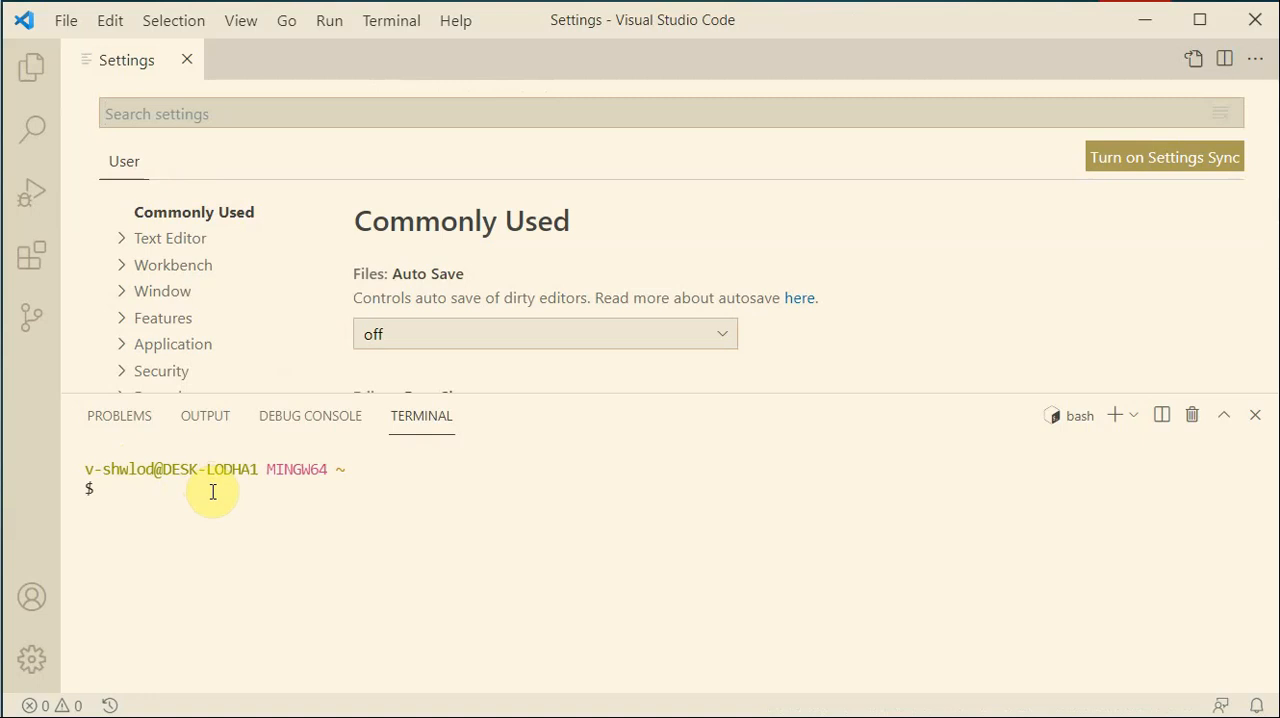
Step: Close Settings and run python in the terminal, noting version 3.9.6
left_click(188, 58)
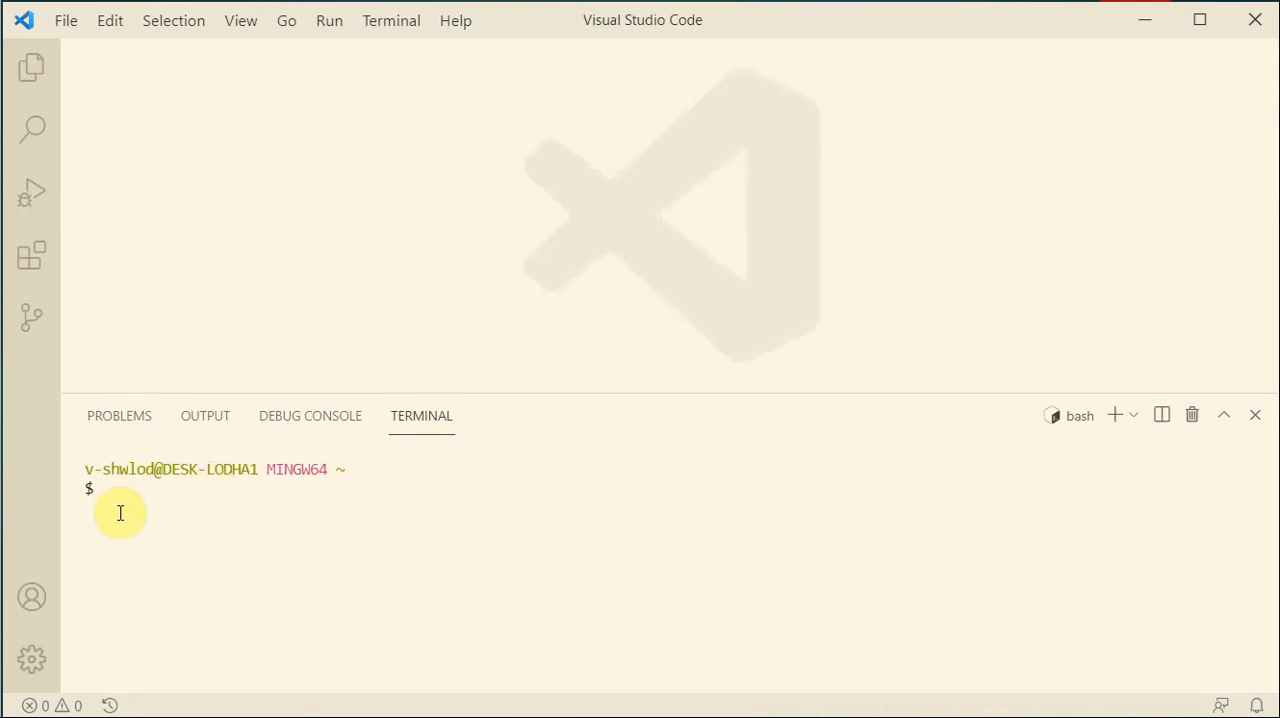
left_click(110, 488)
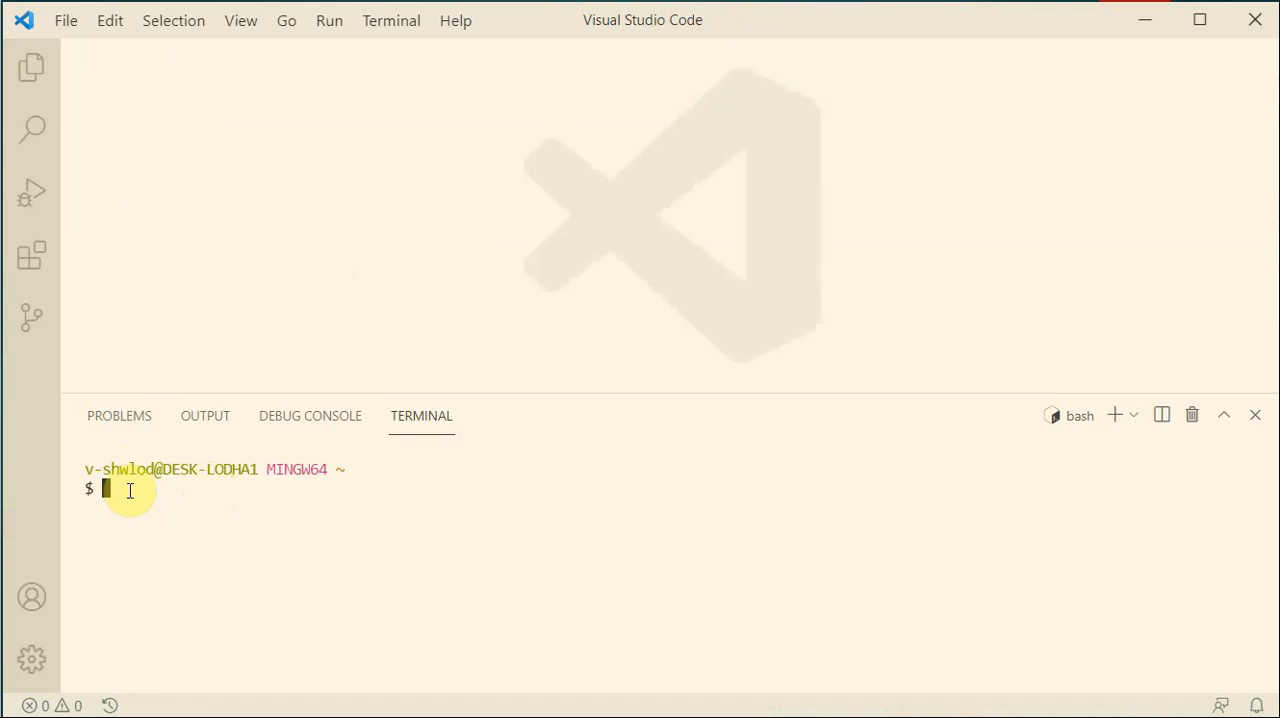
type("p")
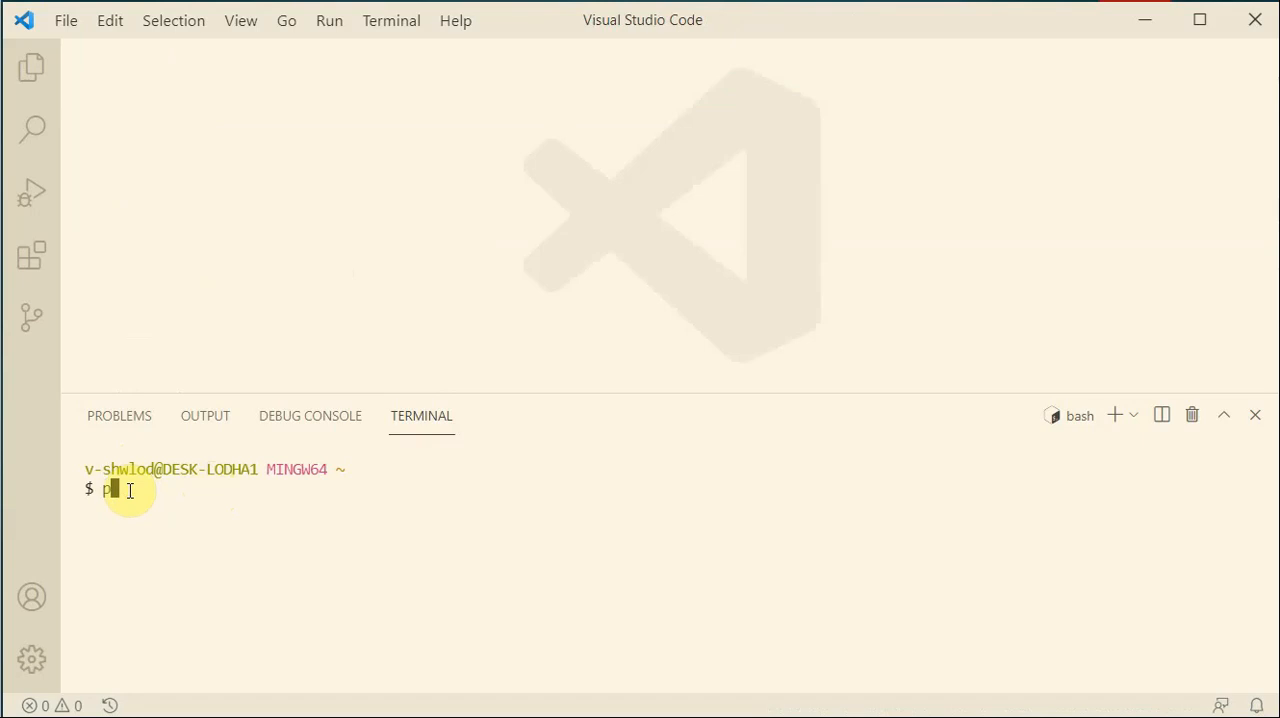
type("ython")
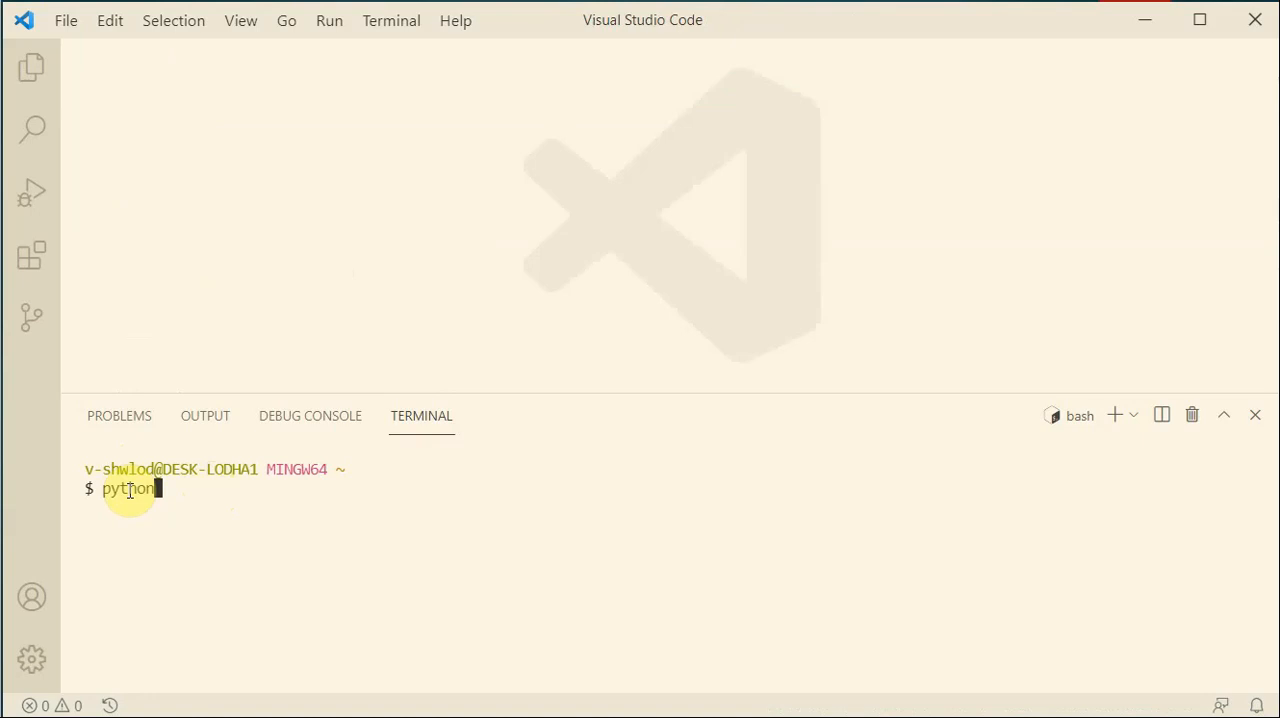
key("Return")
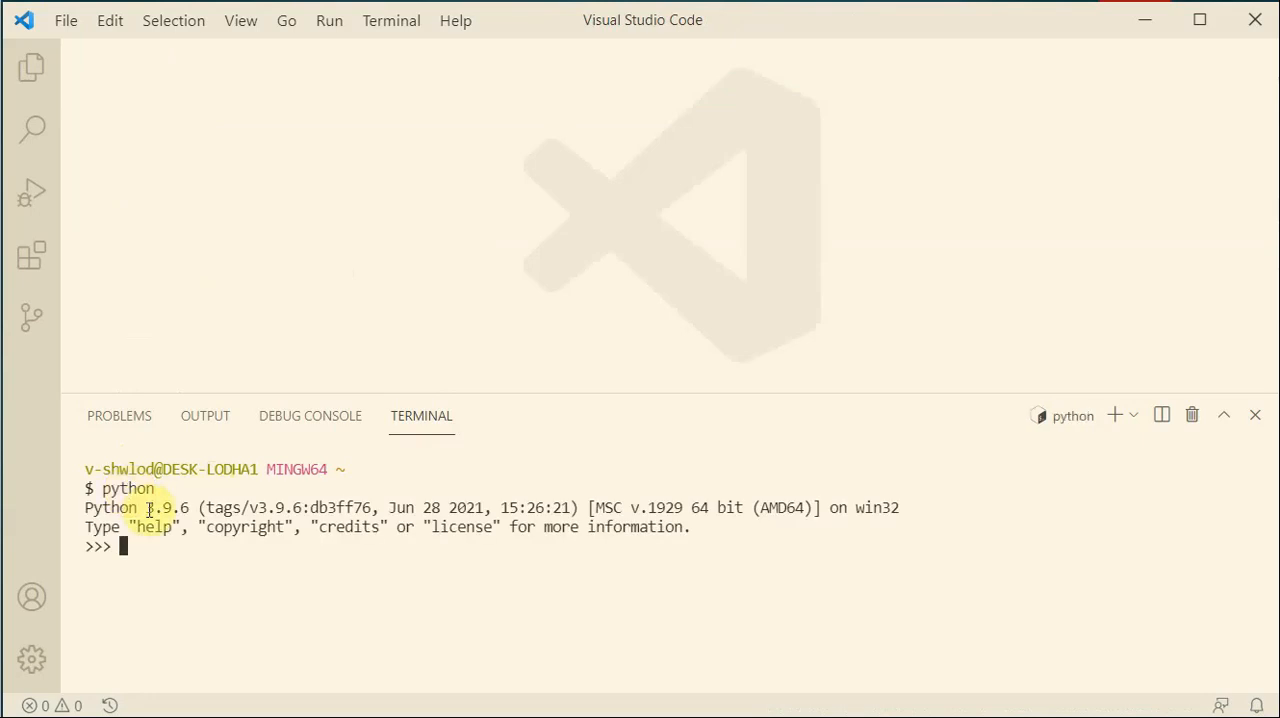
double_click(164, 508)
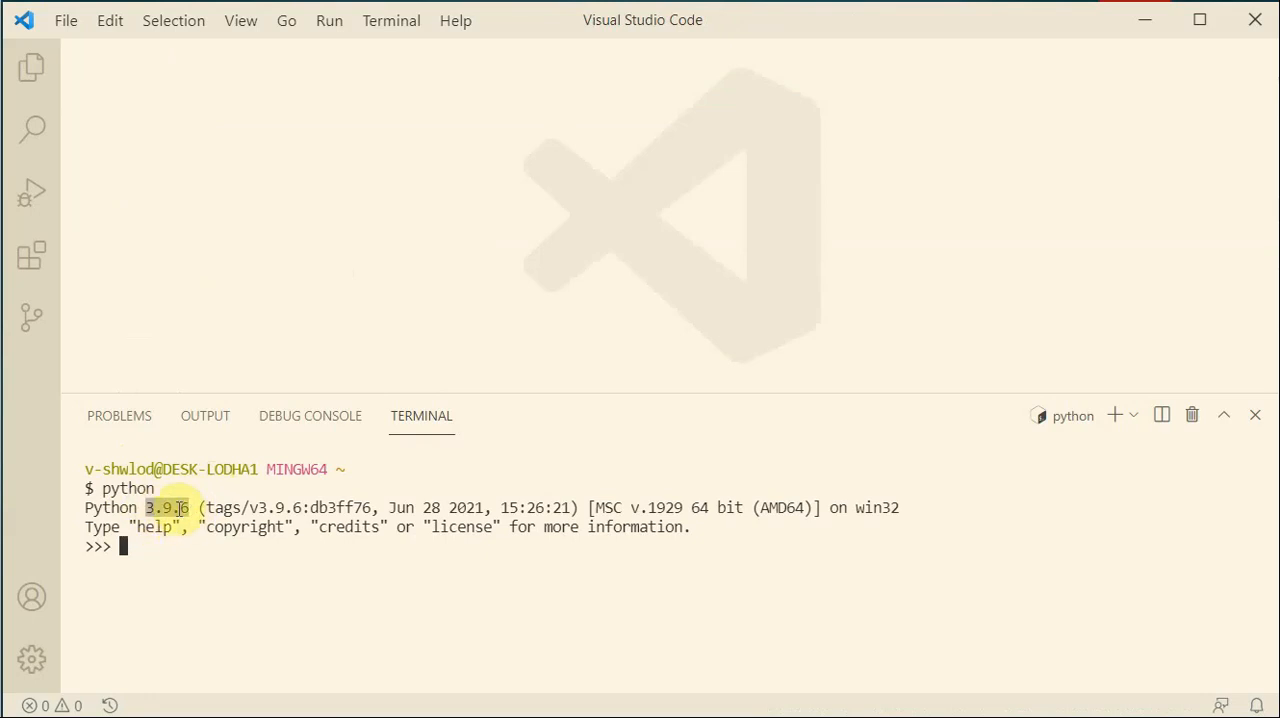
Step: Exit the interpreter and discard the unsent pip install ipykernel command
type("exit(")
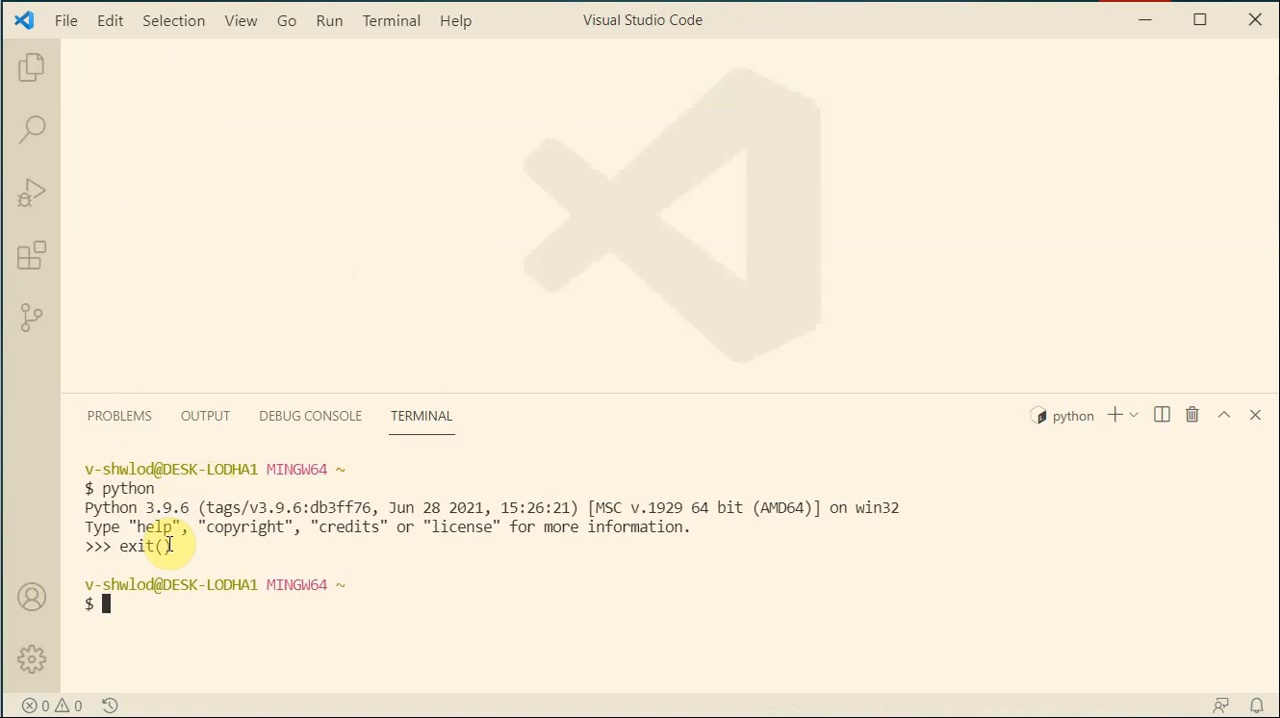
type("pip")
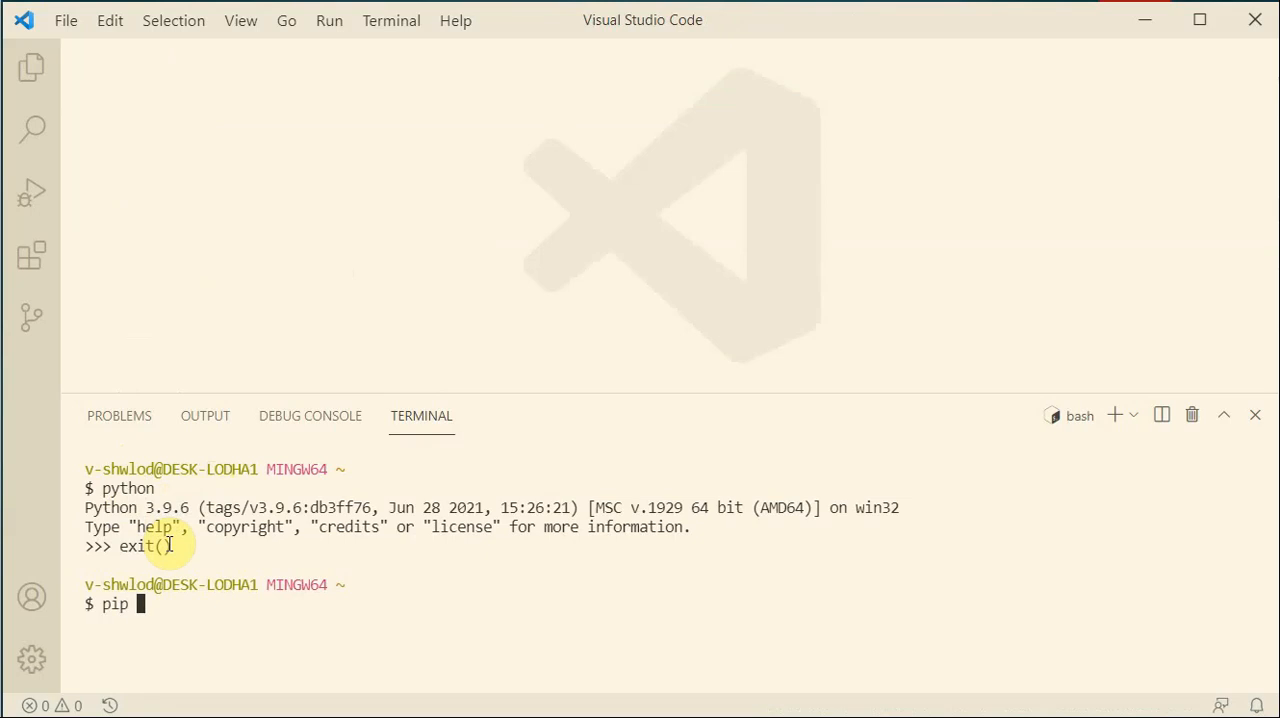
type("install")
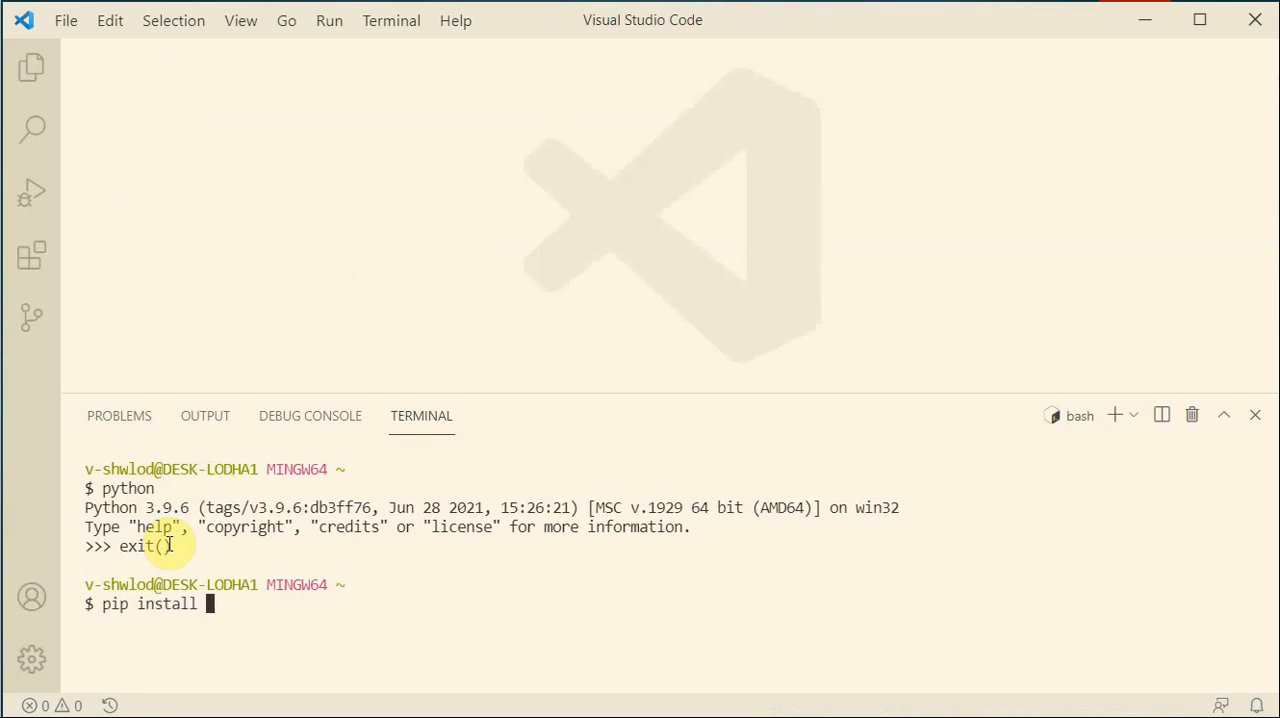
type("i")
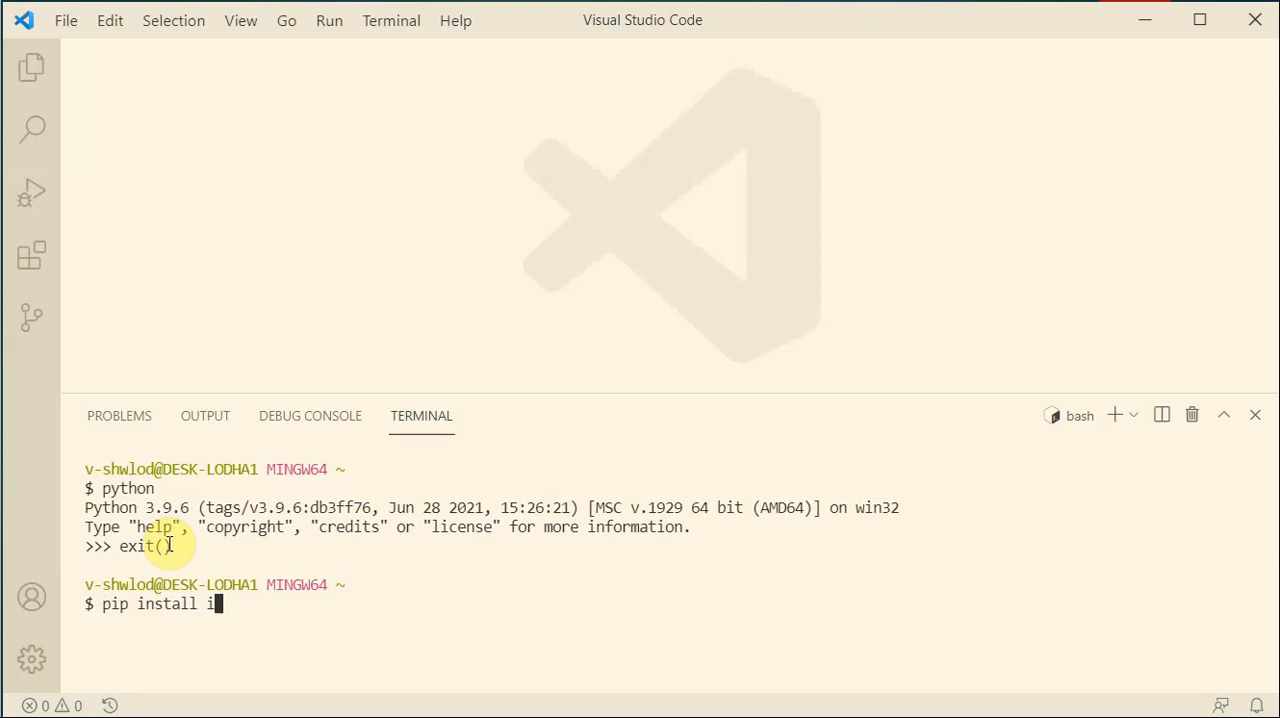
type("pykernel")
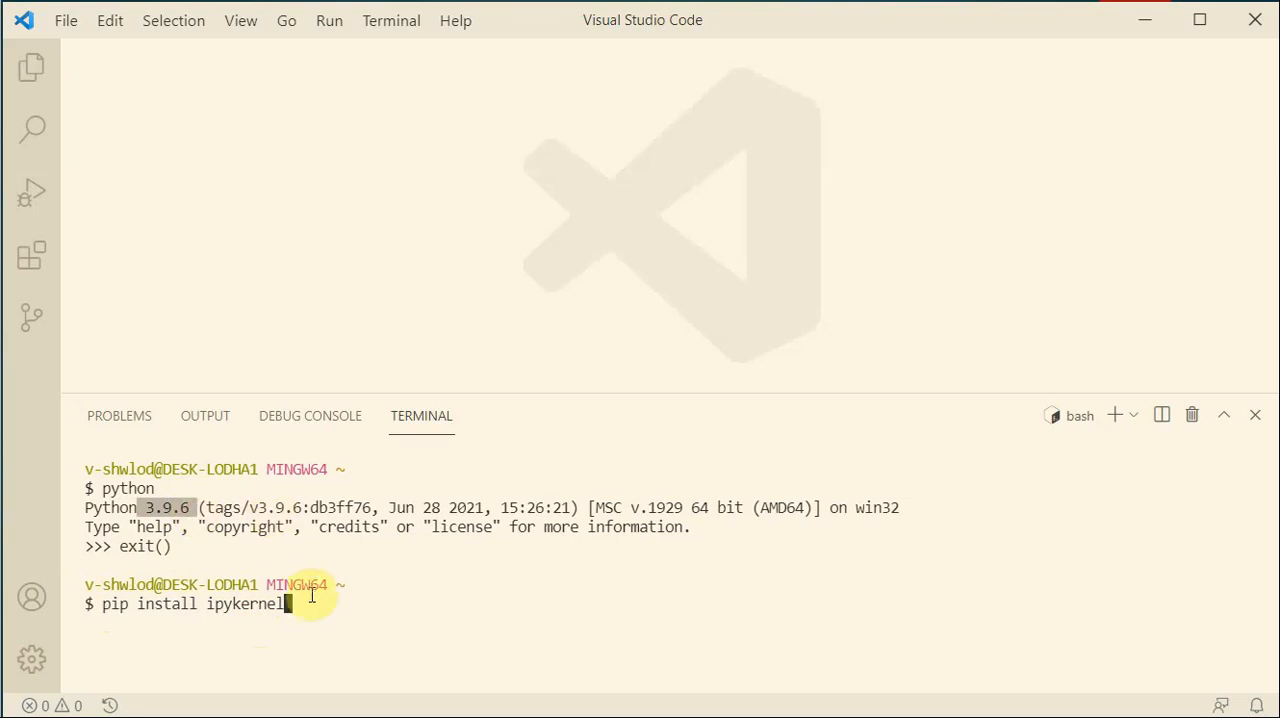
key("Backspace")
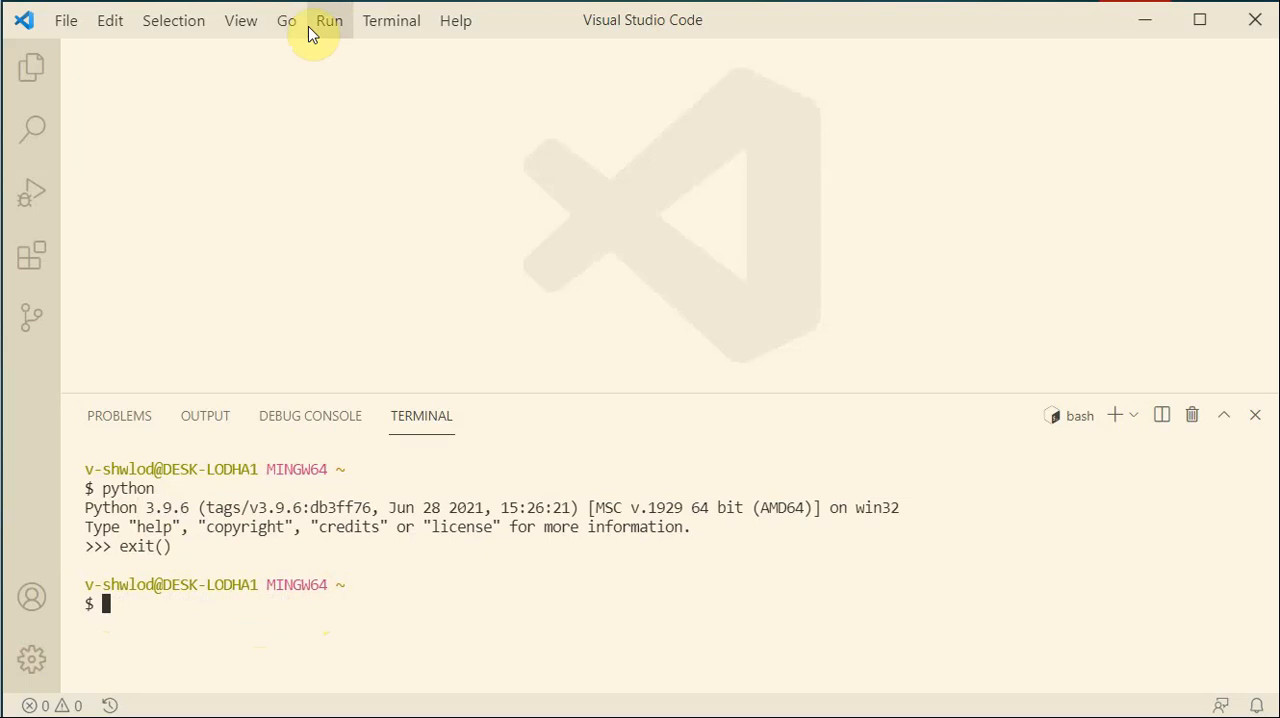
mouse_move(330, 24)
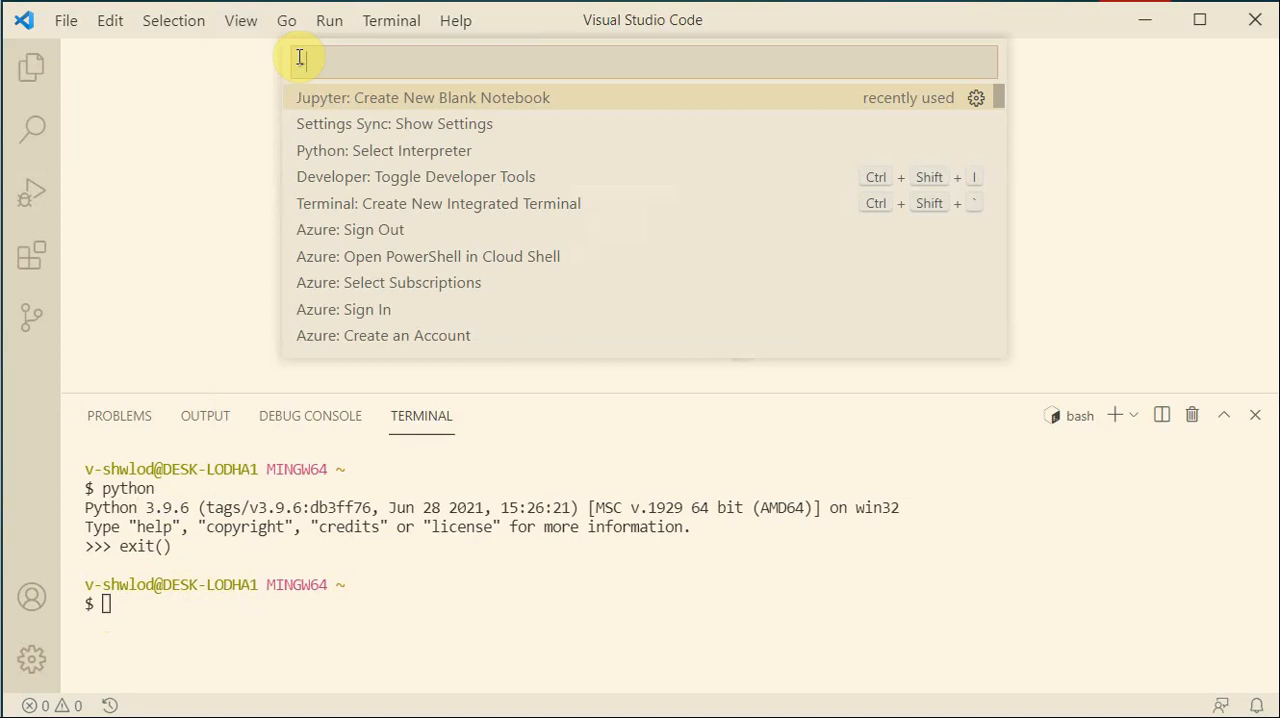
Step: Create the new Untitled-1.ipynb notebook with an empty code cell
left_click(422, 96)
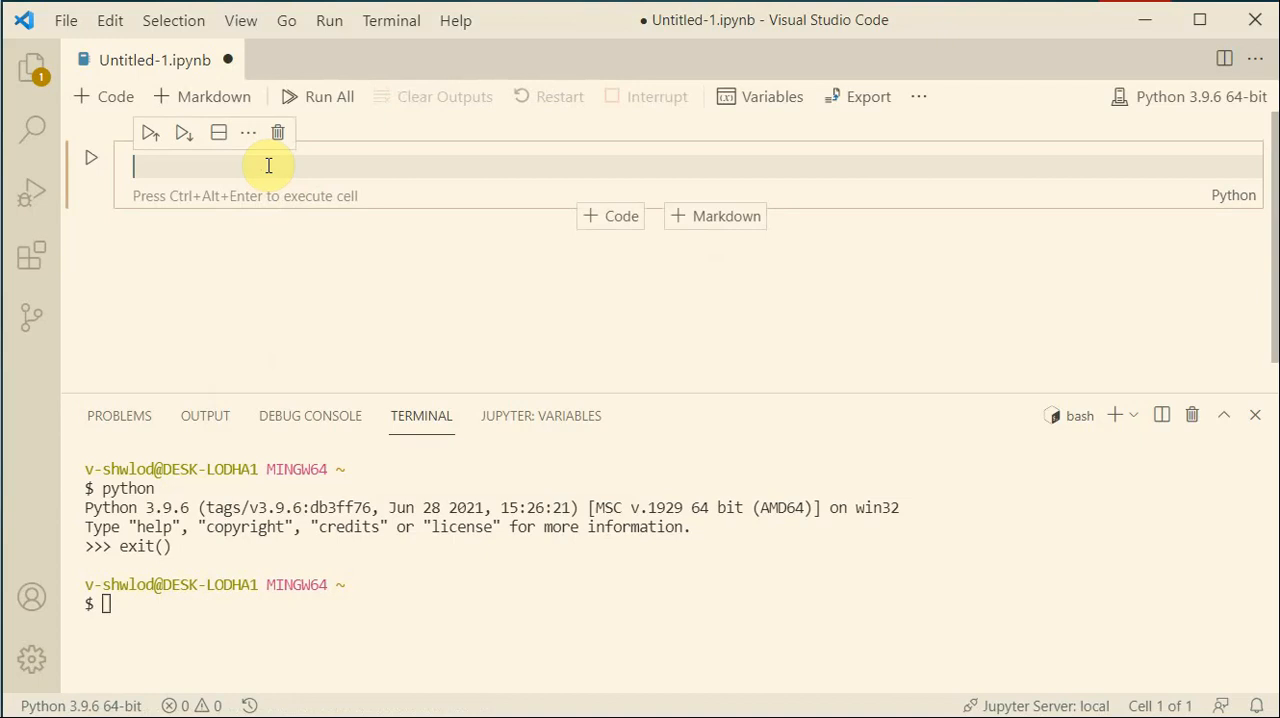
Step: Write count = 5, new_count = count + 3 and print(new_count) in the cell
type("ag")
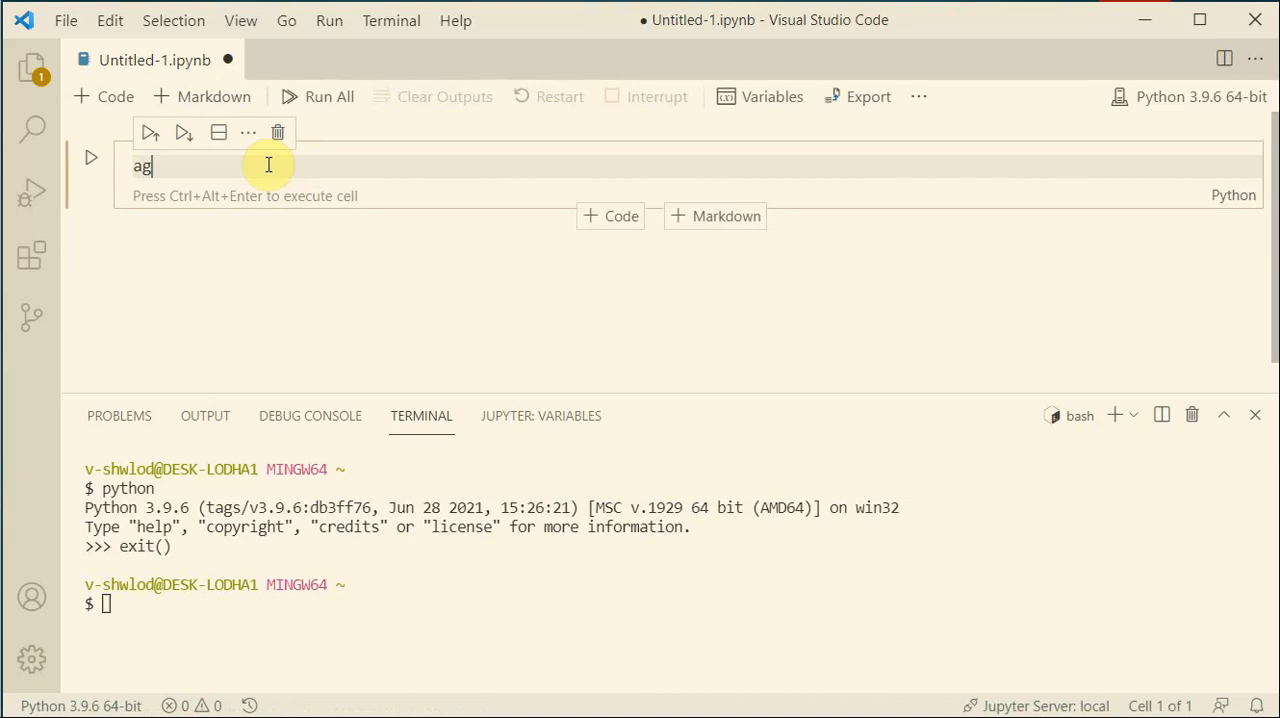
type("e")
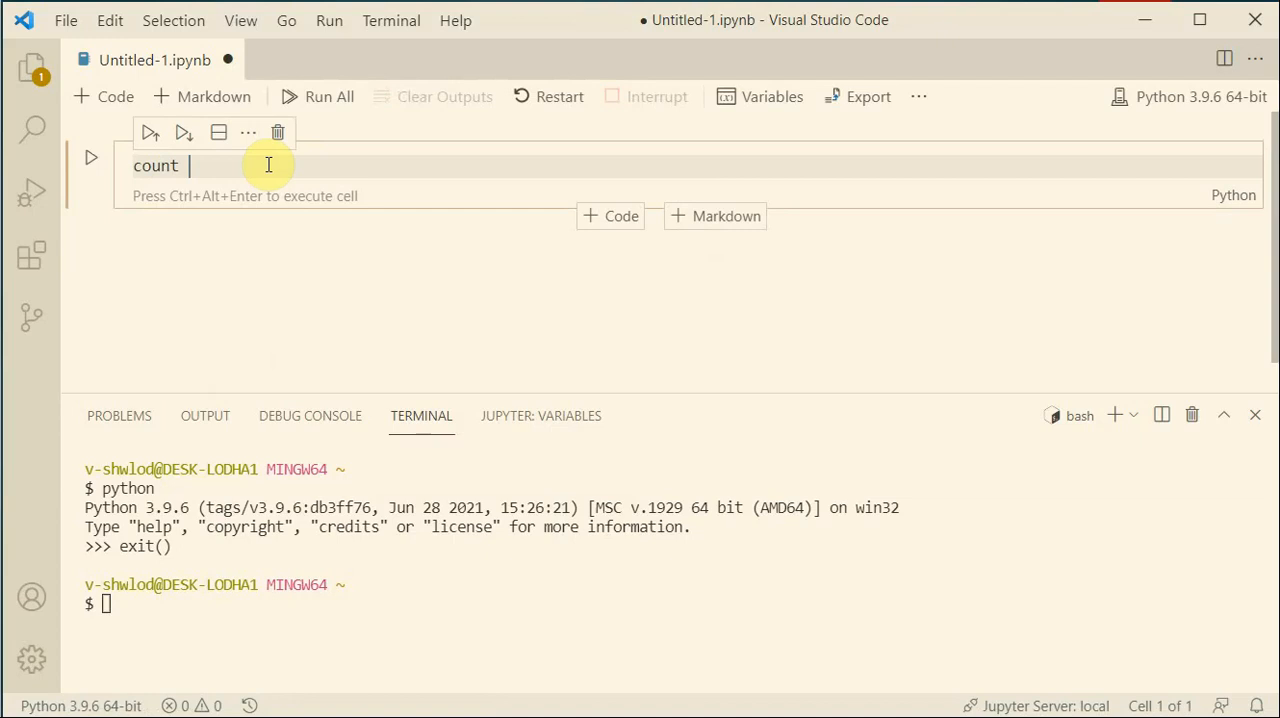
type("=")
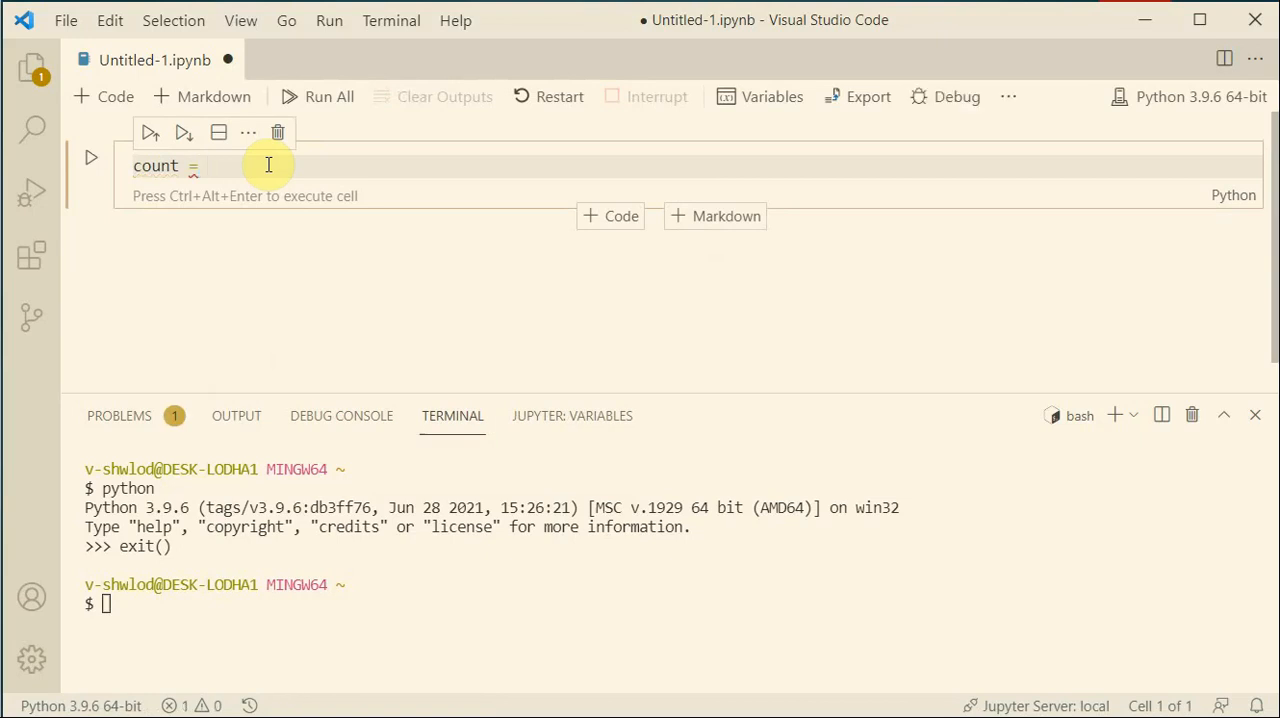
type("5")
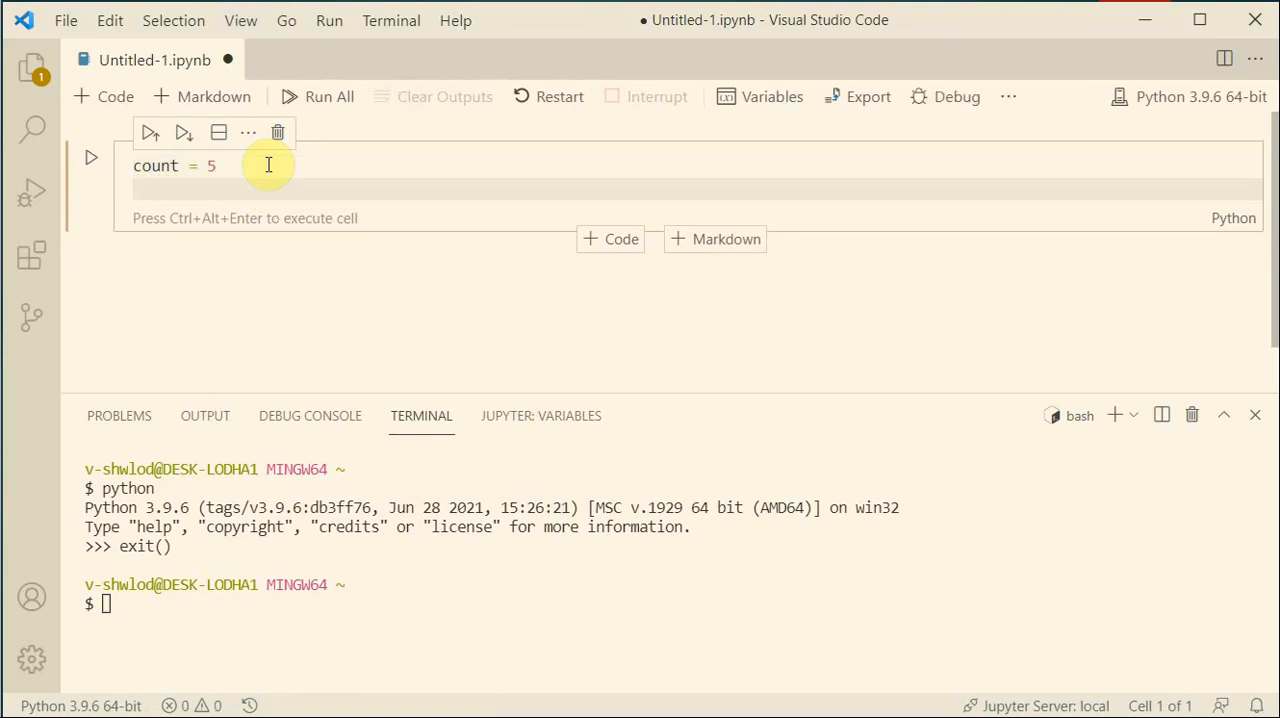
type("new_count =")
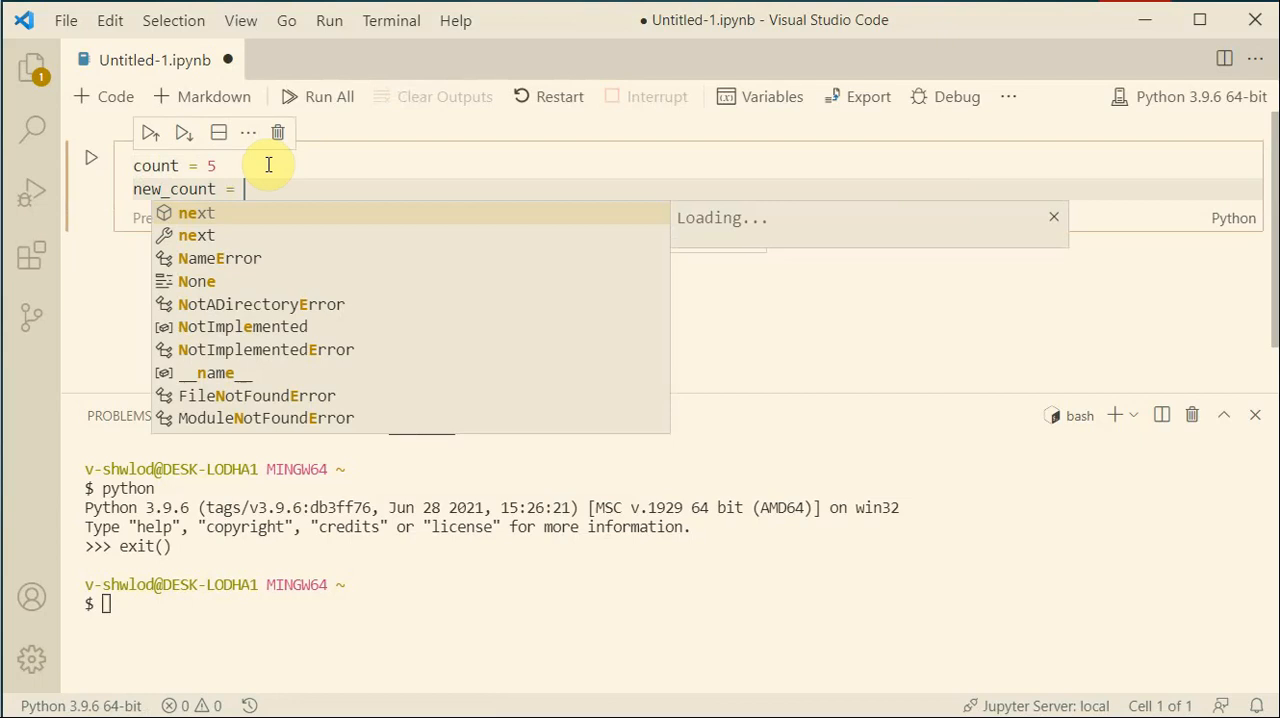
type("count + 3")
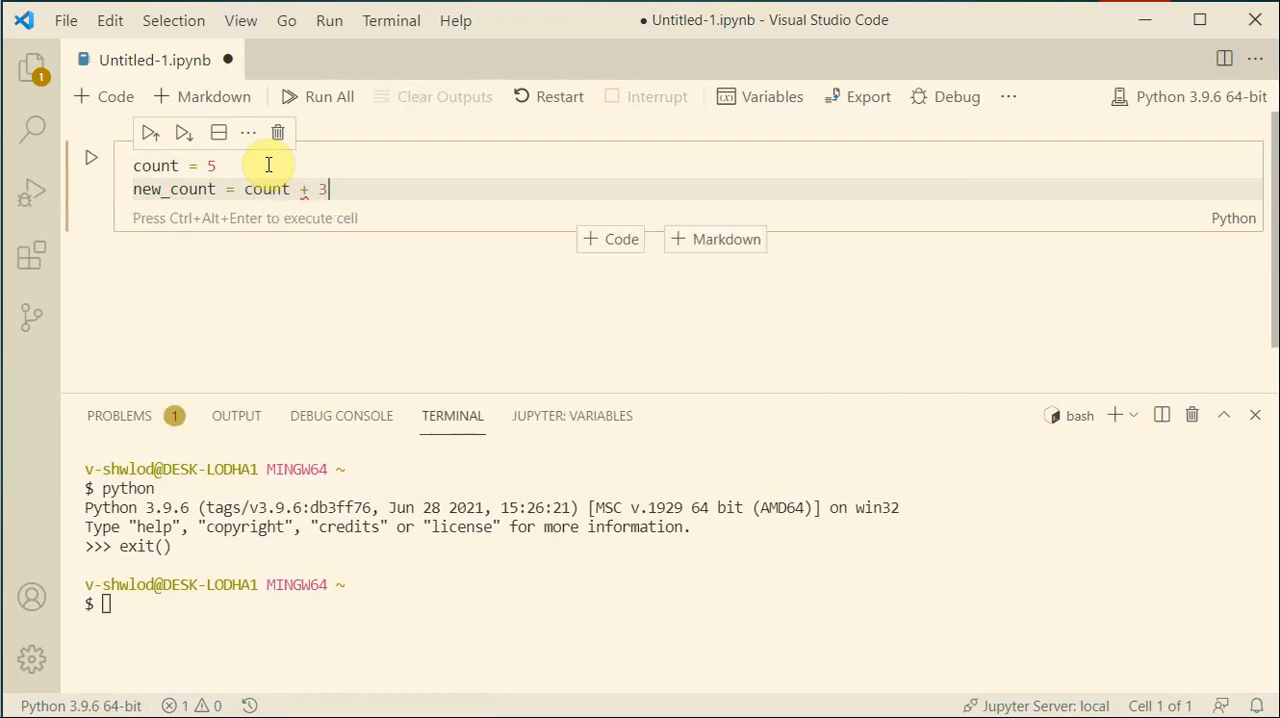
type("print(n")
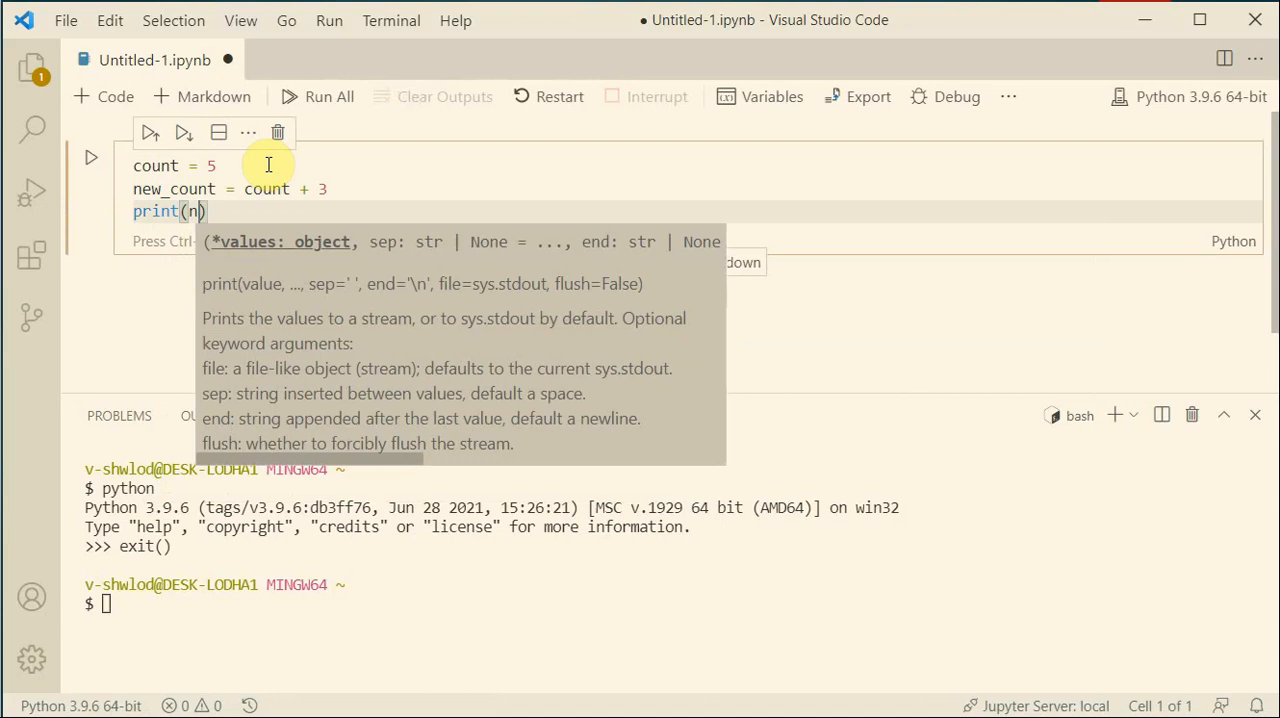
type("ew_count")
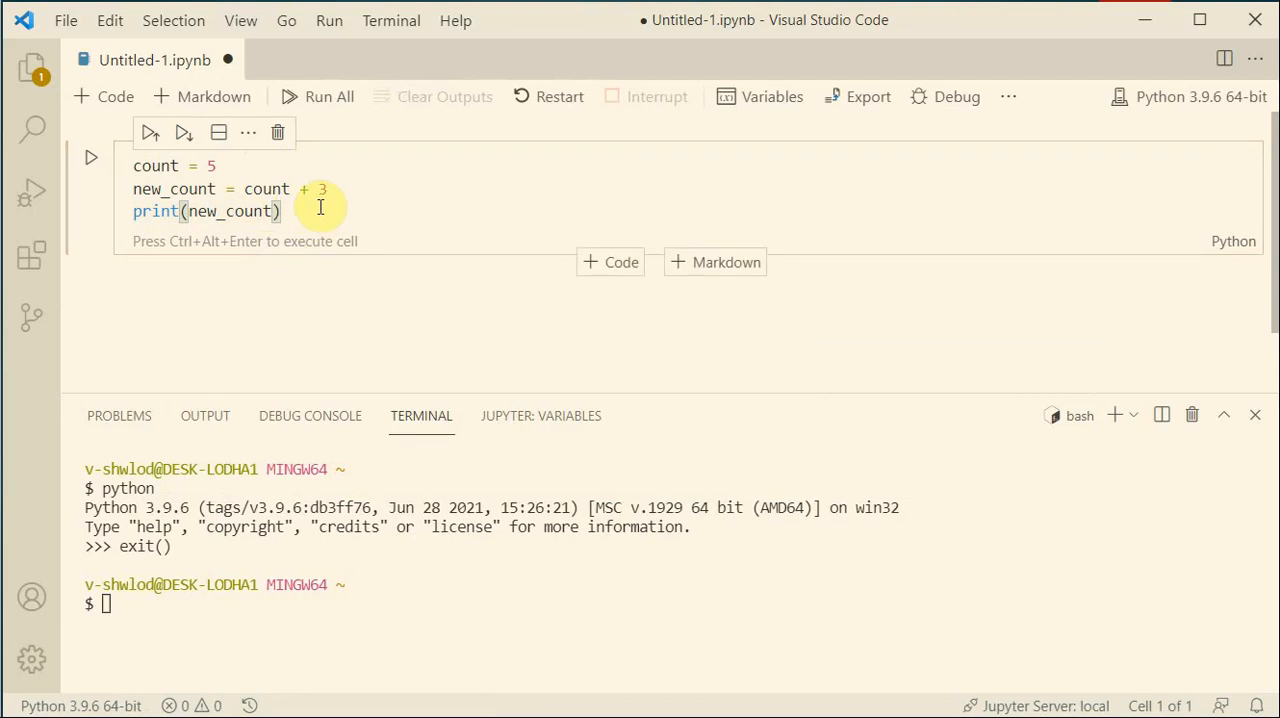
key("BackSpace")
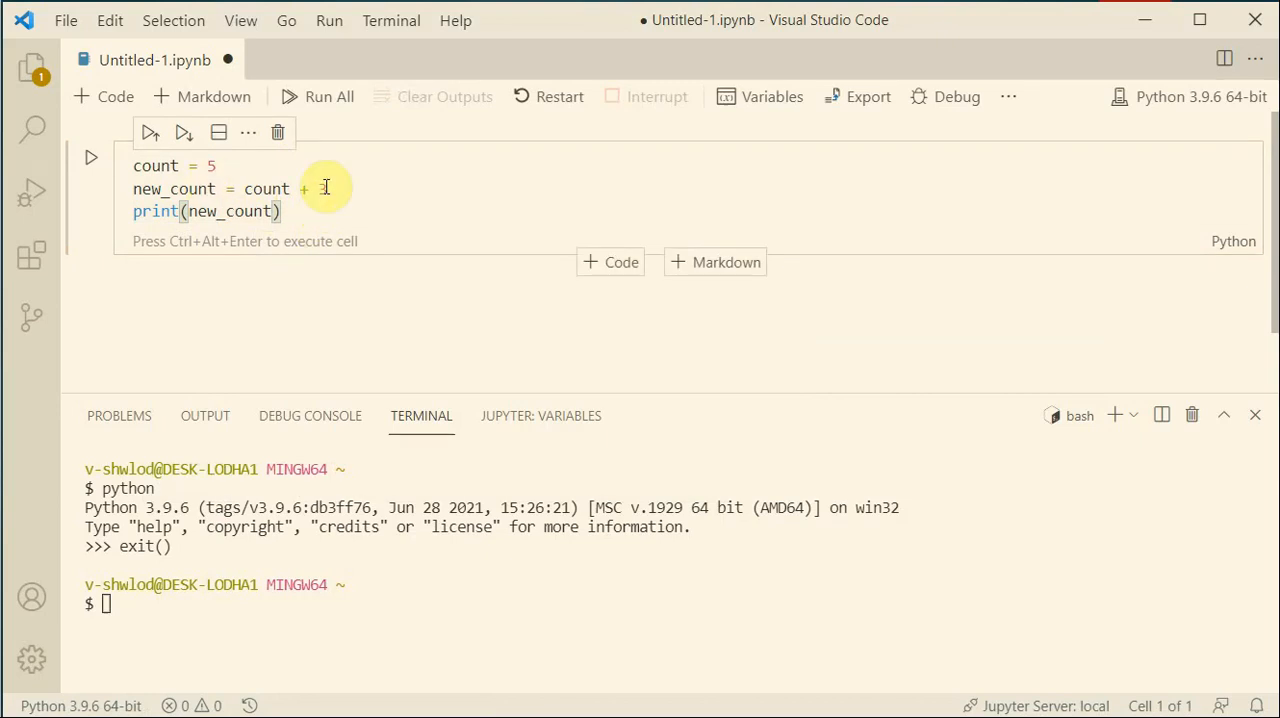
type("3")
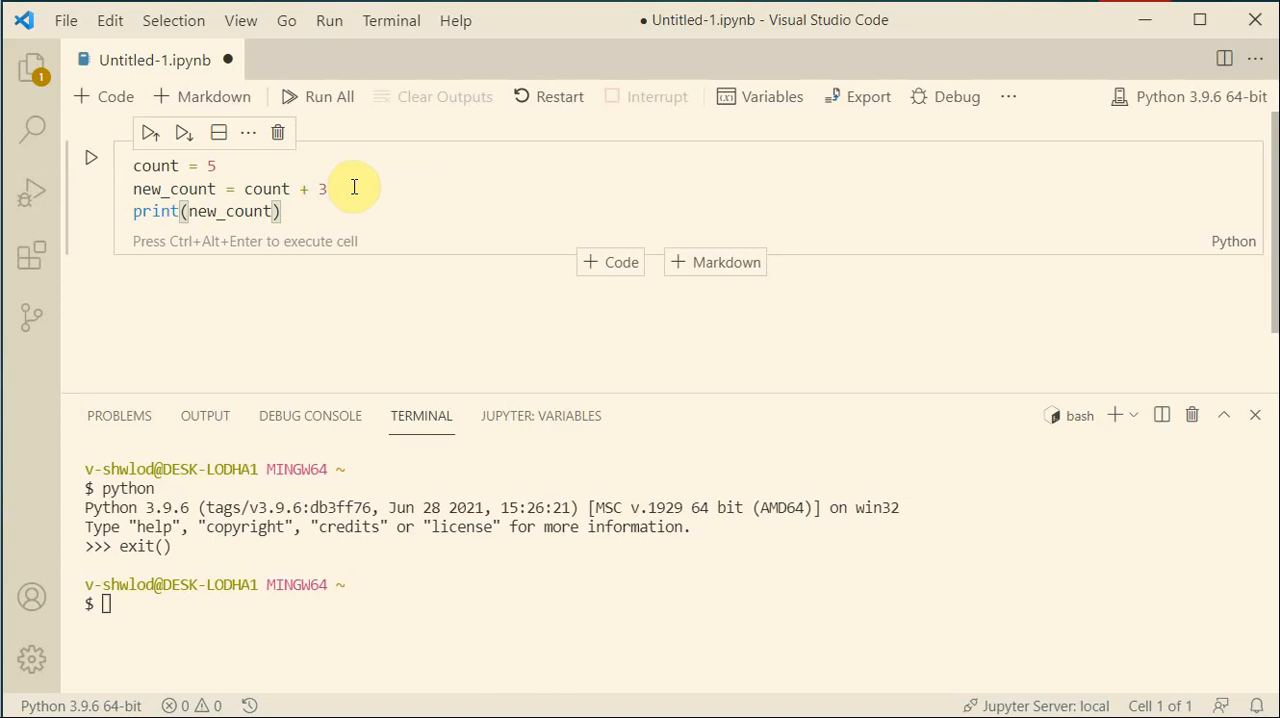
left_click(332, 190)
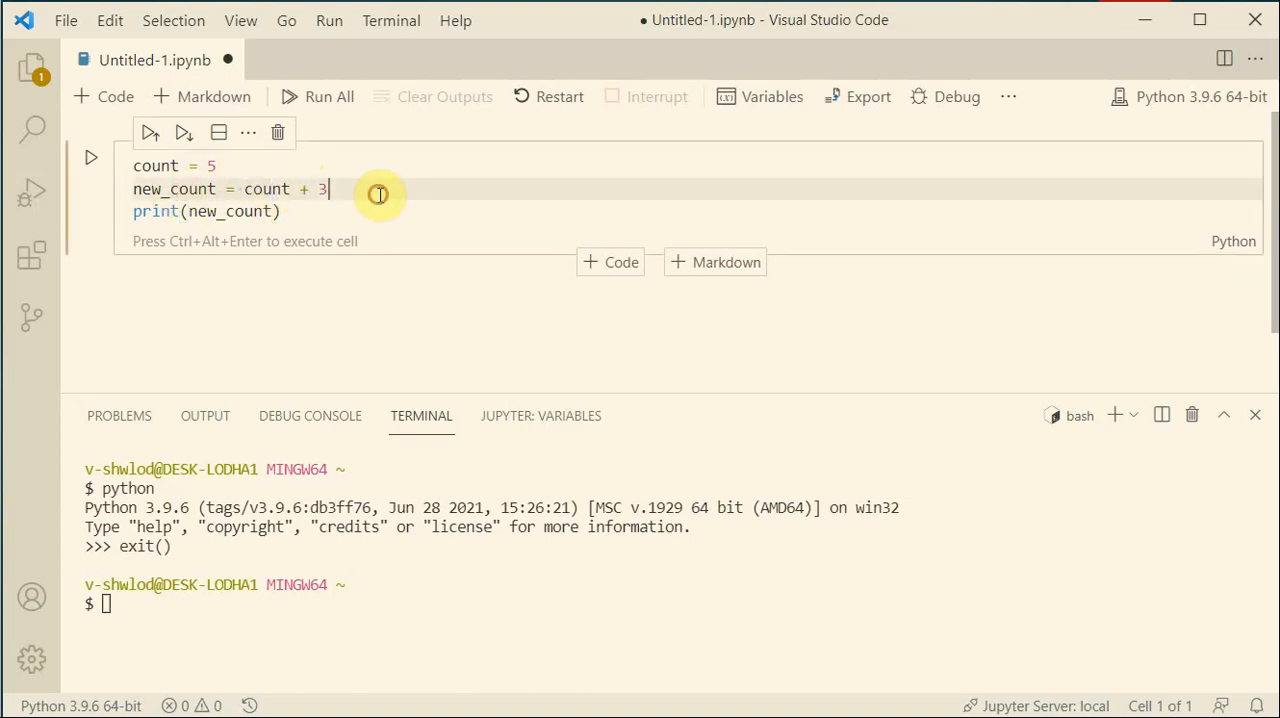
mouse_move(326, 56)
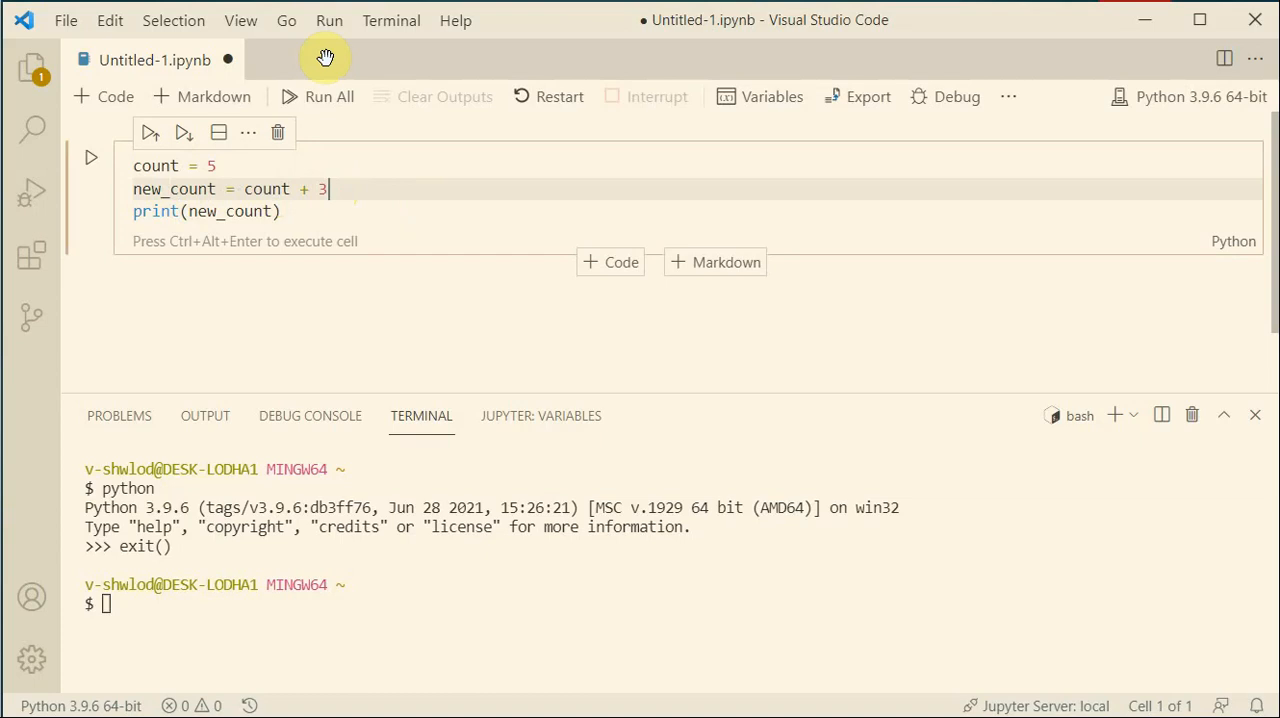
Step: Toggle a breakpoint on the new_count = count + 3 line via the Run menu
left_click(328, 20)
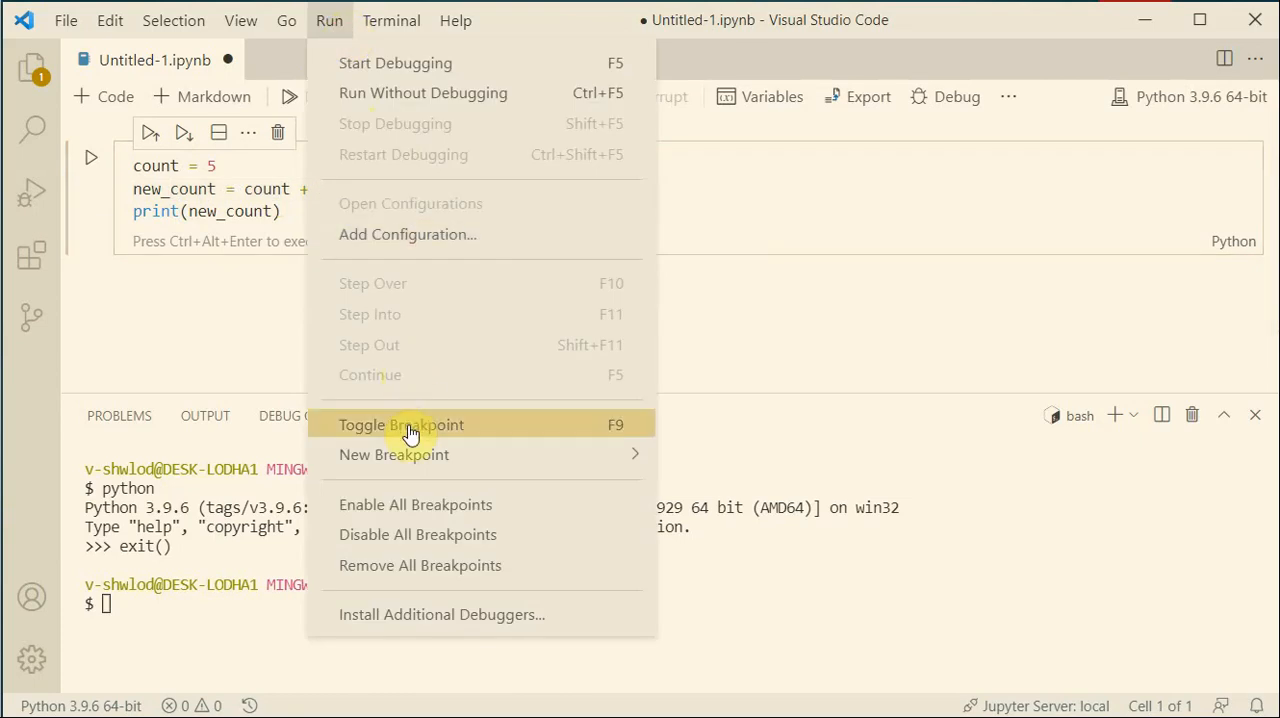
mouse_move(394, 454)
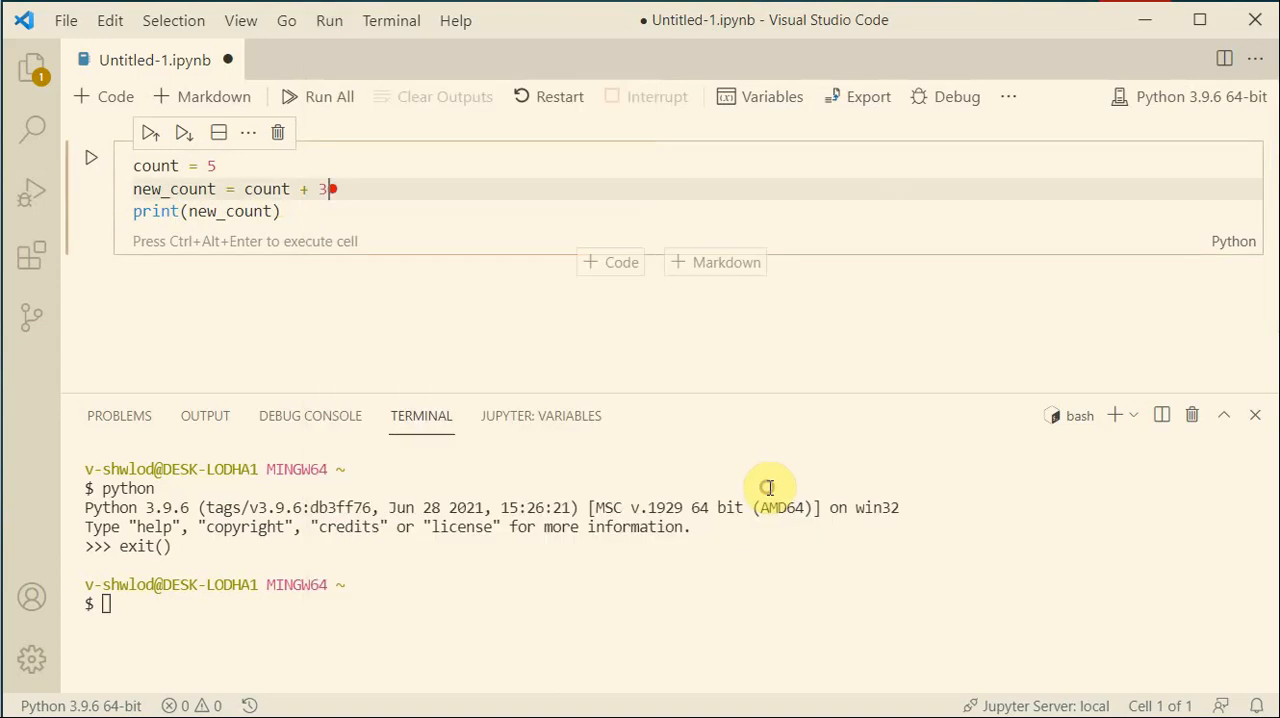
mouse_move(338, 190)
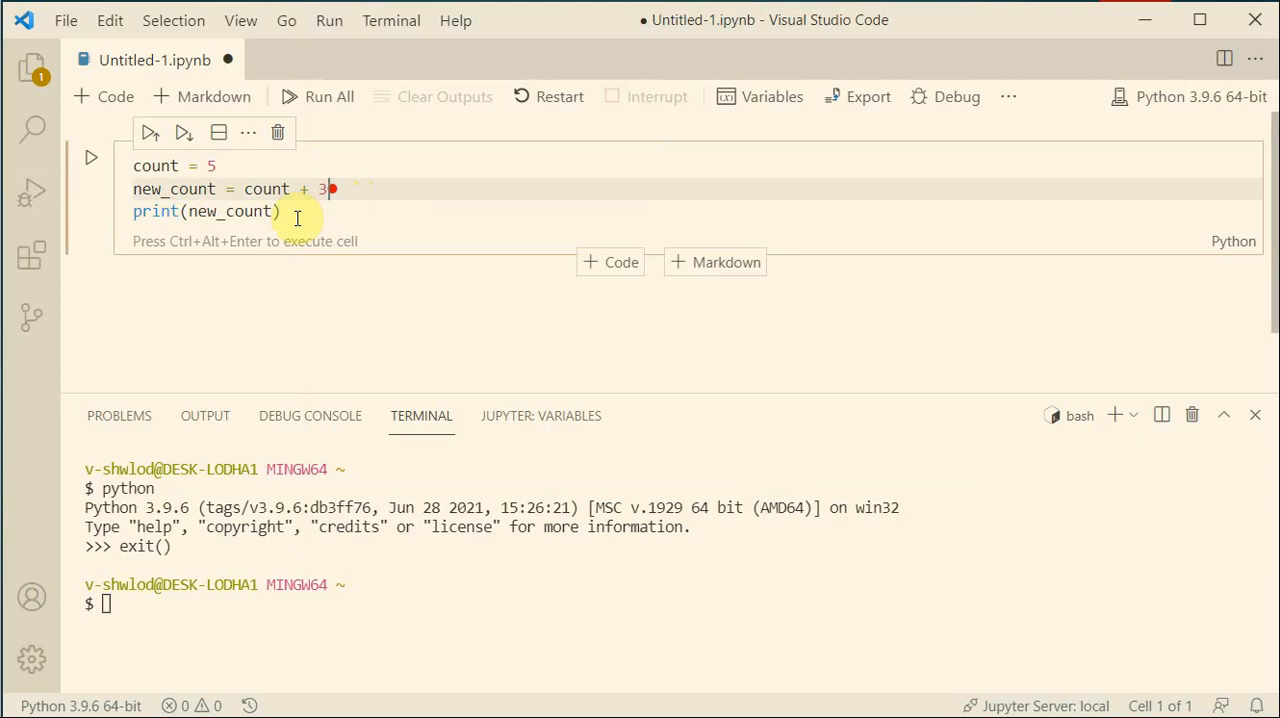
mouse_move(346, 224)
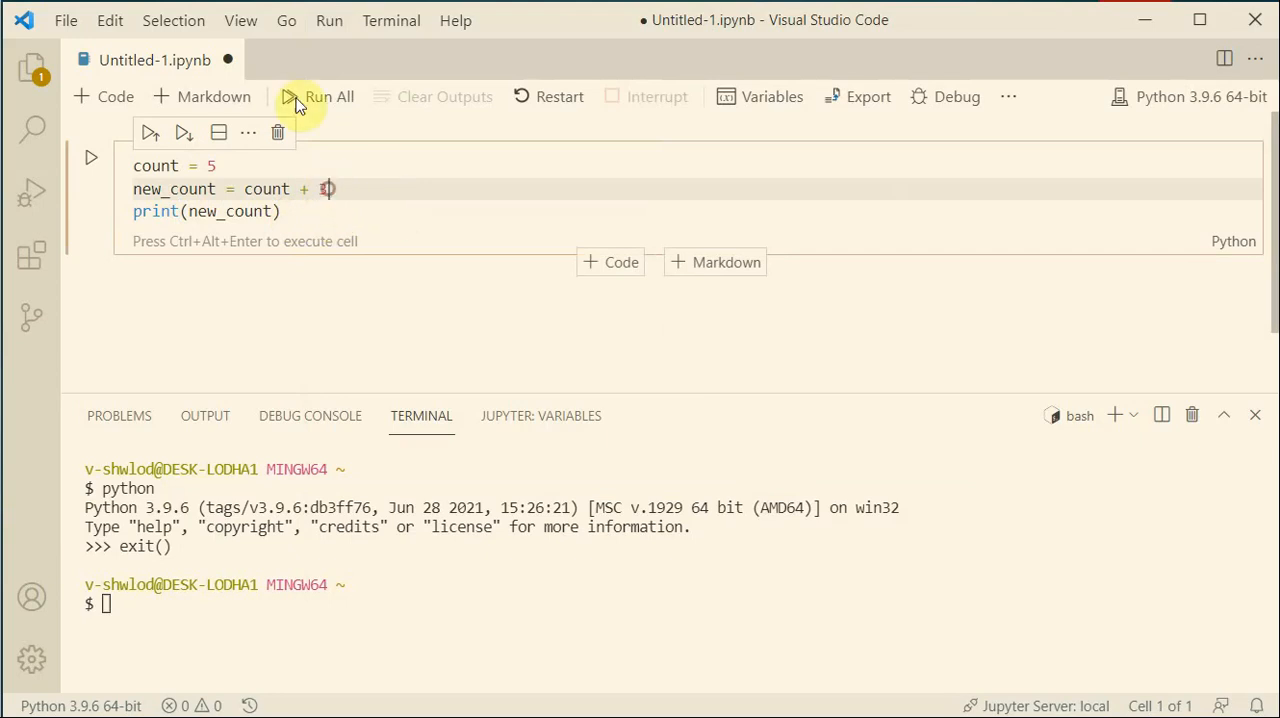
left_click(328, 20)
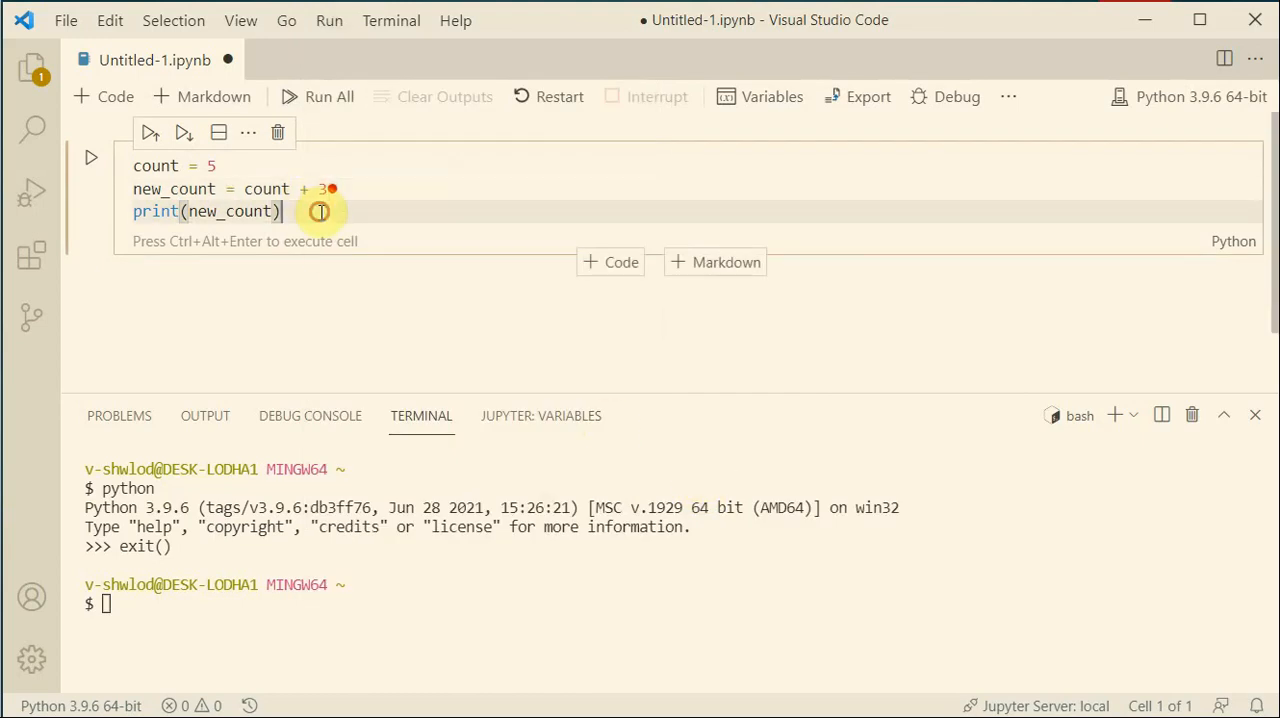
mouse_move(816, 228)
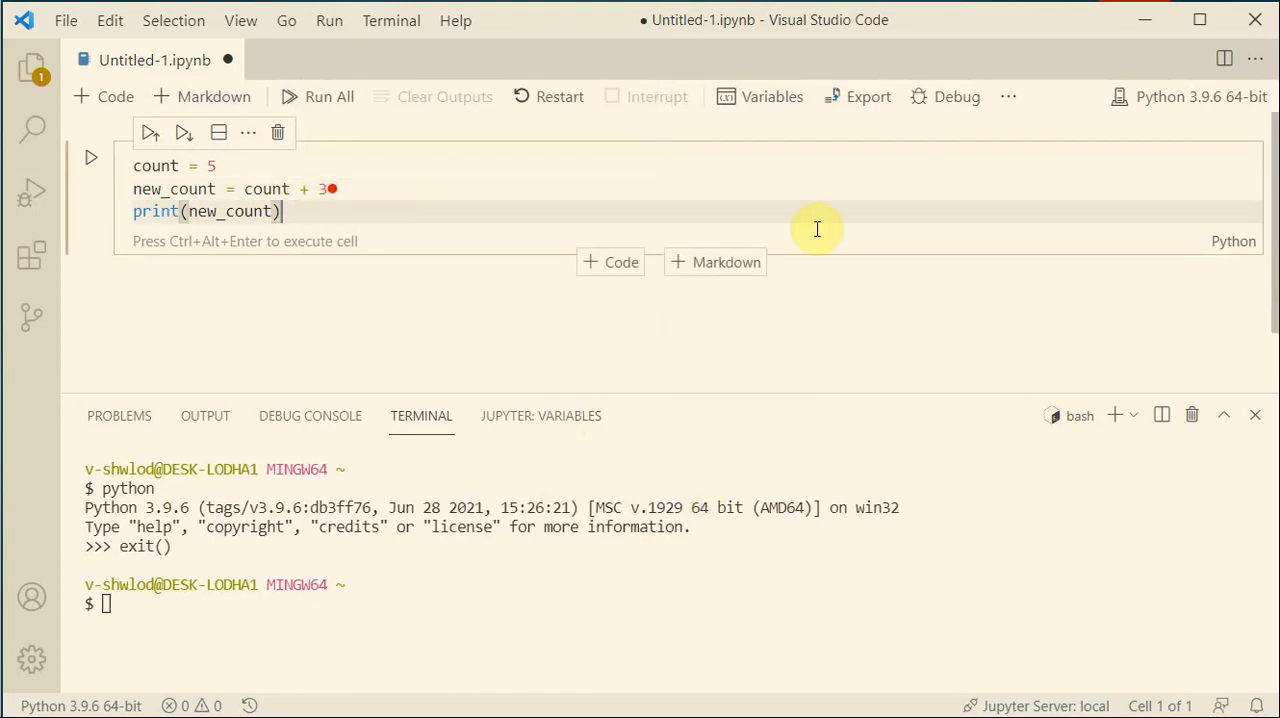
mouse_move(944, 96)
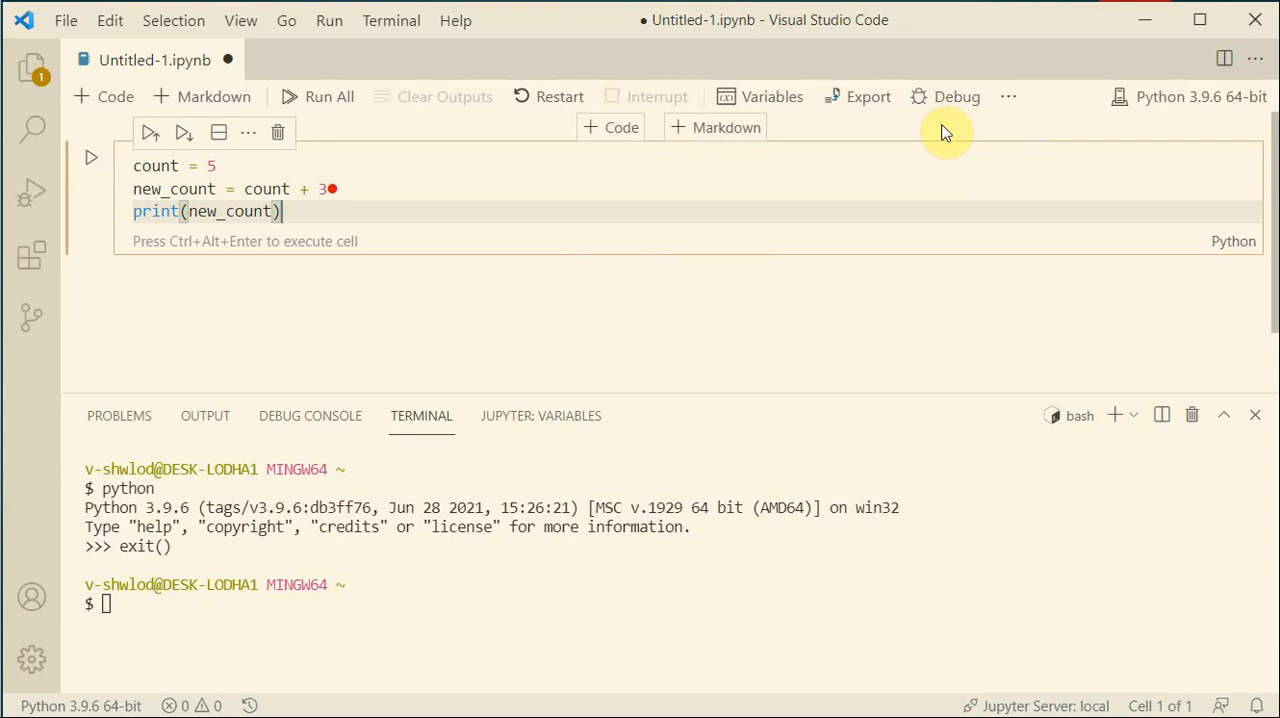
mouse_move(956, 96)
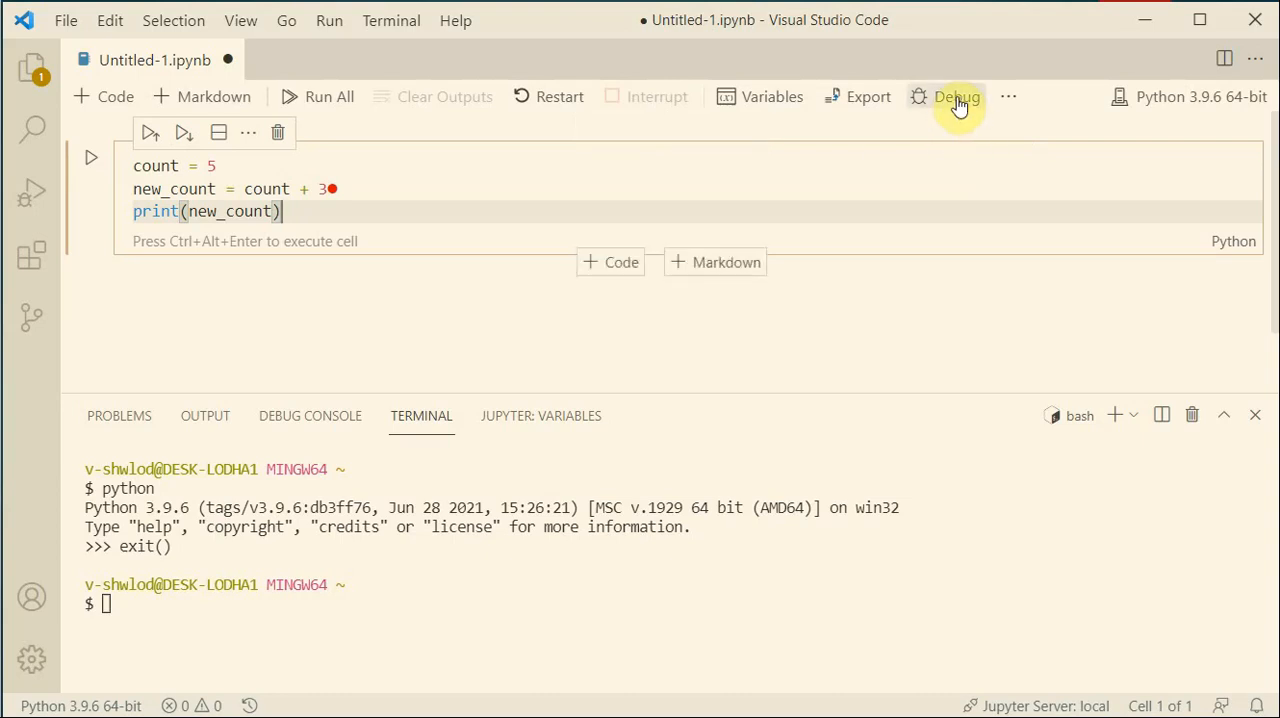
Step: Save the notebook as Testing.ipynb on the Desktop and start debugging it
key("ctrl+shift+s")
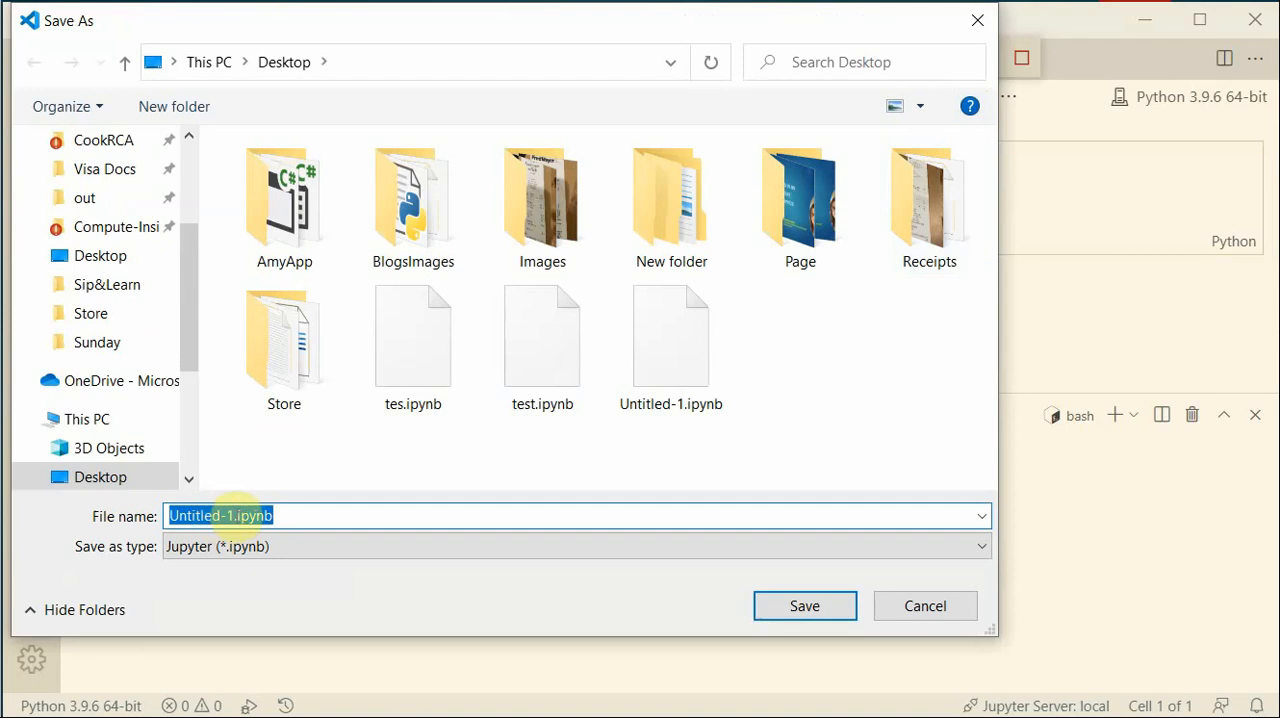
mouse_move(110, 520)
type("Testing")
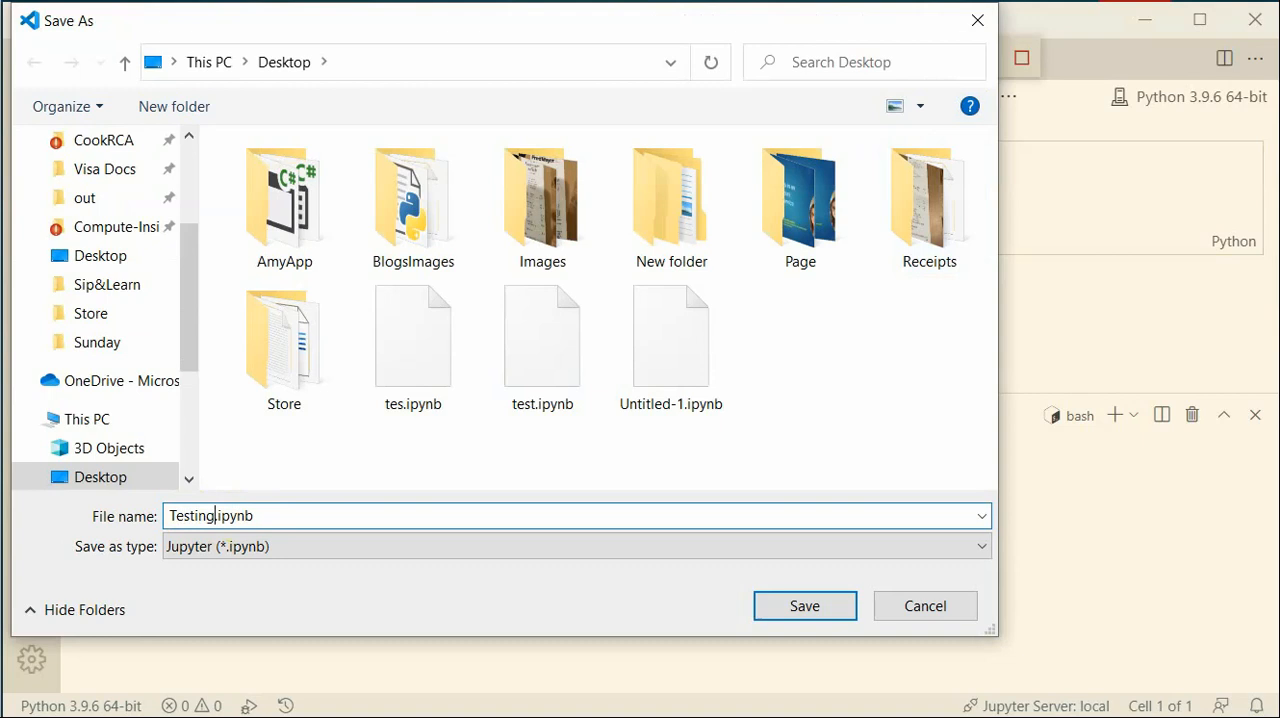
left_click(804, 604)
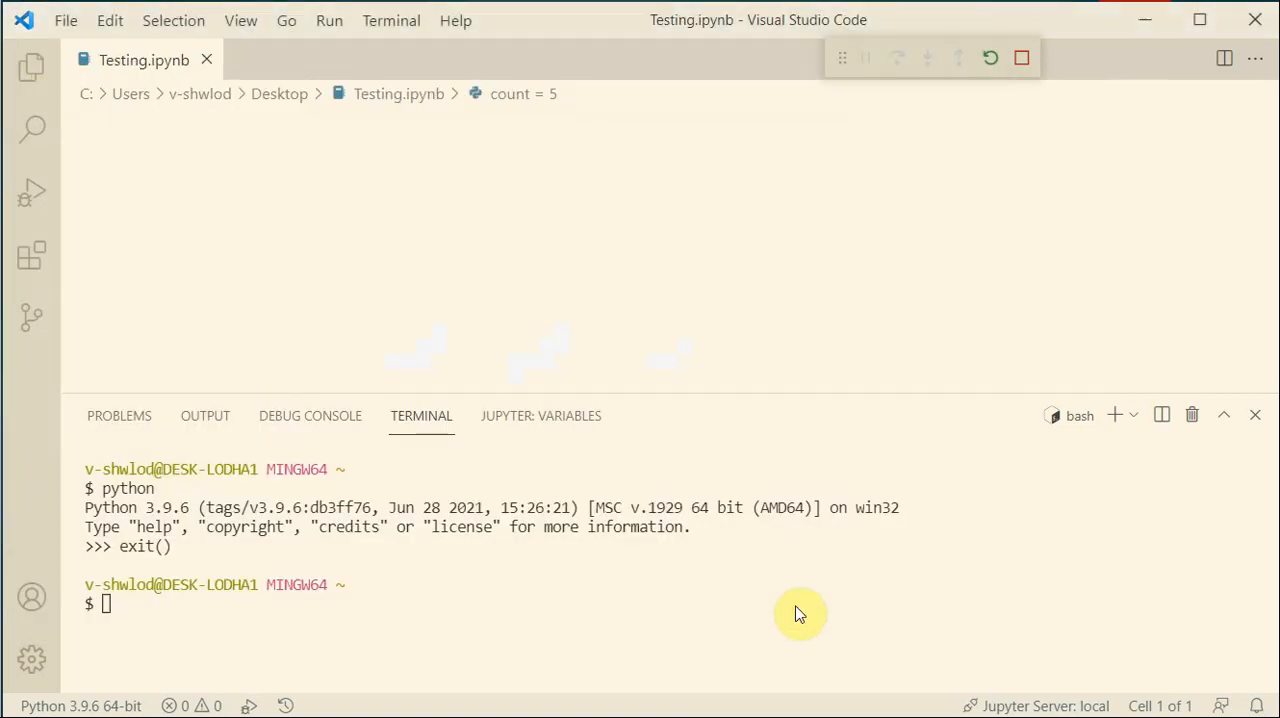
left_click(32, 192)
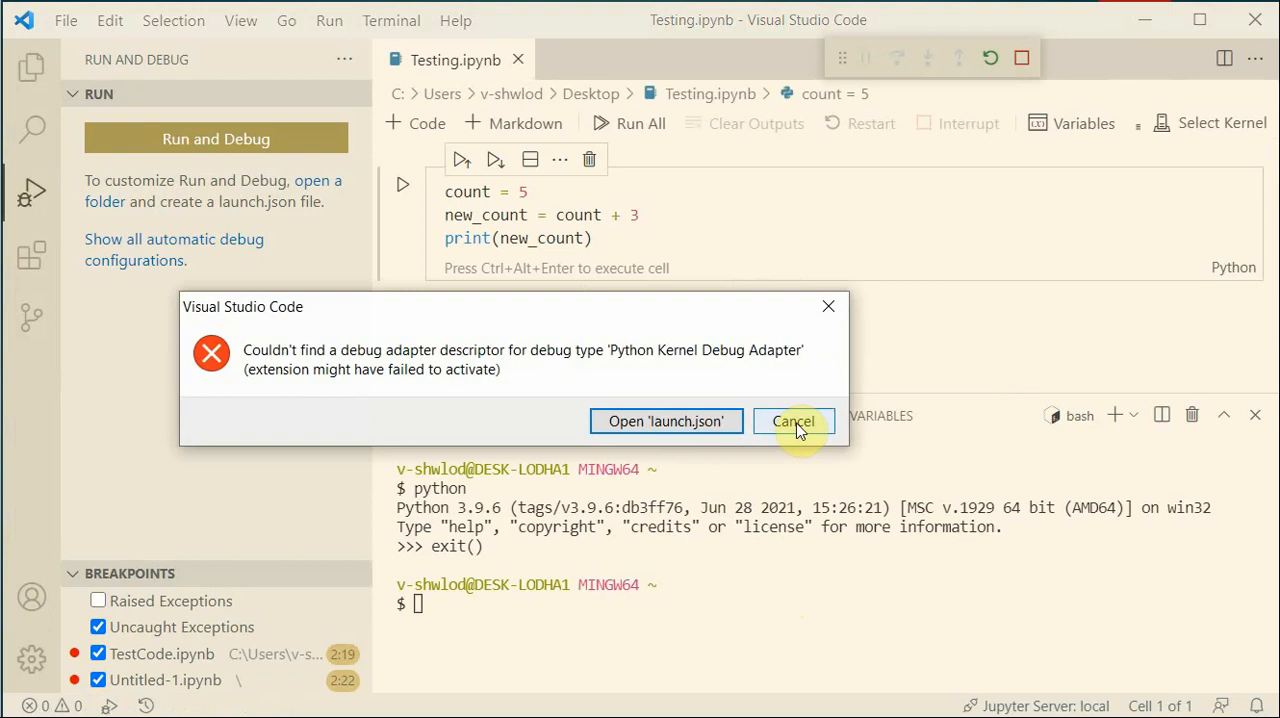
Step: Cancel the debug adapter error and select the Python 3.9.6 64-bit kernel
left_click(792, 420)
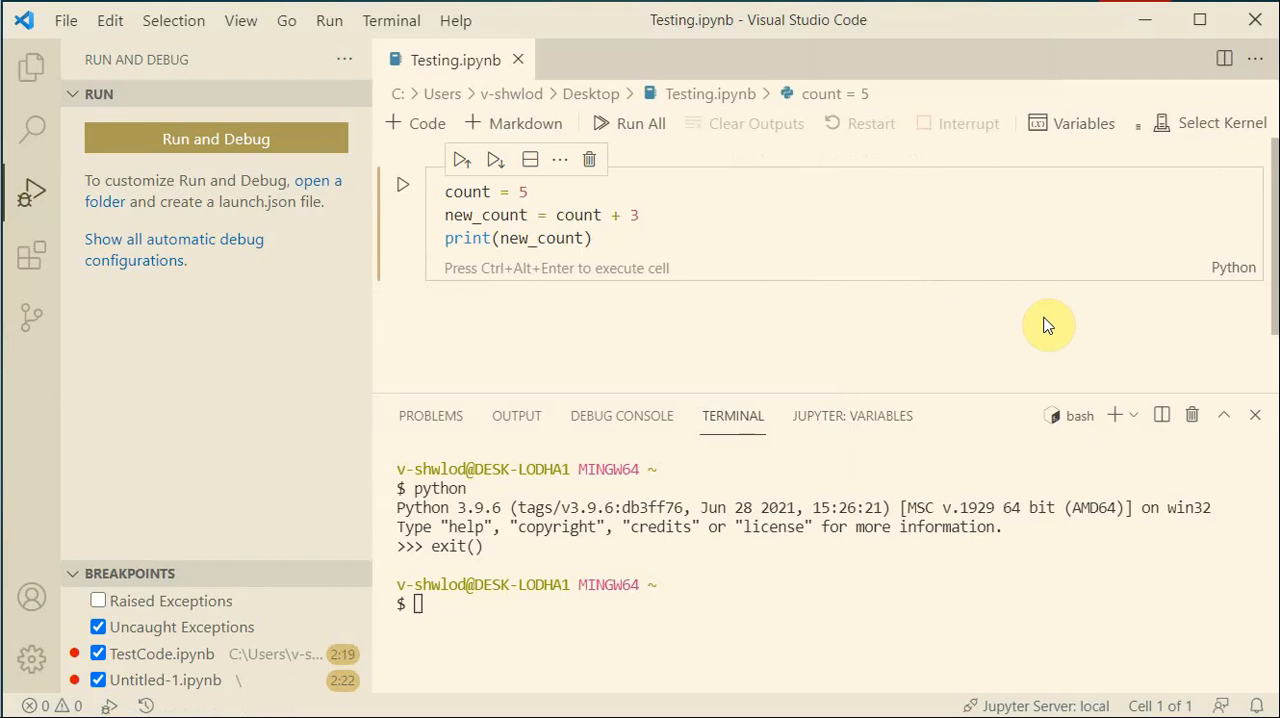
mouse_move(1180, 168)
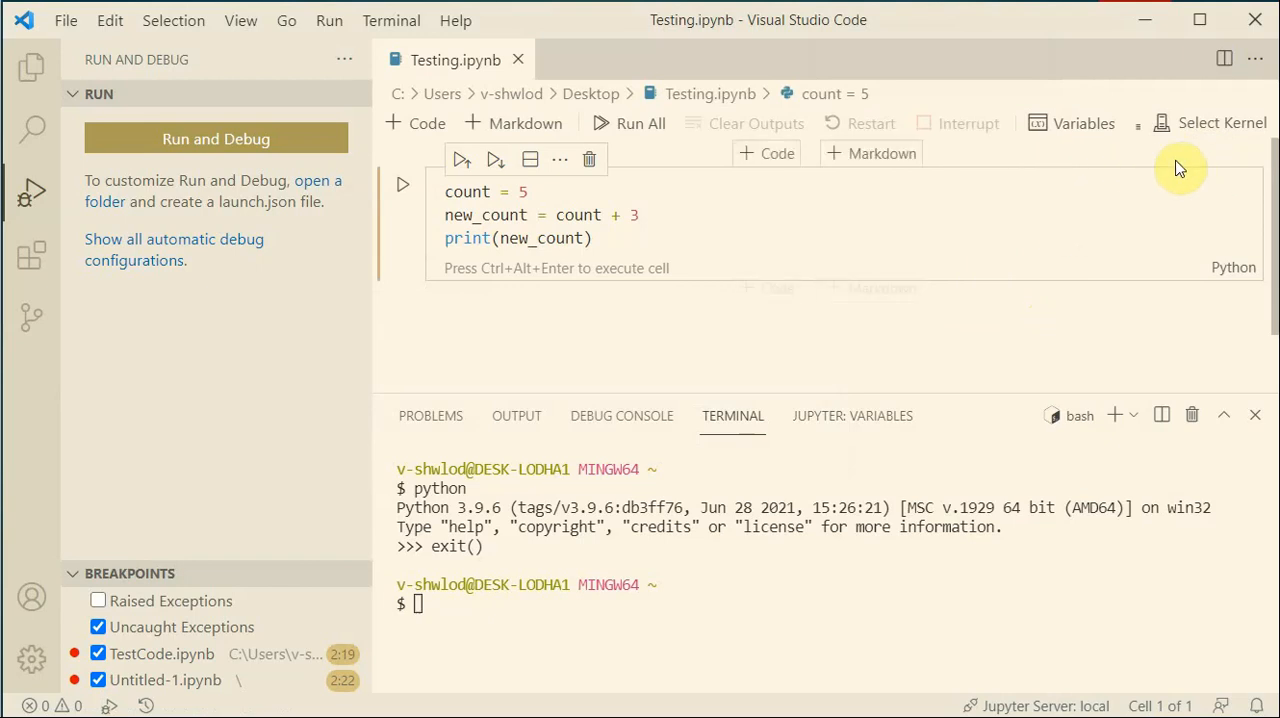
left_click(1212, 122)
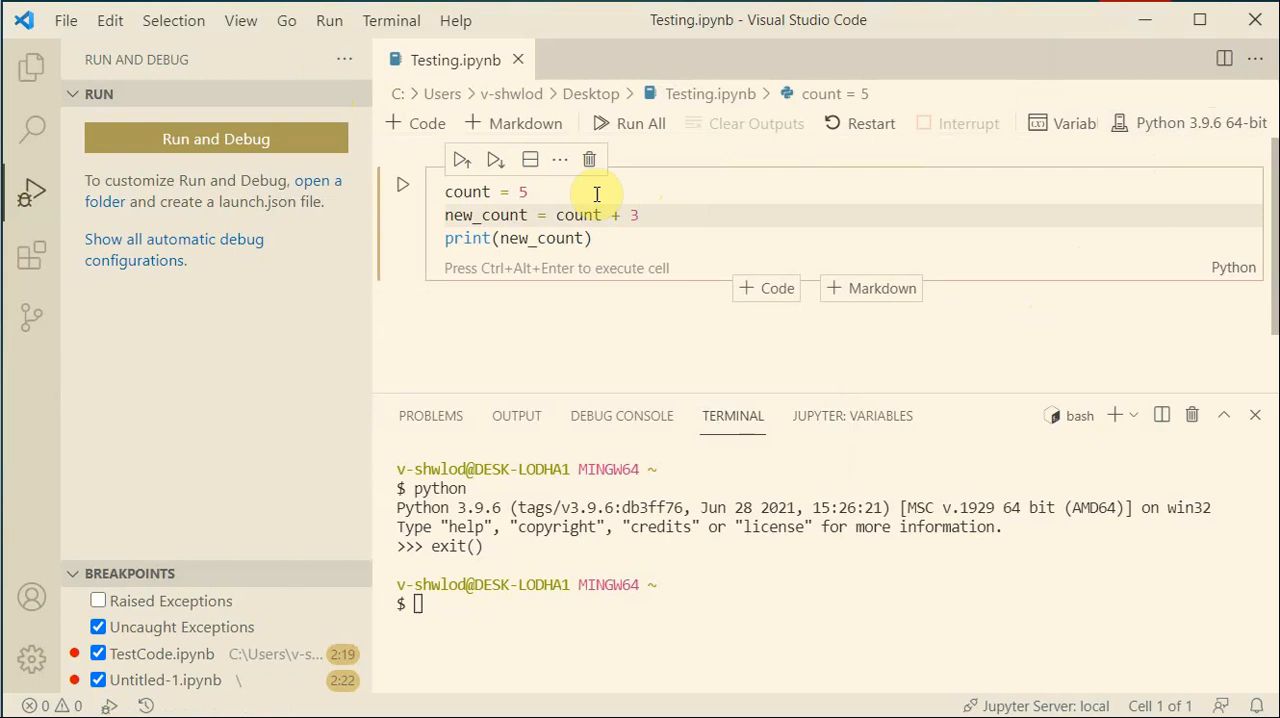
mouse_move(608, 158)
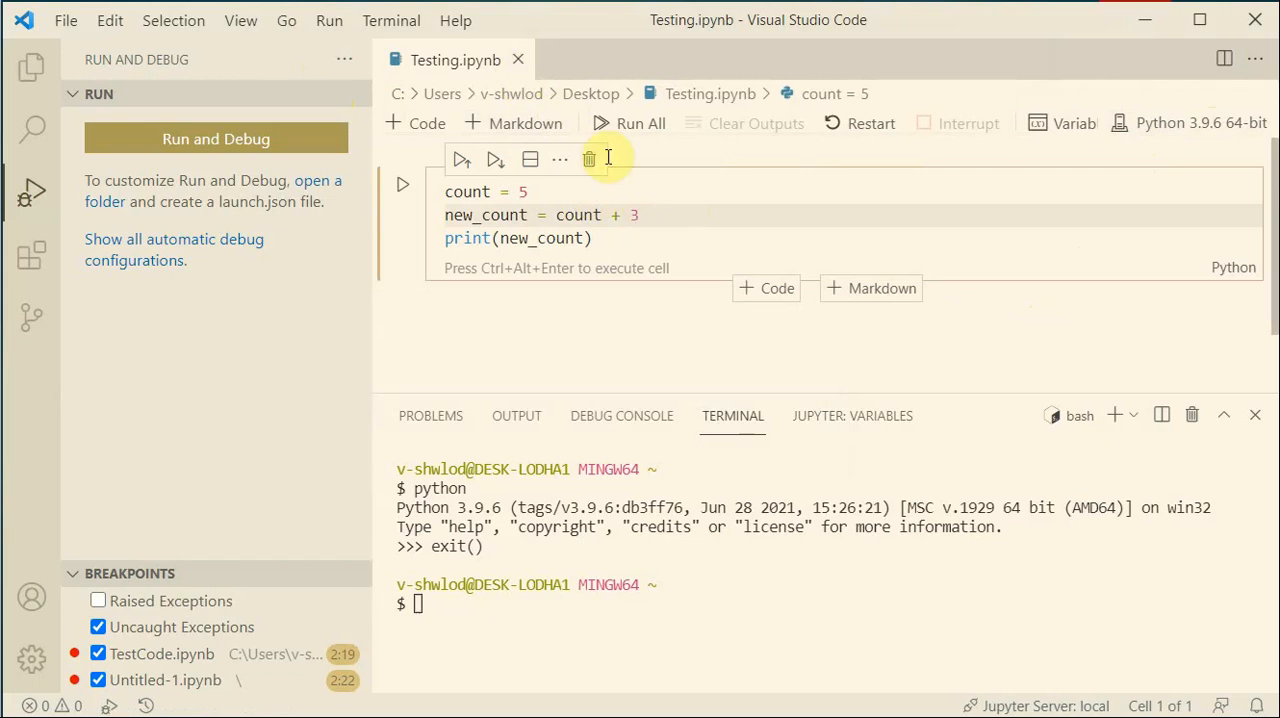
Step: Add an inline breakpoint after '+ 3' on the new_count line via Run > New Breakpoint
left_click(288, 20)
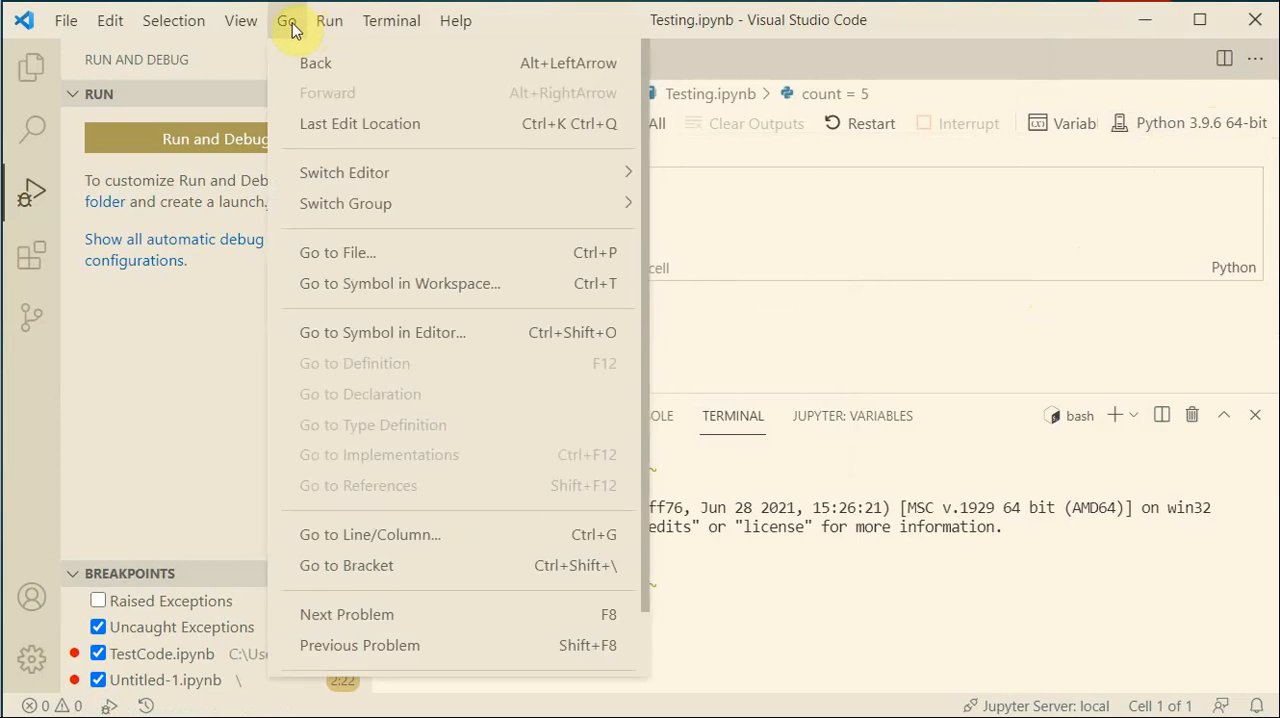
left_click(240, 20)
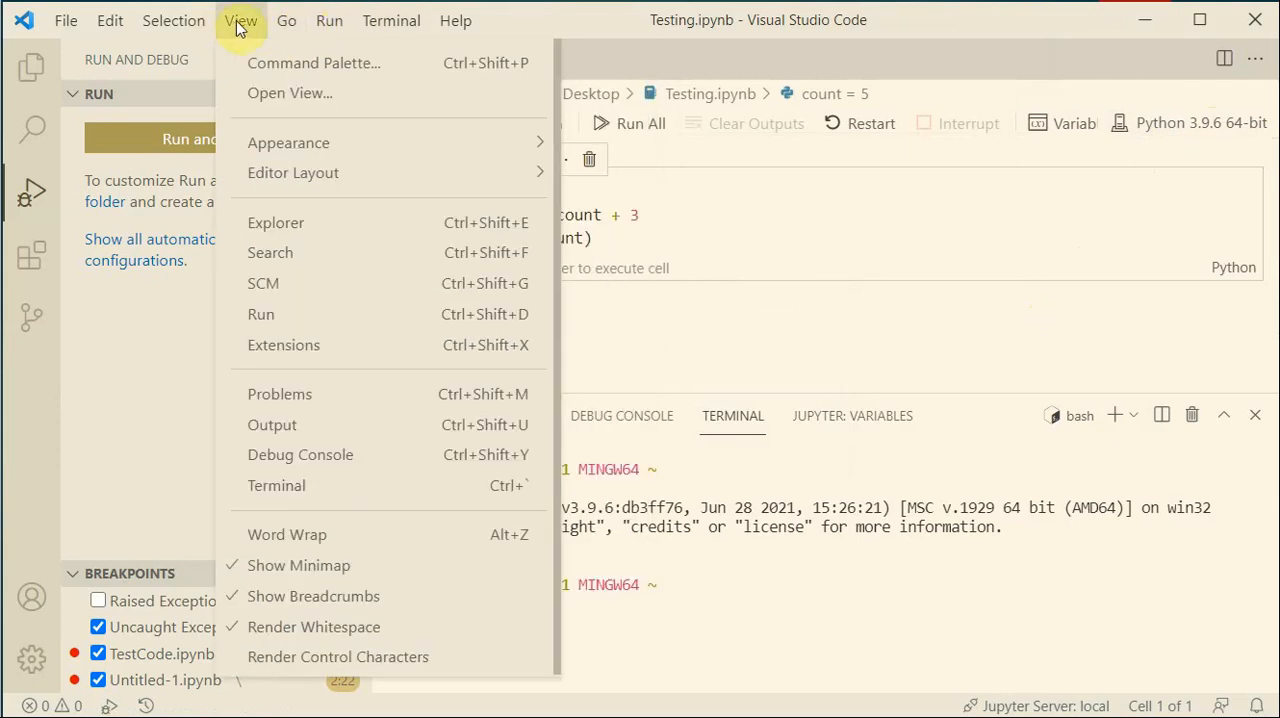
left_click(328, 20)
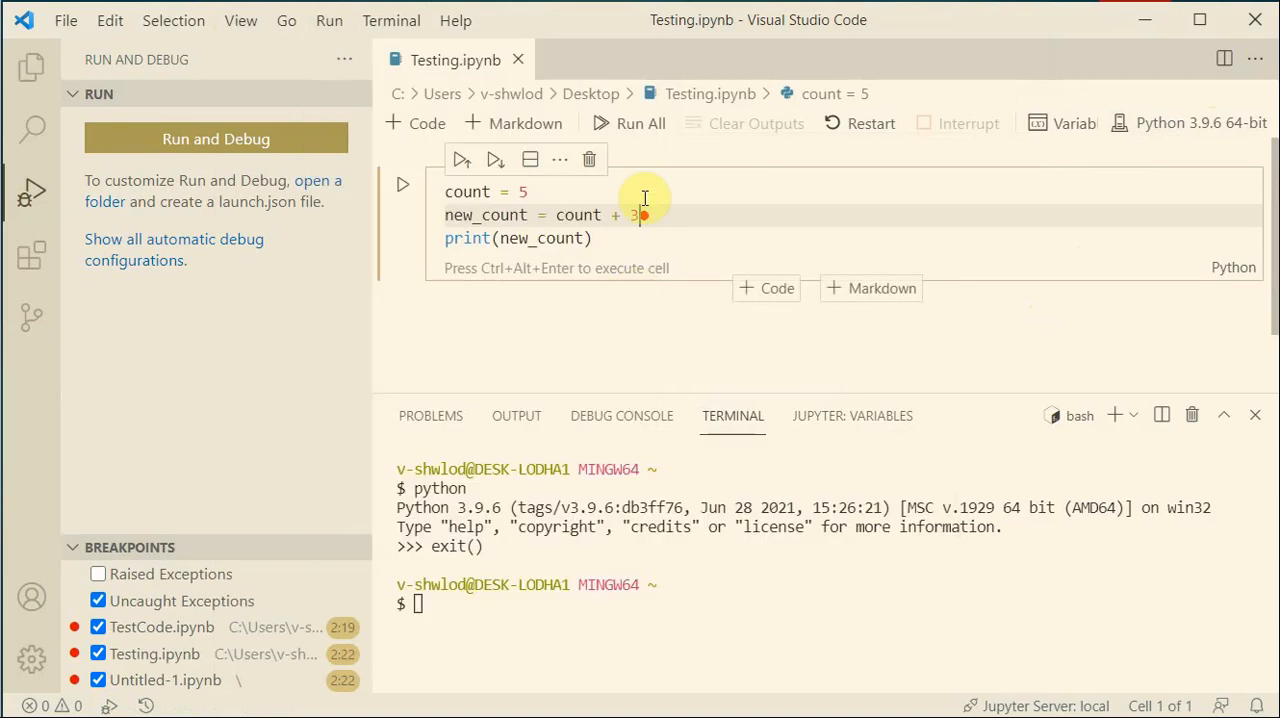
mouse_move(920, 172)
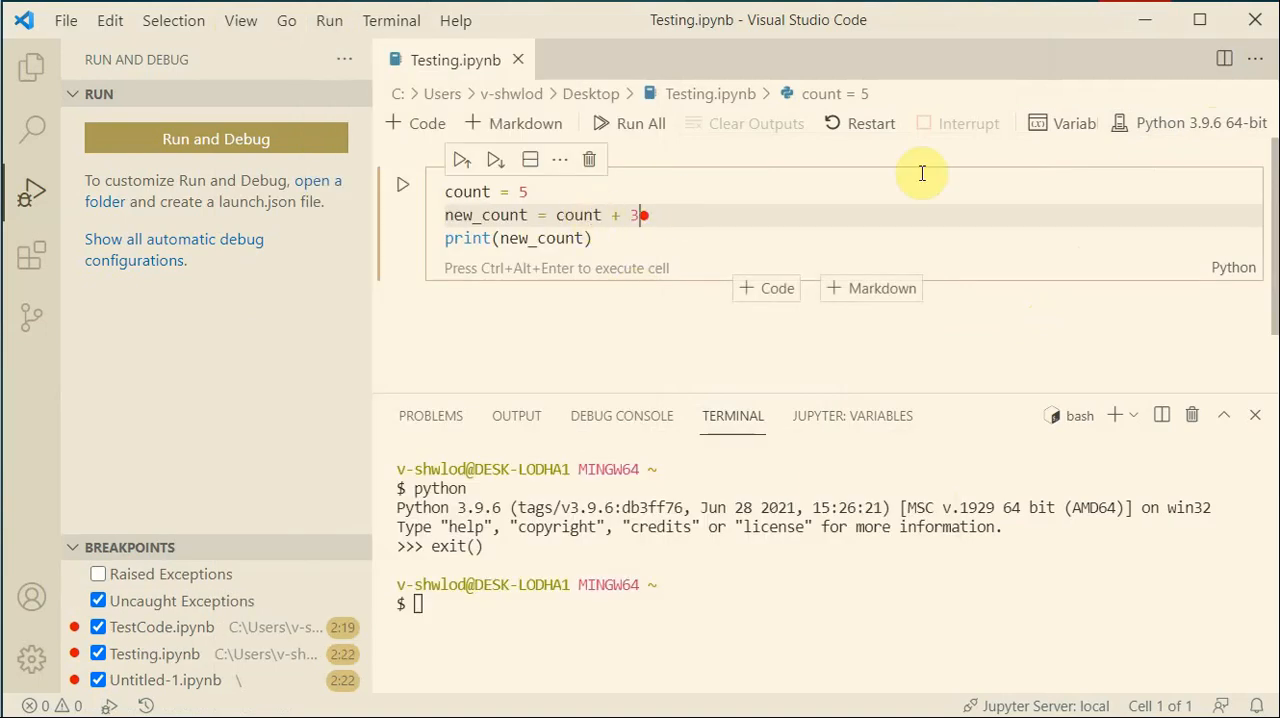
left_click(870, 124)
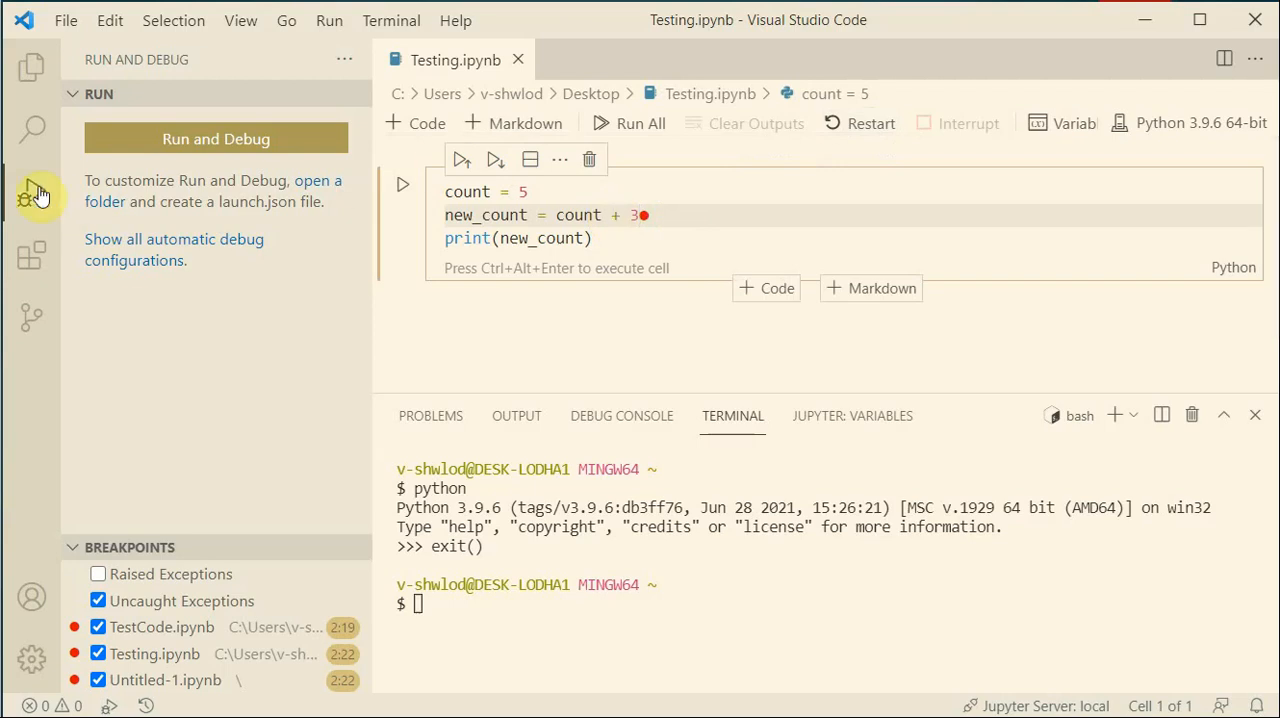
Step: Hide the debug panel, start debugging Testing.ipynb and add an inline breakpoint on count = 5
left_click(32, 194)
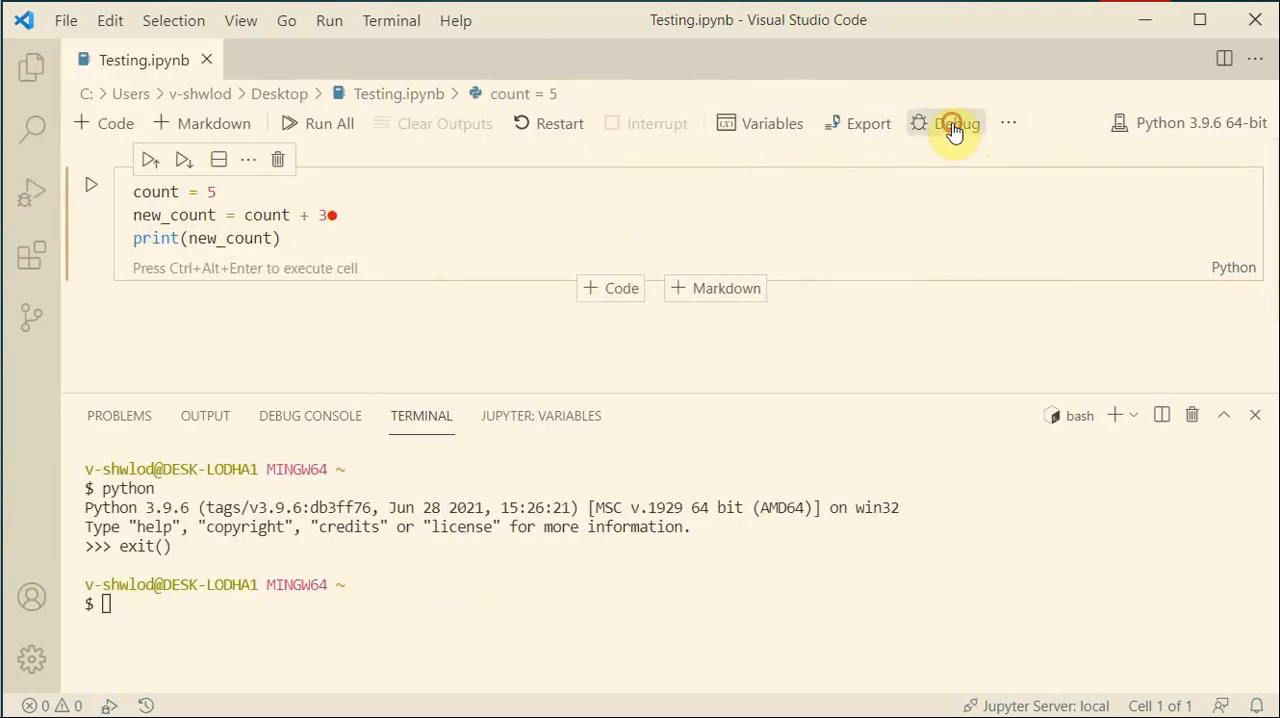
left_click(956, 124)
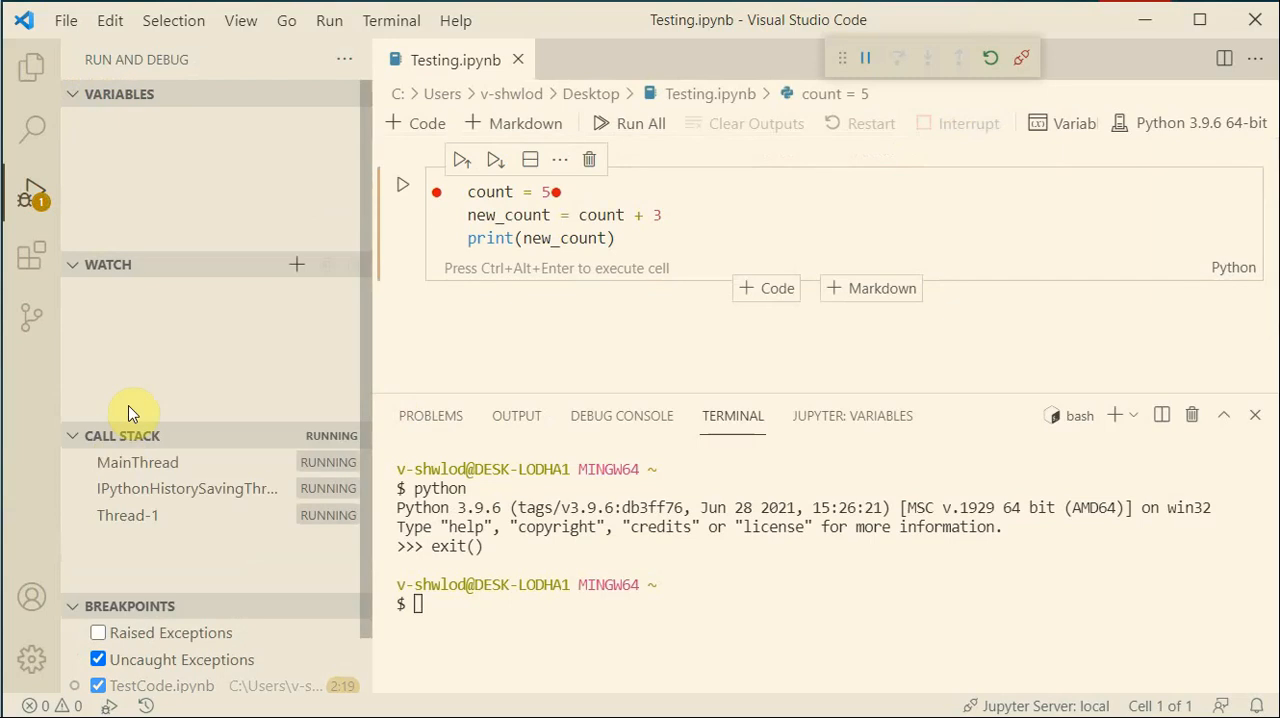
mouse_move(158, 208)
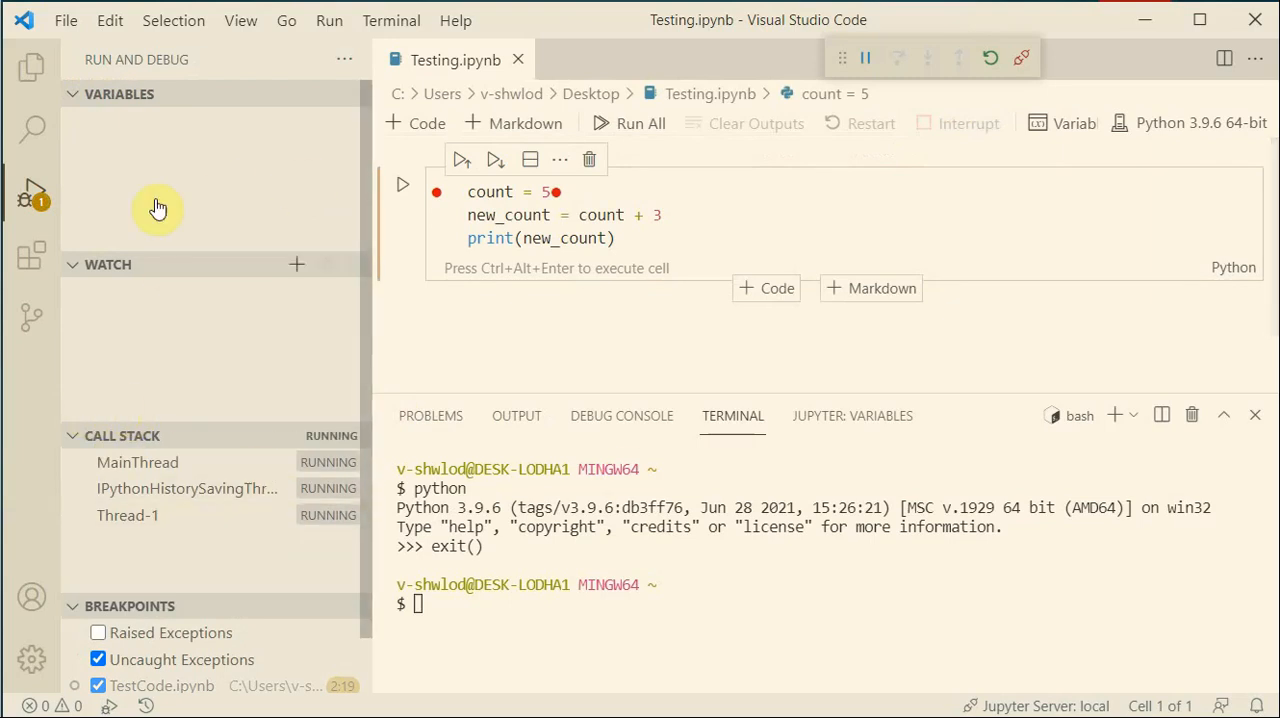
mouse_move(158, 182)
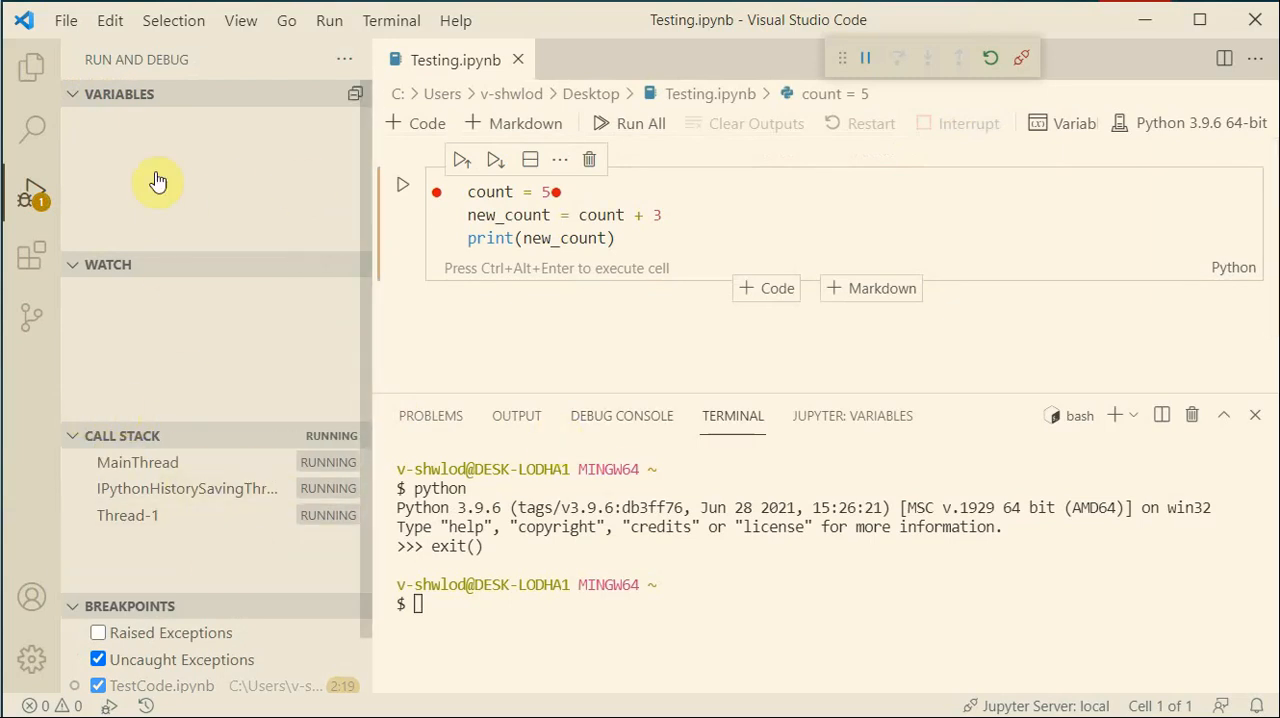
mouse_move(410, 482)
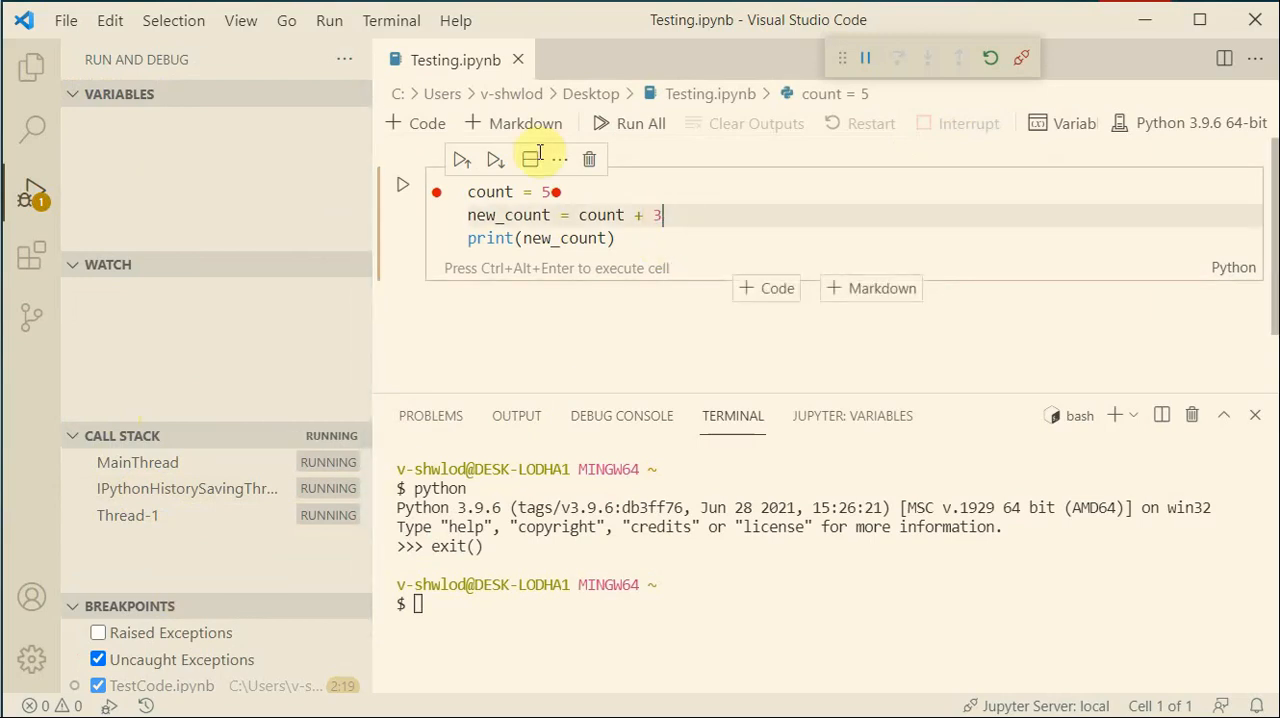
left_click(328, 20)
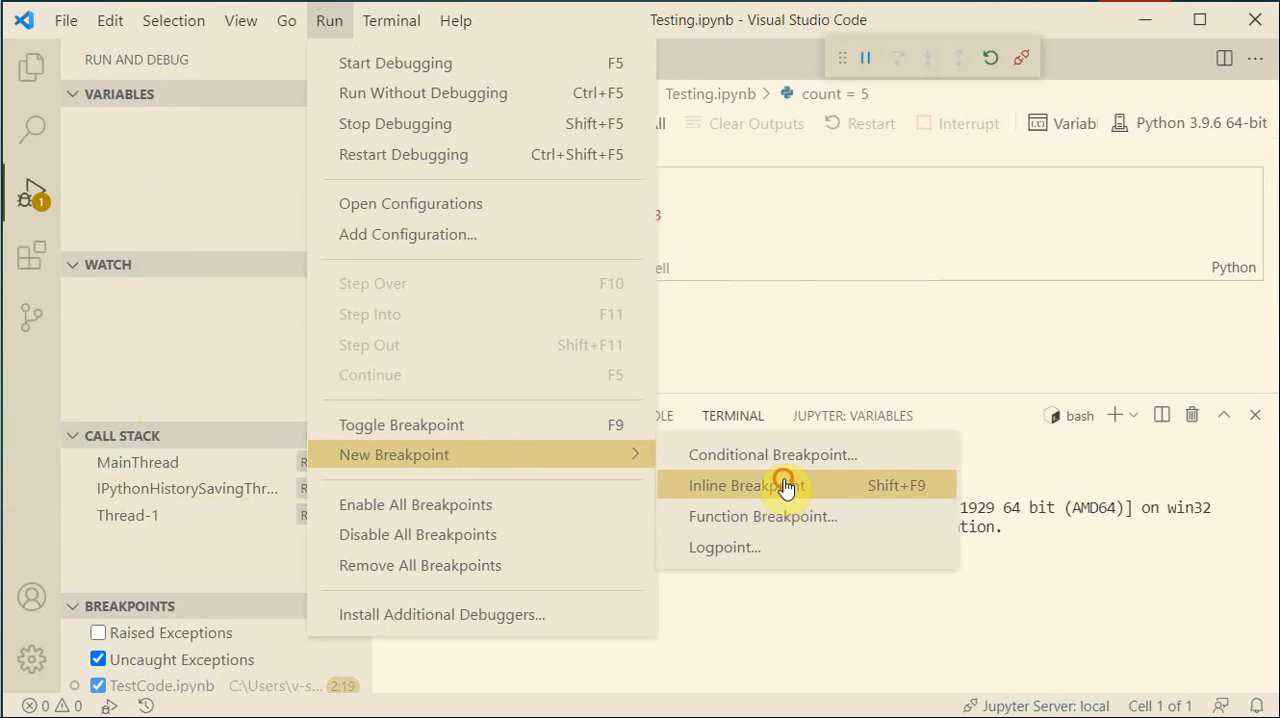
left_click(746, 484)
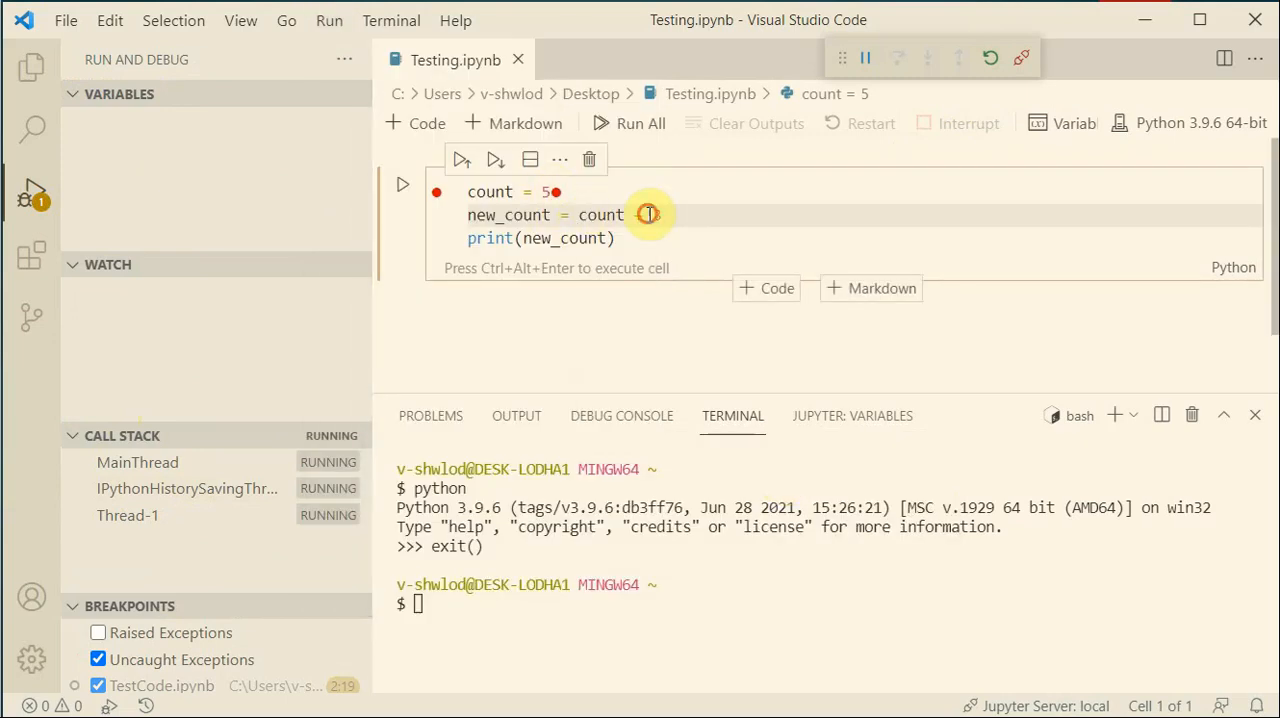
type("+ 3")
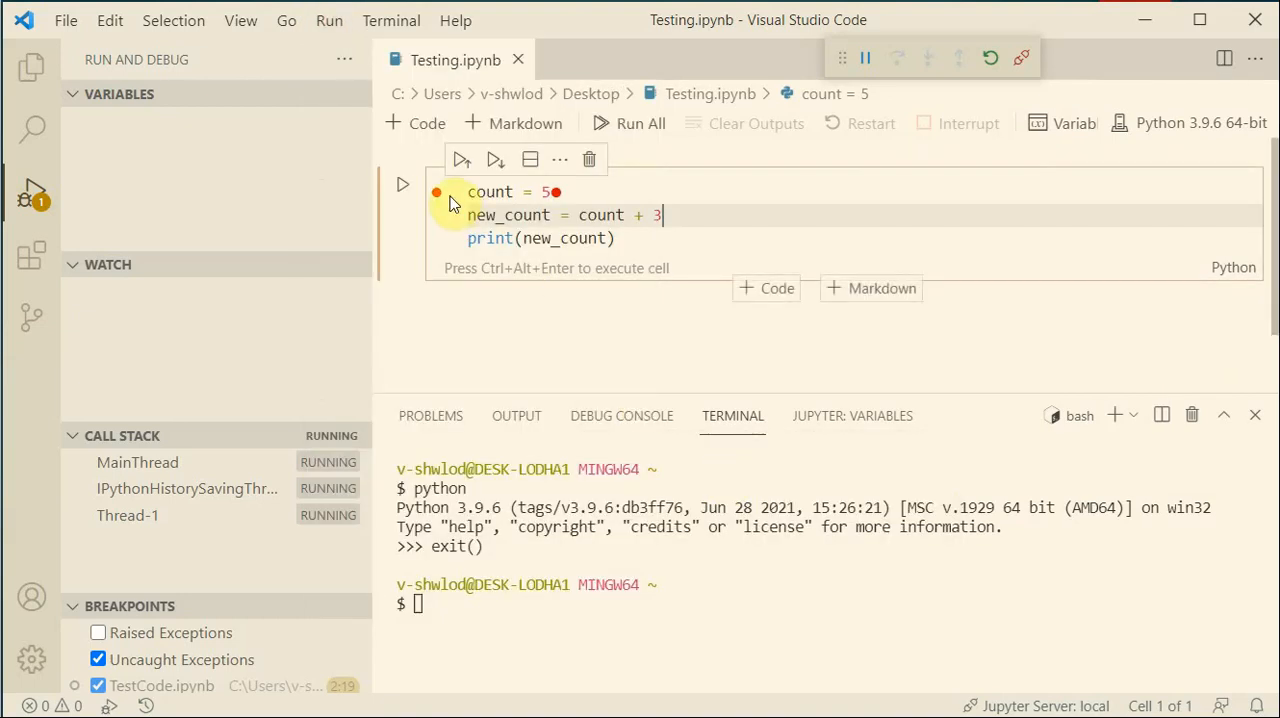
left_click(436, 192)
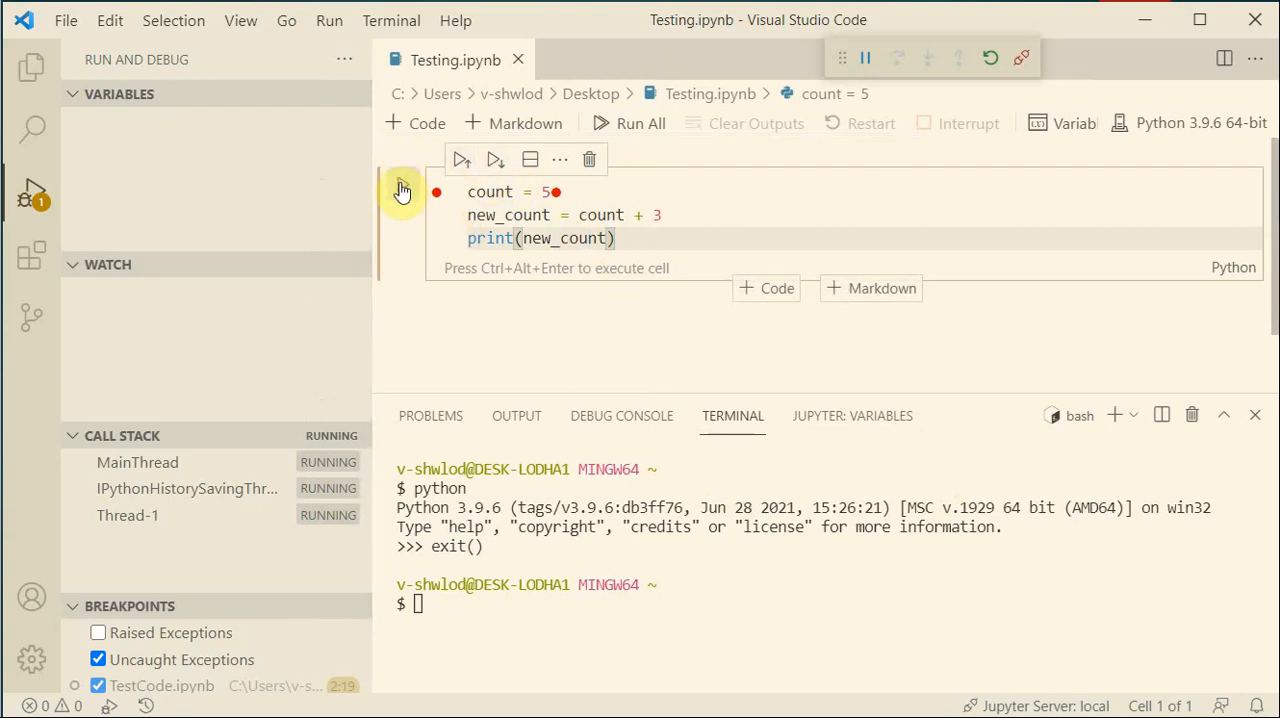
mouse_move(402, 190)
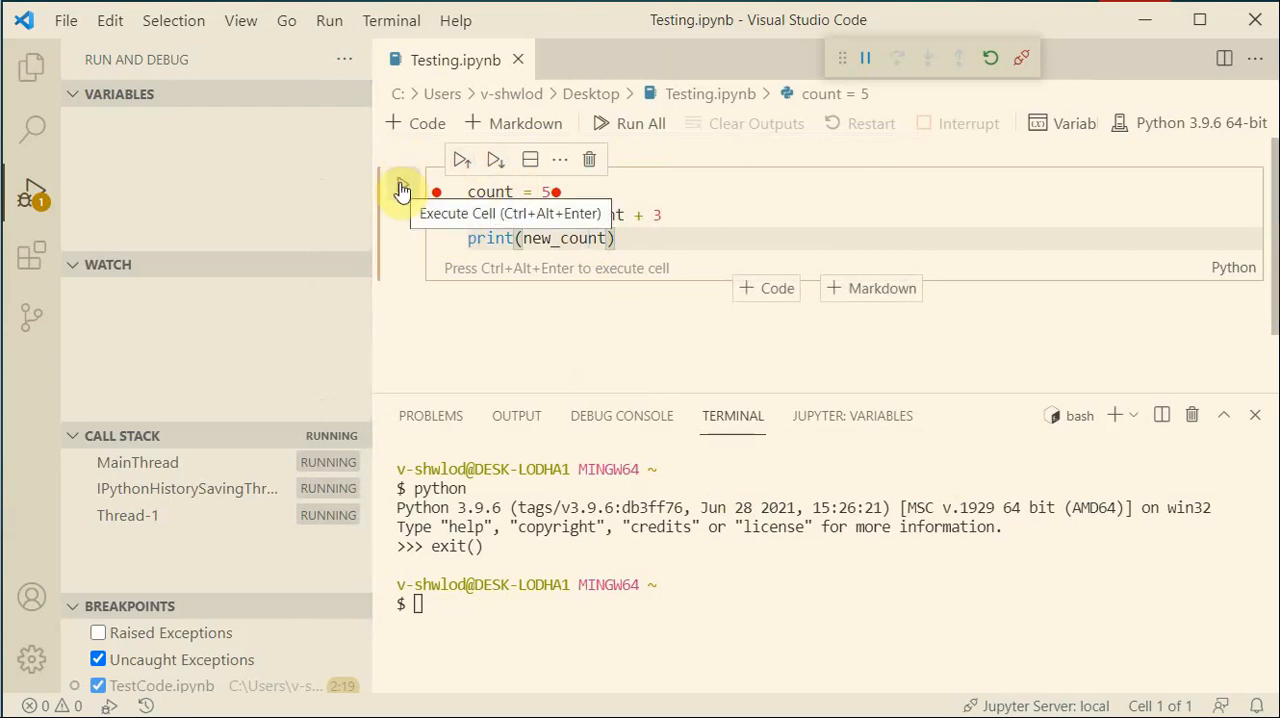
Step: Execute the cell under the debugger until it pauses at the count = 5 breakpoint
left_click(402, 190)
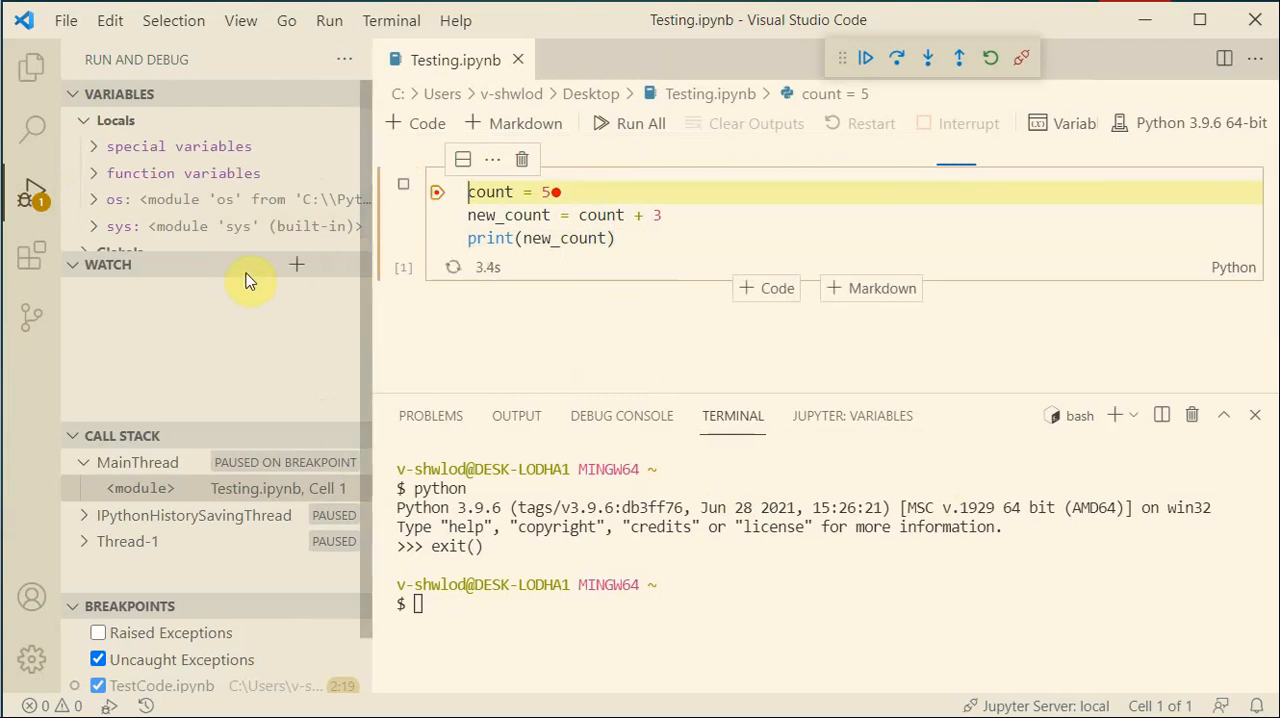
mouse_move(78, 272)
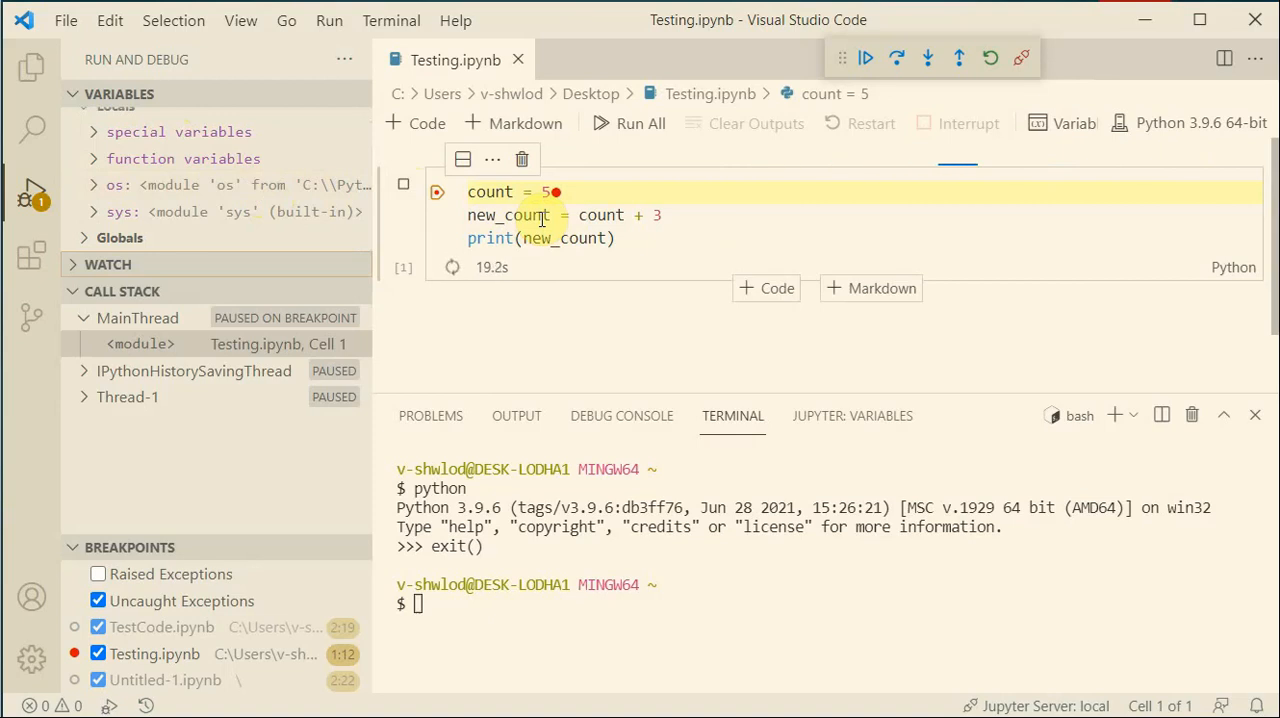
Step: Step over count = 5 and new_count = 8, then continue so the cell prints 8
left_click(240, 20)
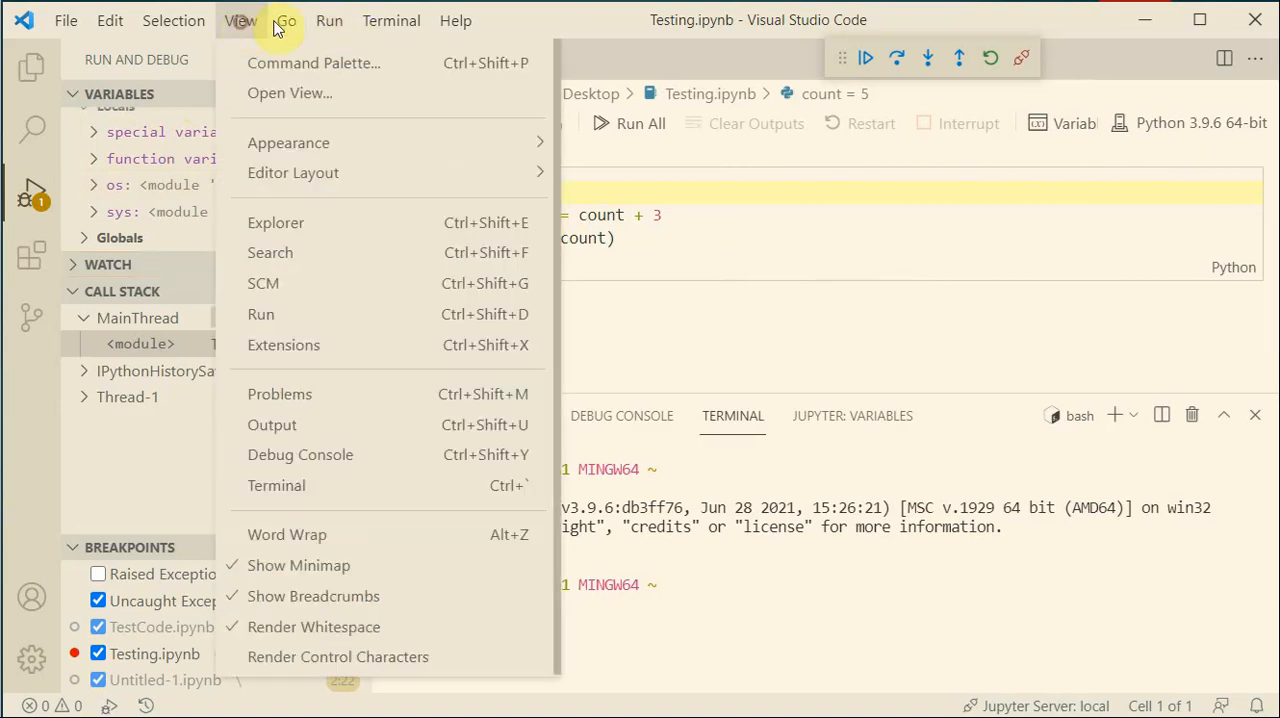
left_click(328, 20)
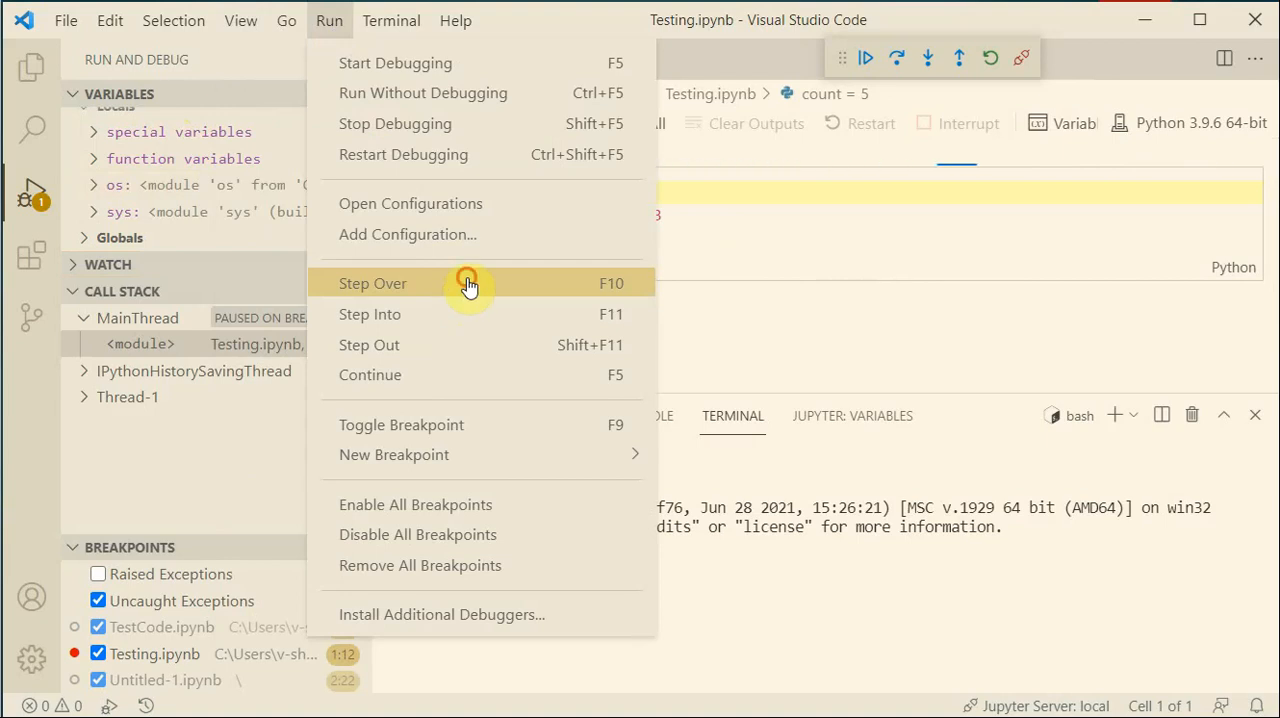
left_click(372, 284)
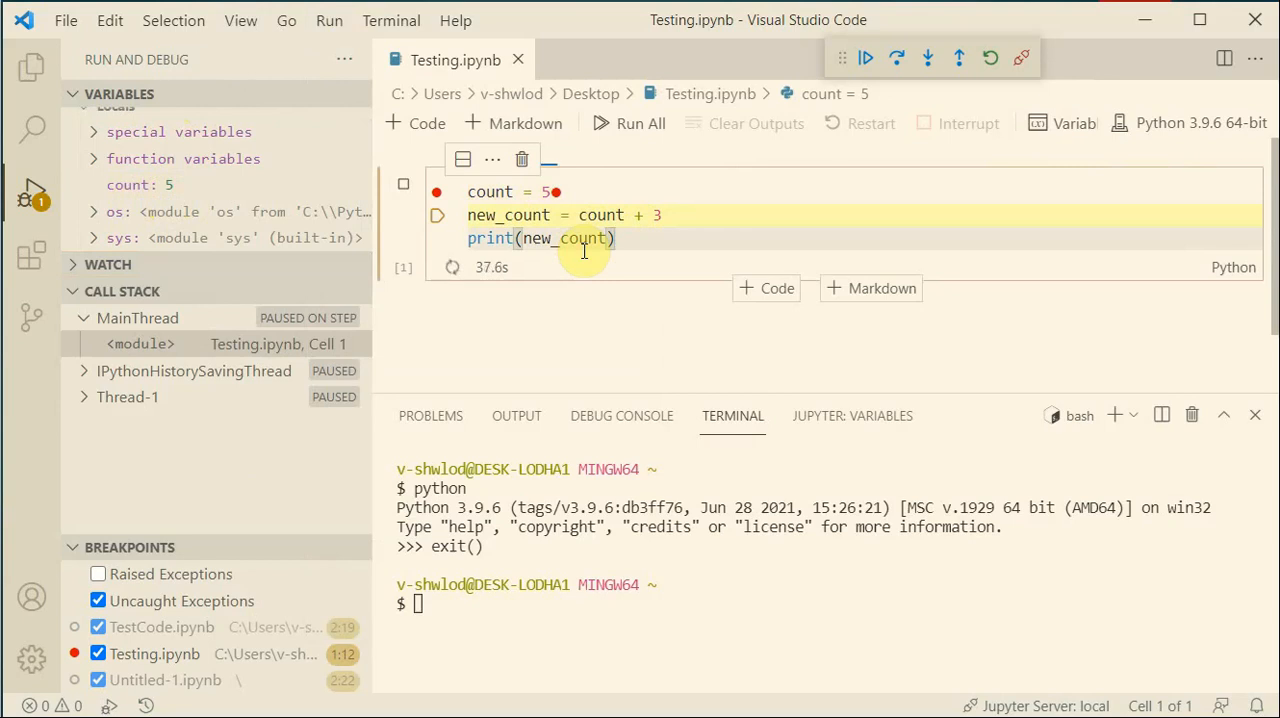
left_click(928, 56)
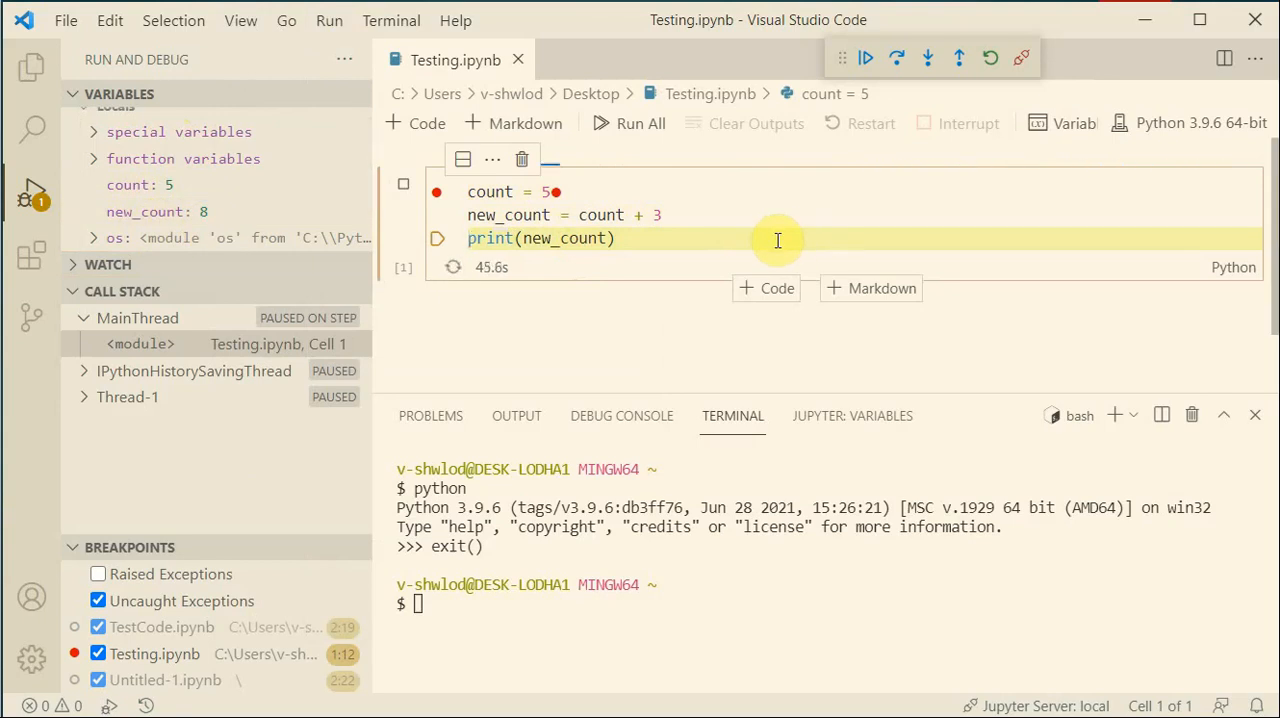
left_click(864, 56)
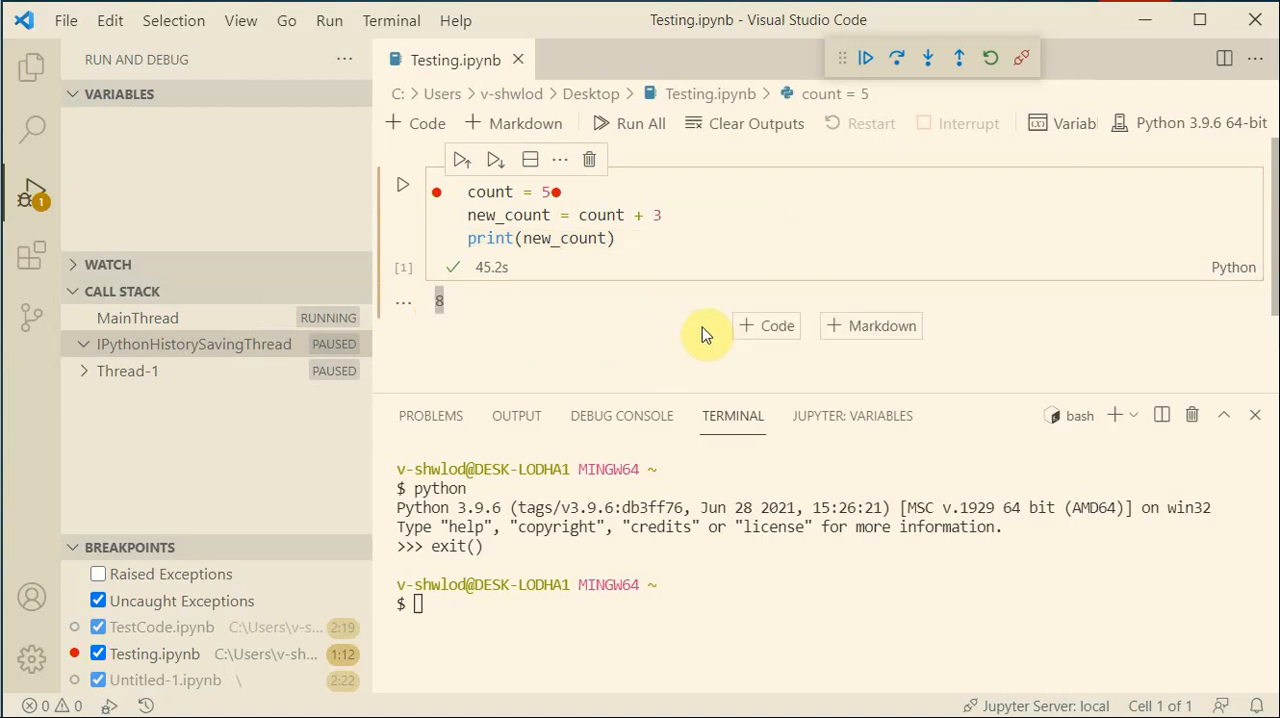
mouse_move(1030, 82)
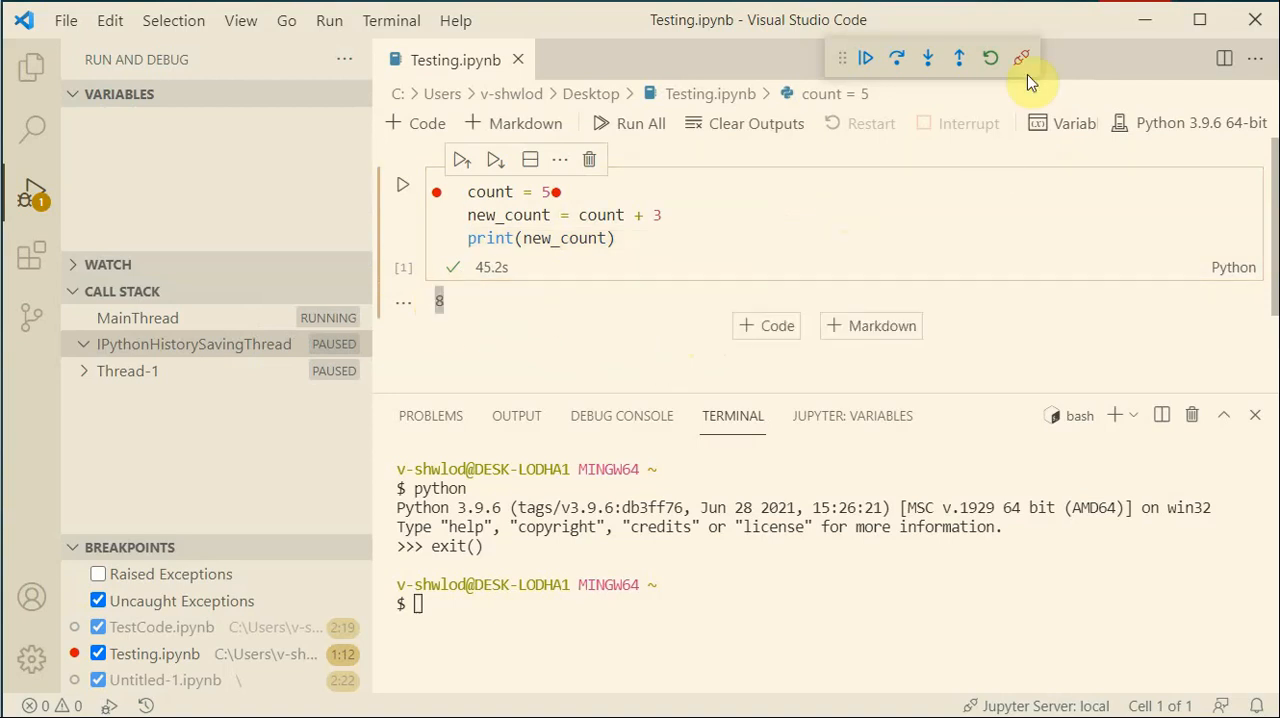
Step: Disconnect the debugger and switch Testing.ipynb to the Python 3.8.10 64-bit kernel
left_click(1020, 56)
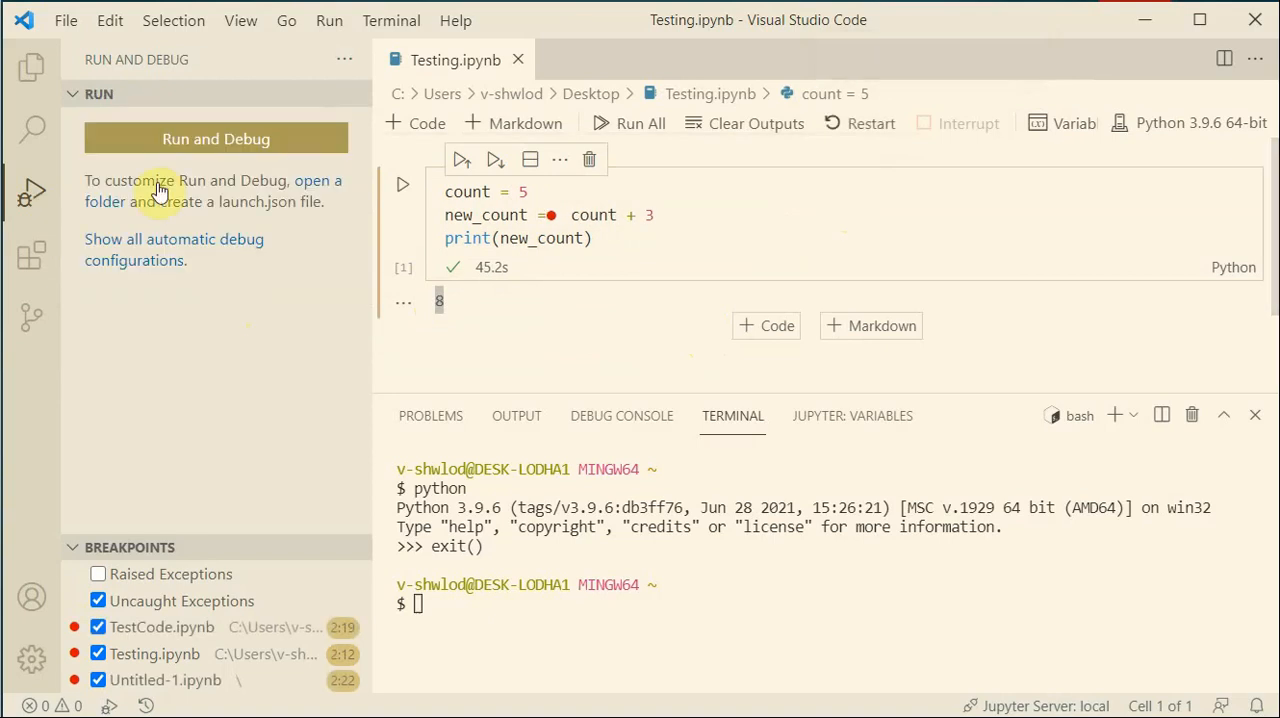
left_click(32, 192)
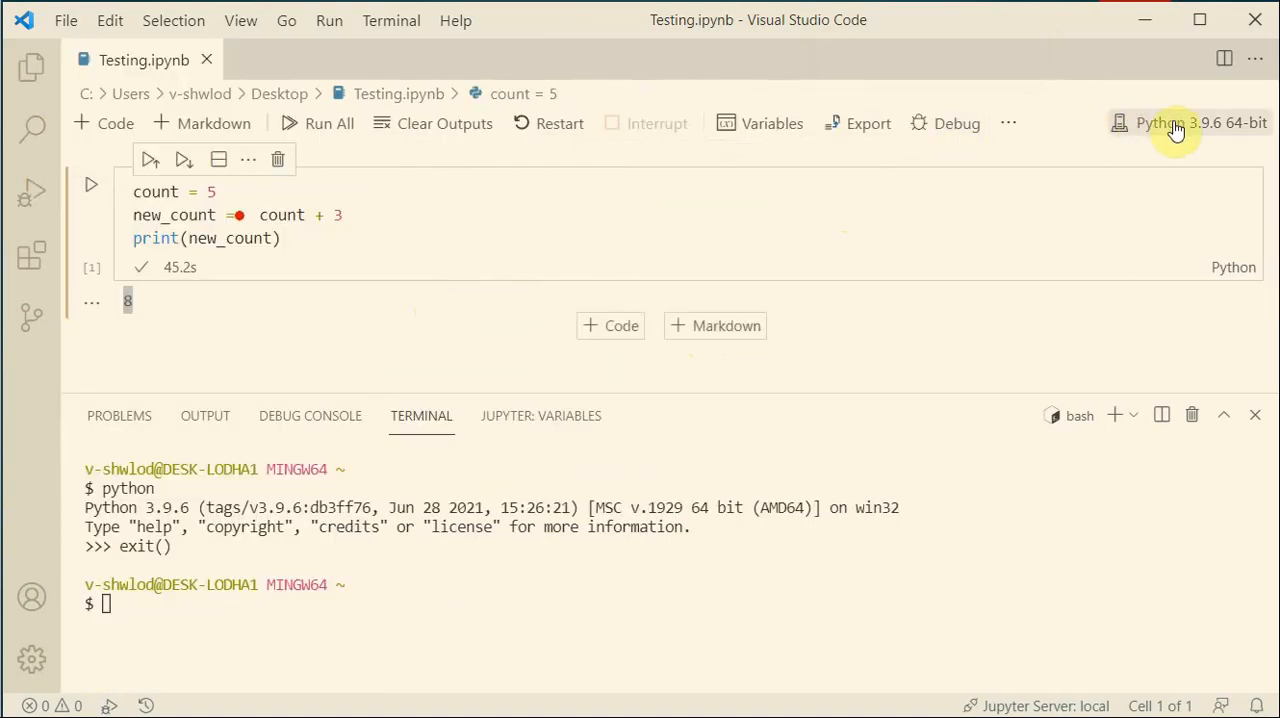
left_click(1188, 122)
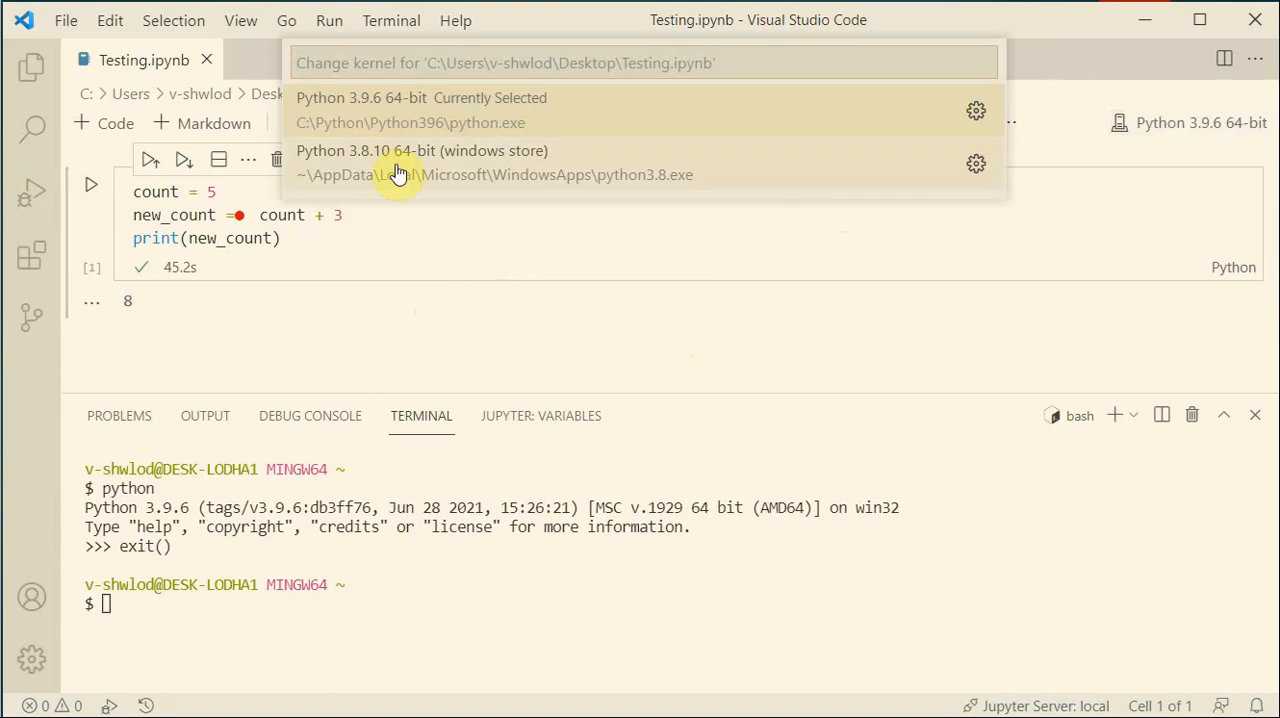
left_click(420, 162)
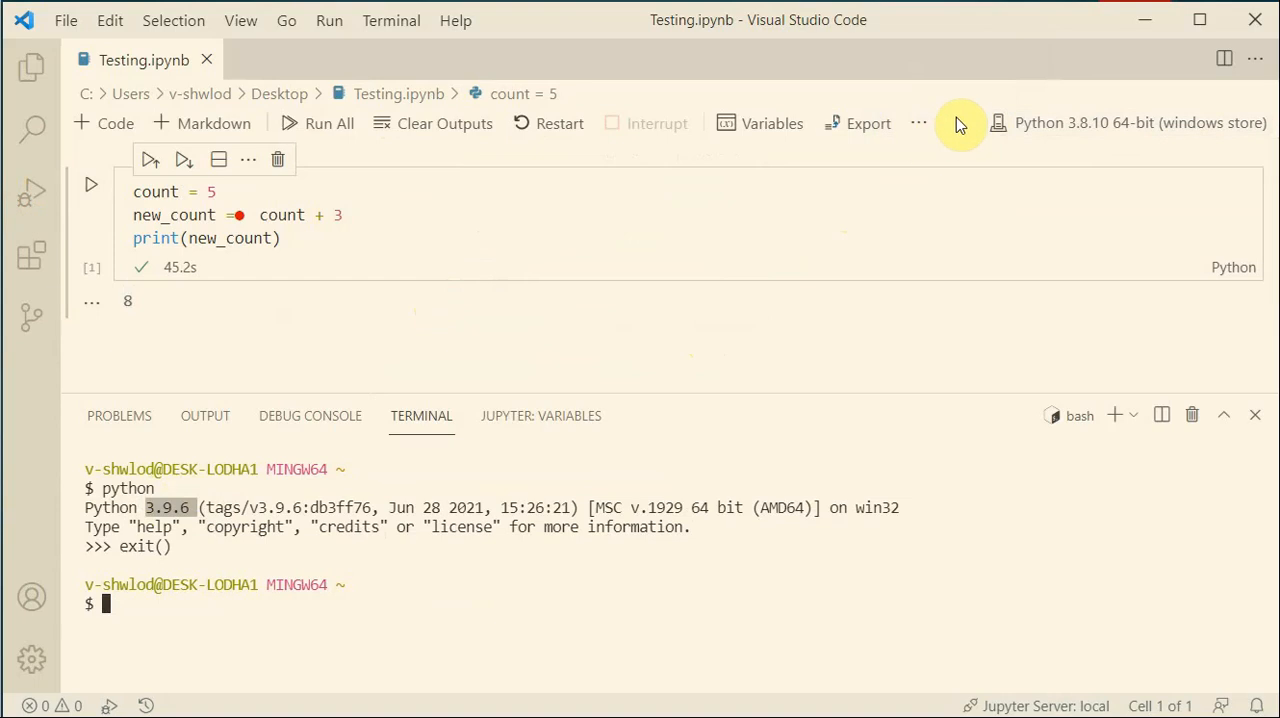
mouse_move(948, 144)
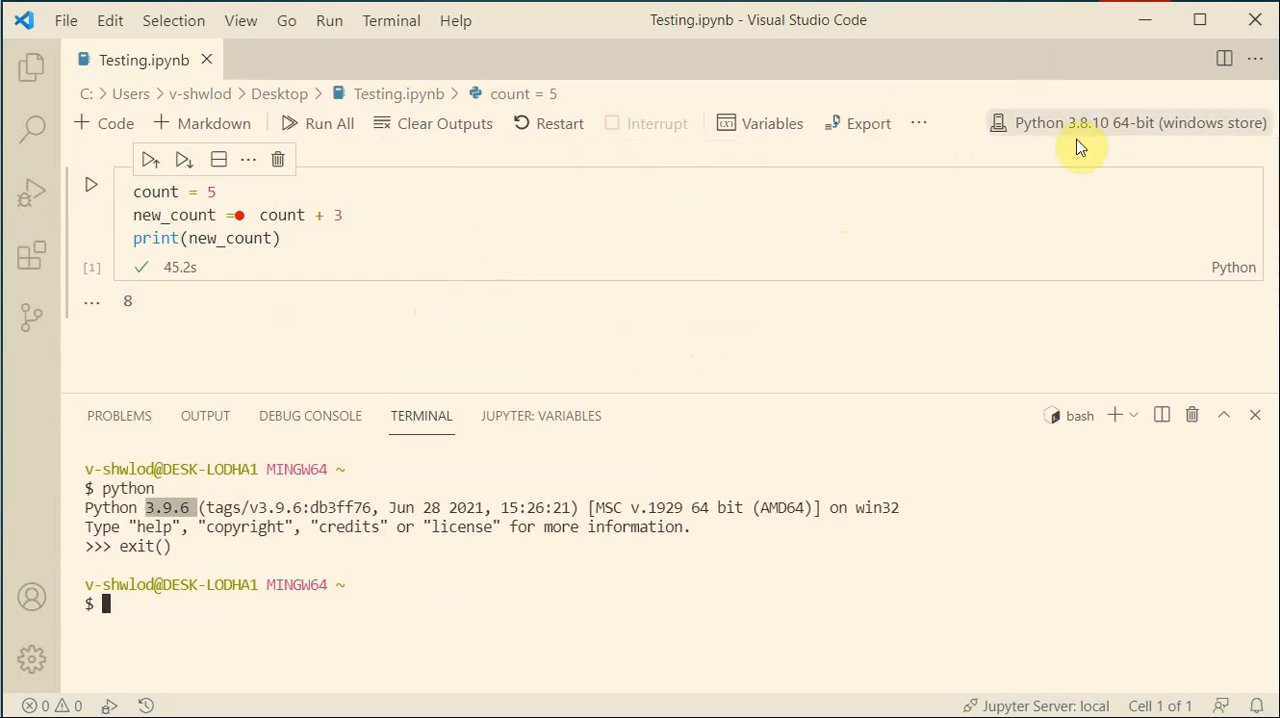
left_click(1128, 122)
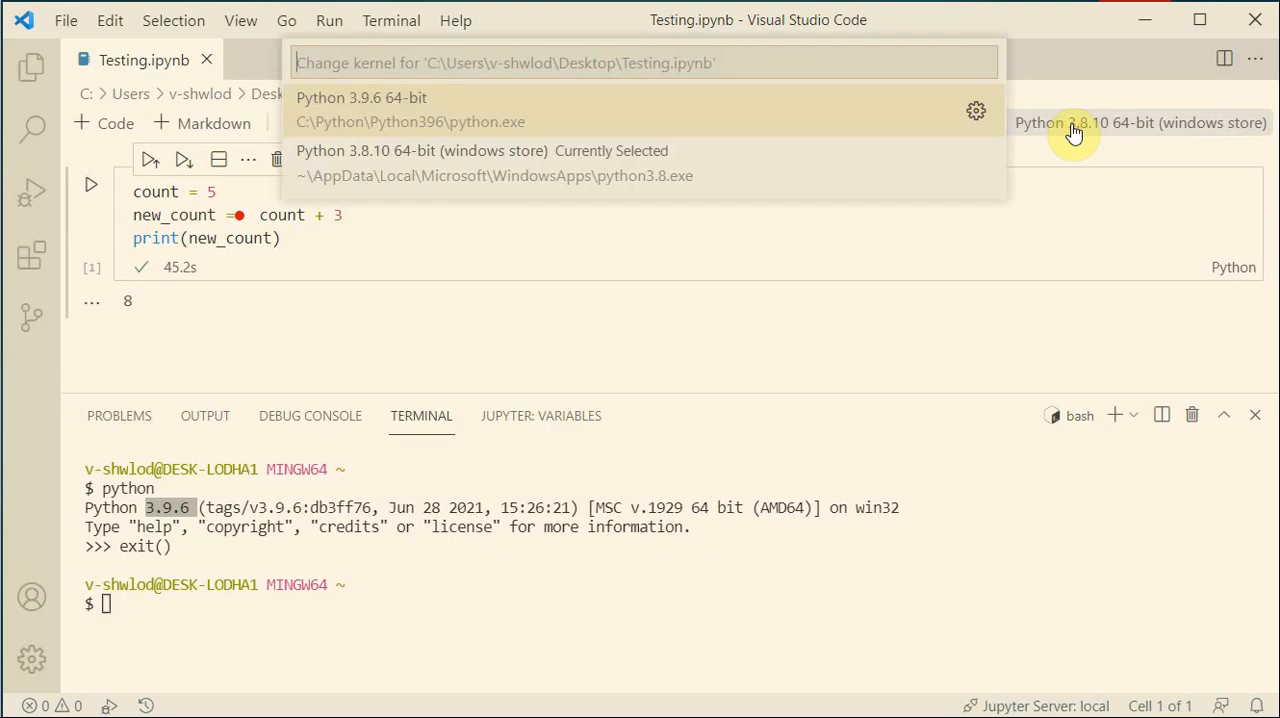
mouse_move(410, 176)
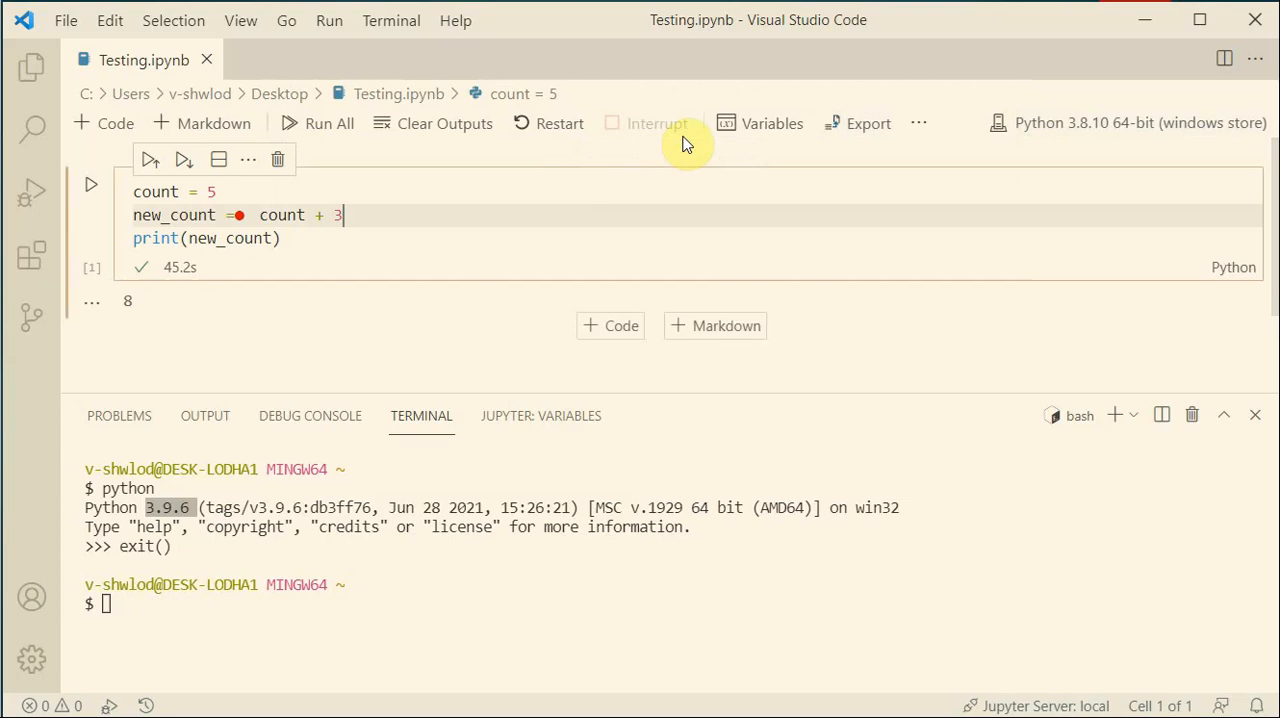
mouse_move(846, 232)
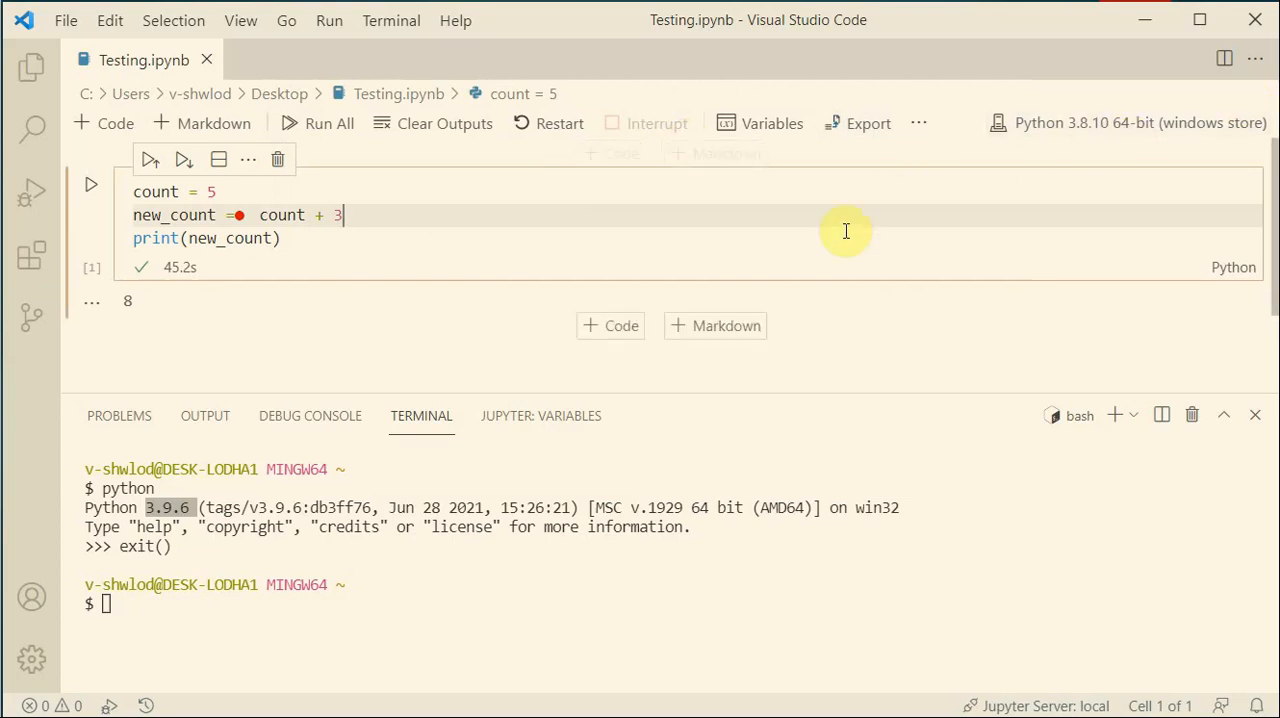
mouse_move(822, 226)
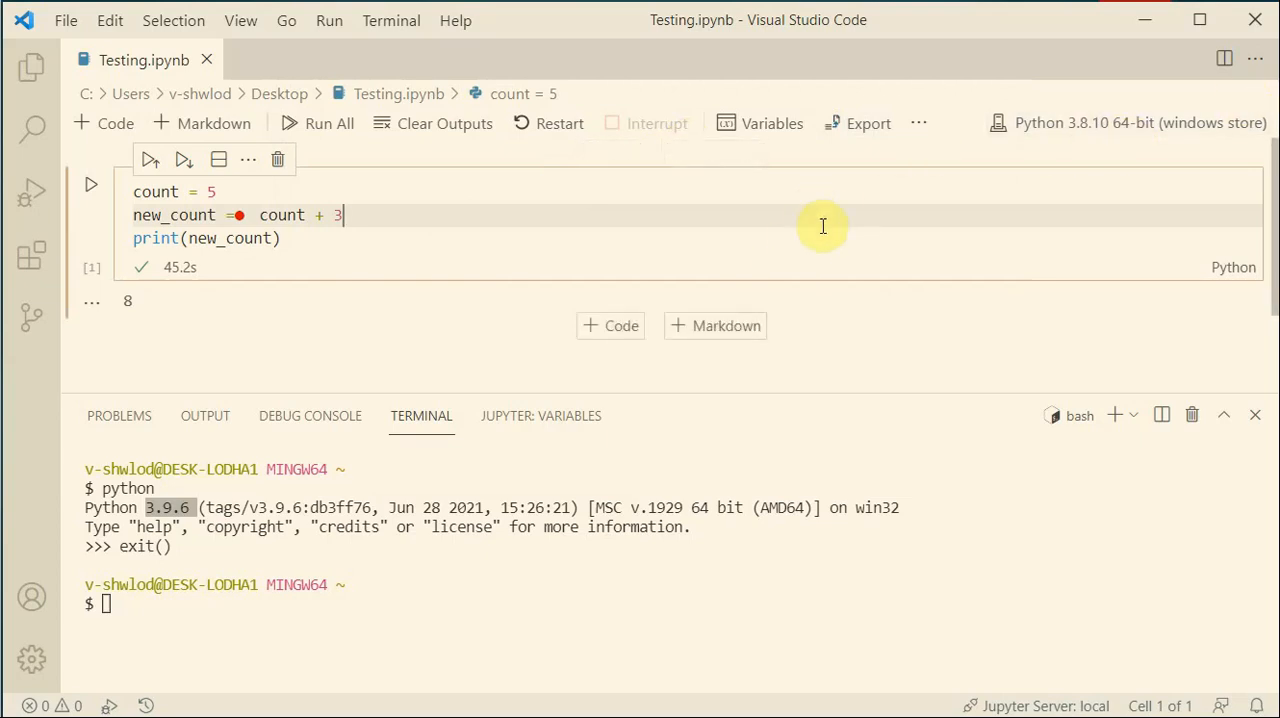
mouse_move(812, 232)
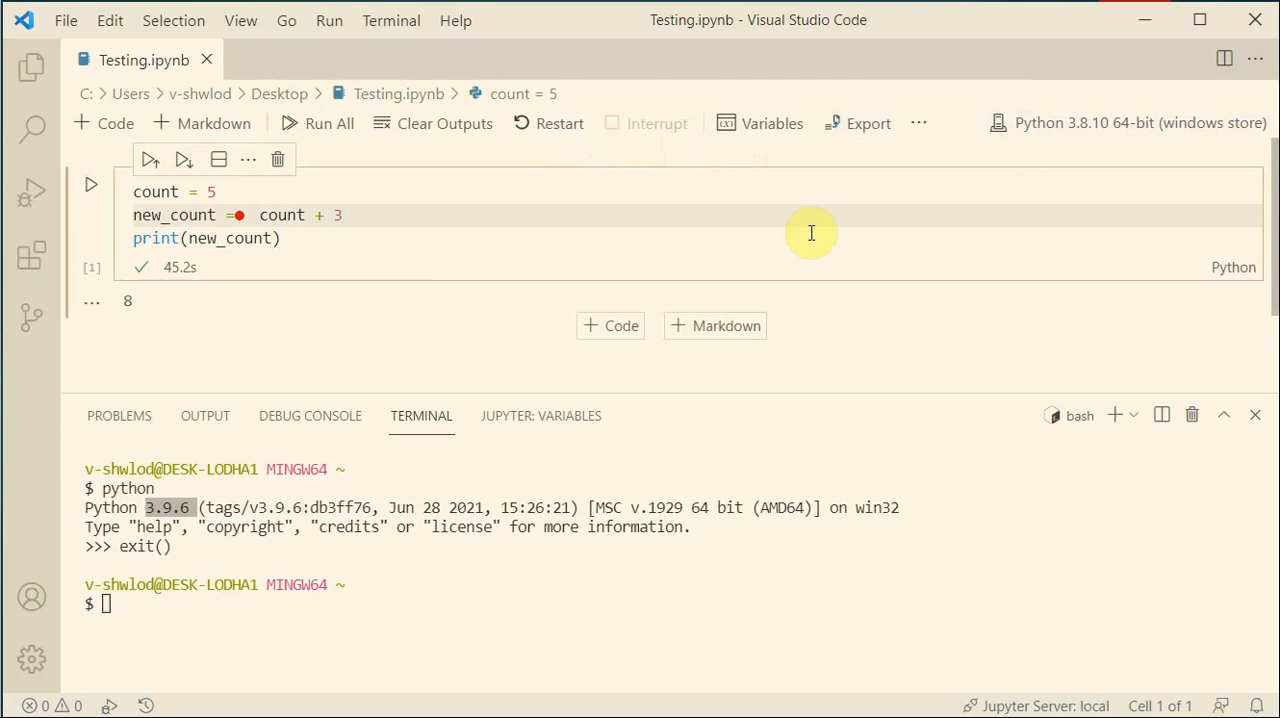